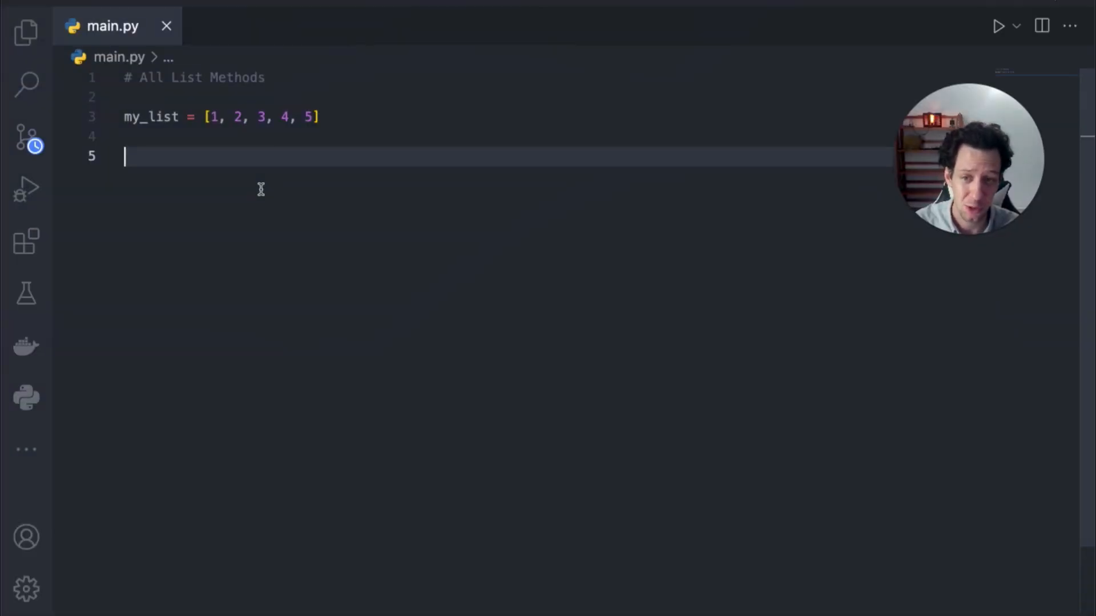
{"action": "mouse_move", "coordinate": [209, 169]}
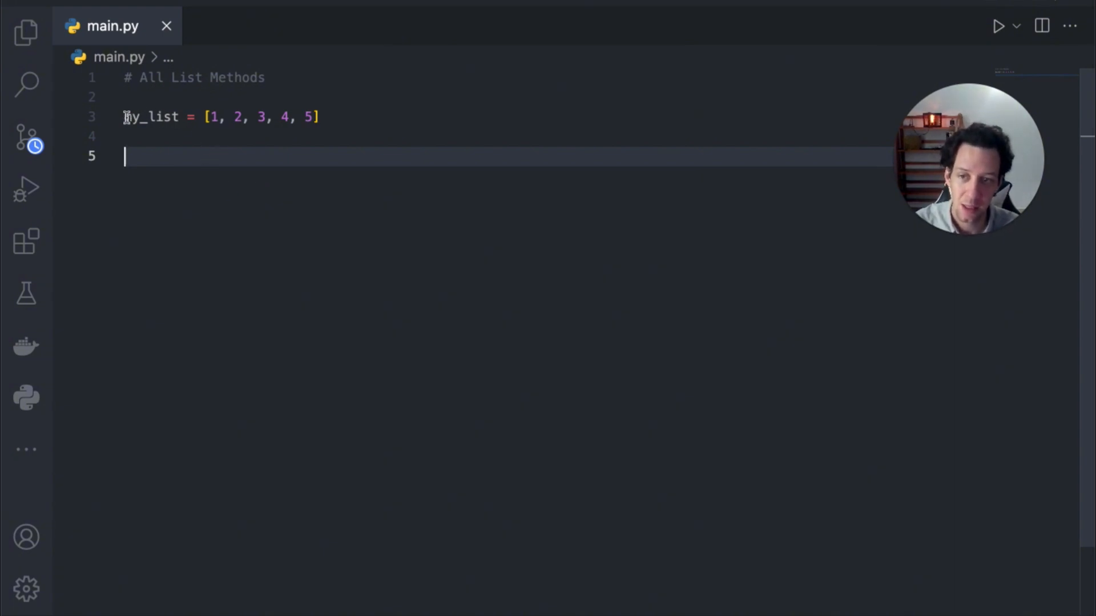
Add my_list.append(10) and print(my_list) on line 4, save, and run main.py.
{"action": "left_click", "coordinate": [223, 116]}
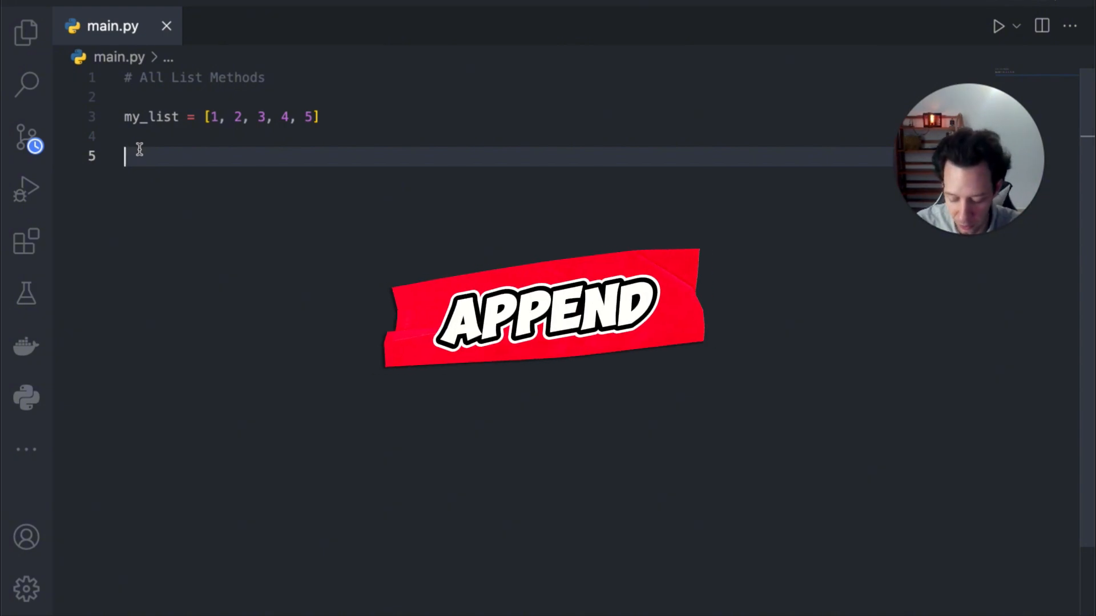
{"action": "type", "text": "my_list.append(10="}
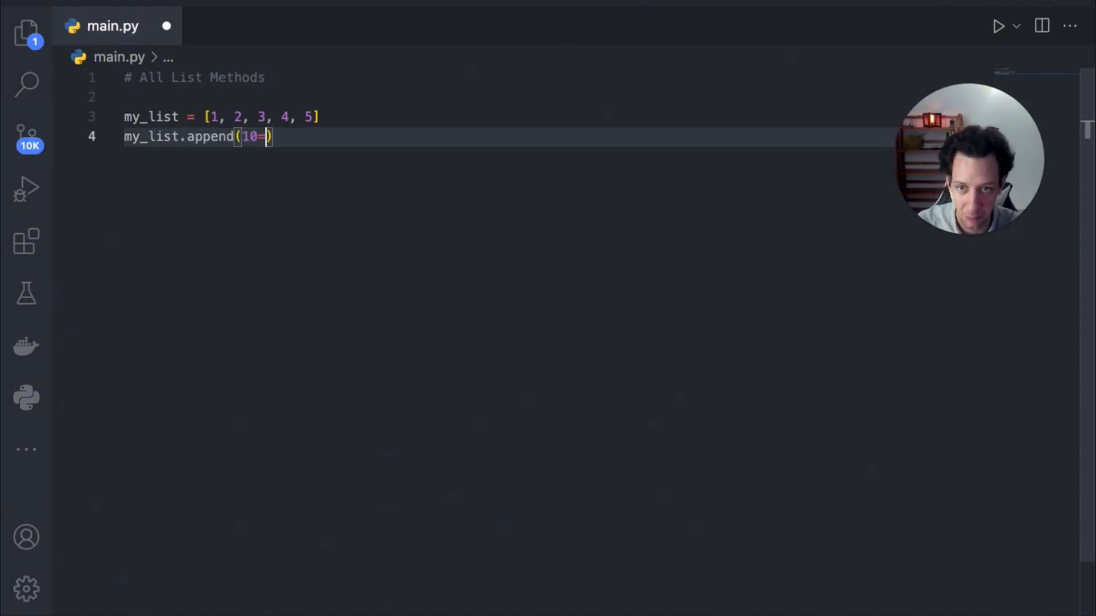
{"action": "key", "text": "Enter"}
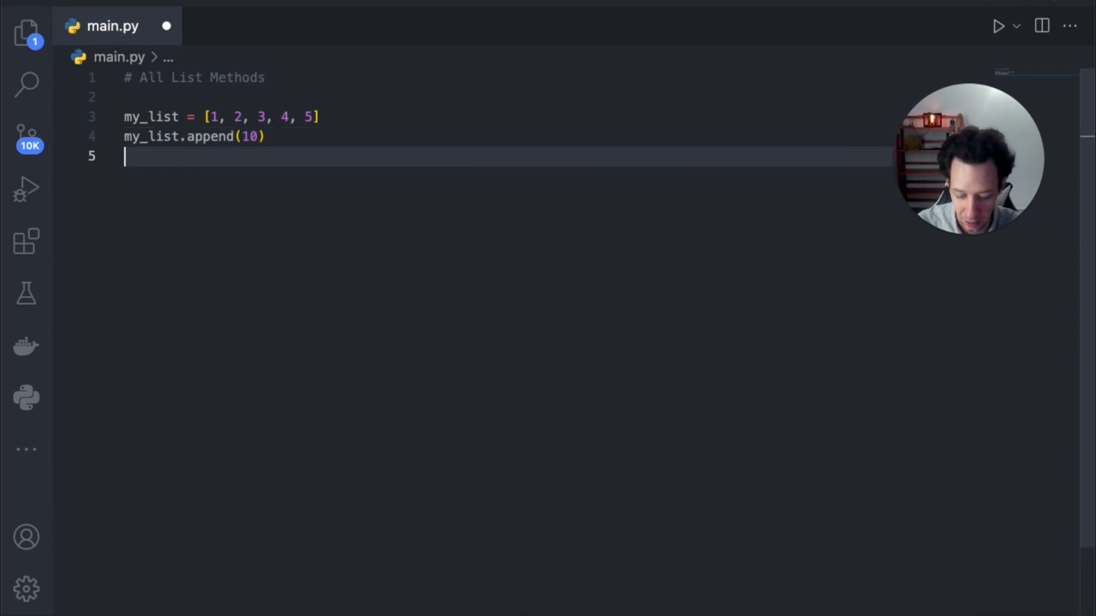
{"action": "type", "text": "pr"}
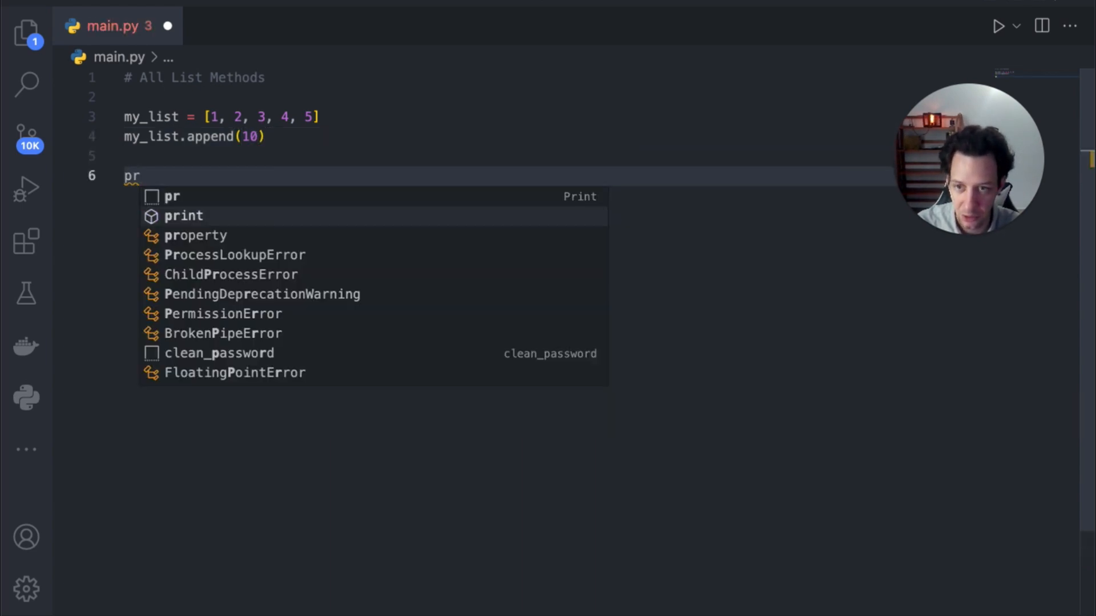
{"action": "type", "text": "print(my_list)"}
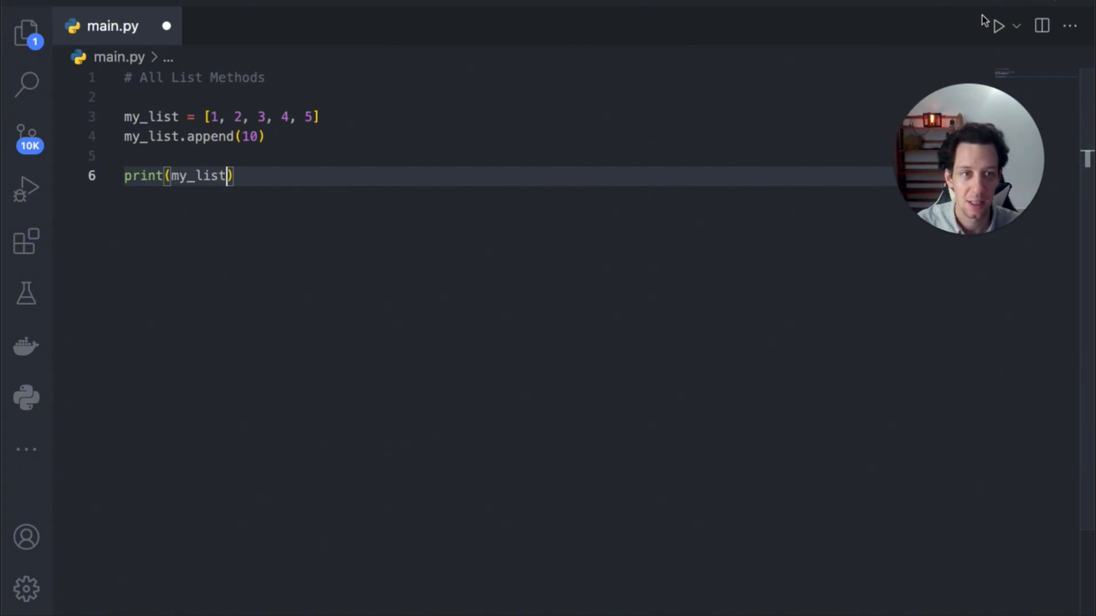
{"action": "key", "text": "ctrl+s"}
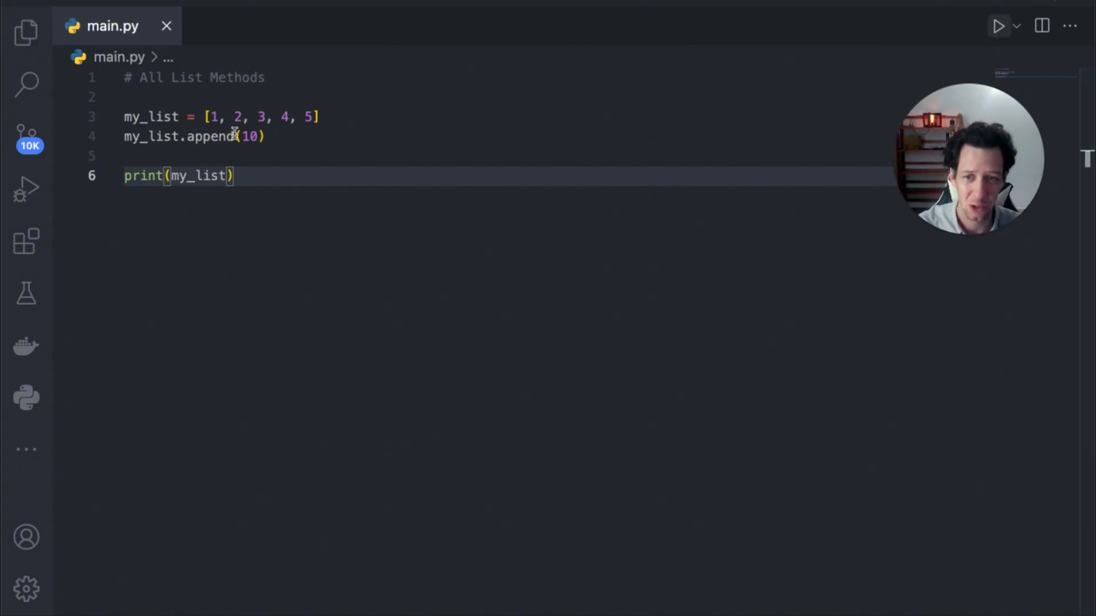
{"action": "left_click", "coordinate": [999, 26]}
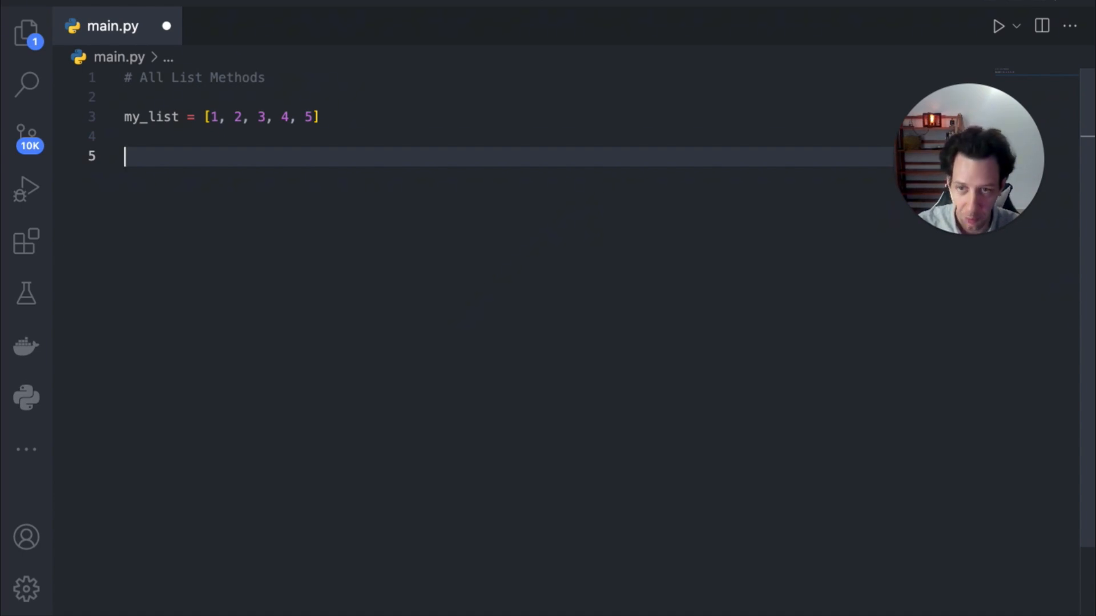
Add my_list.clear() followed by print(my_list), then run main.py in the terminal.
{"action": "type", "text": "my_list.clear("}
{"action": "type", "text": "p"}
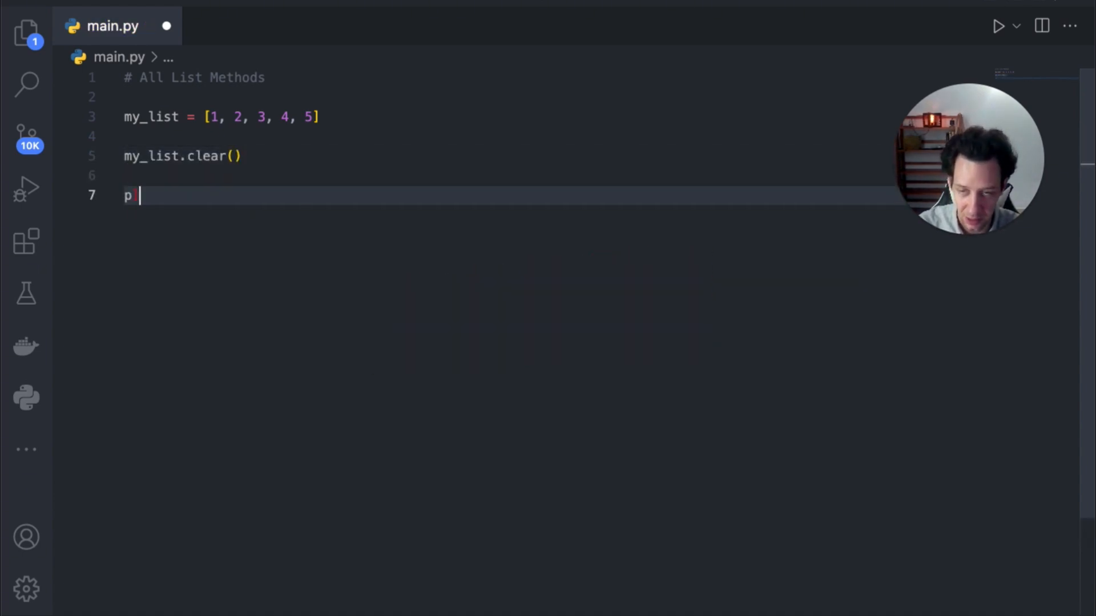
{"action": "type", "text": "rint"}
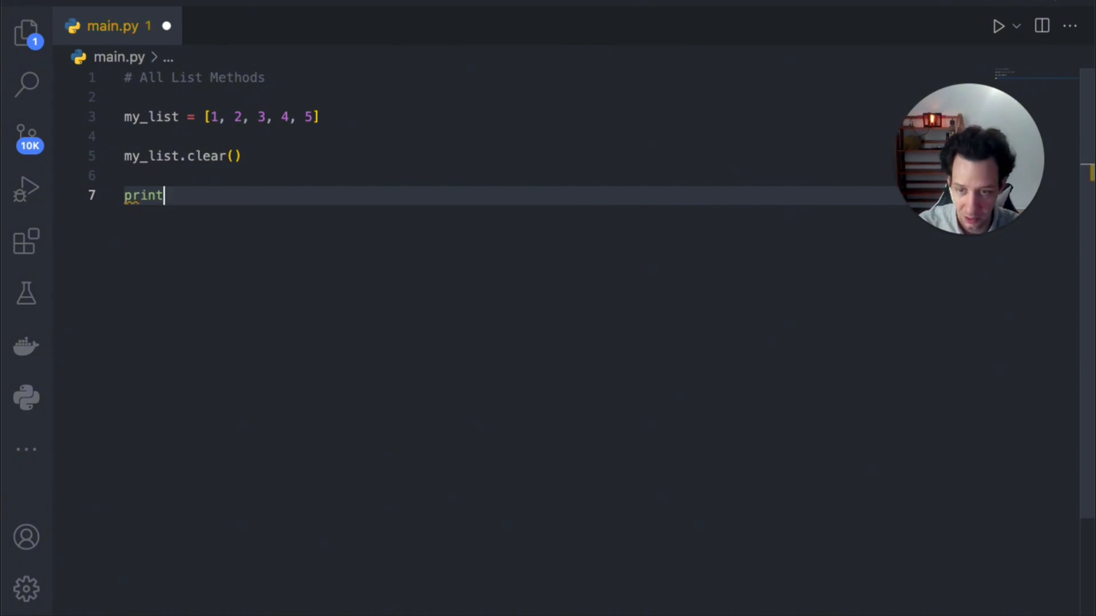
{"action": "type", "text": "(my_list"}
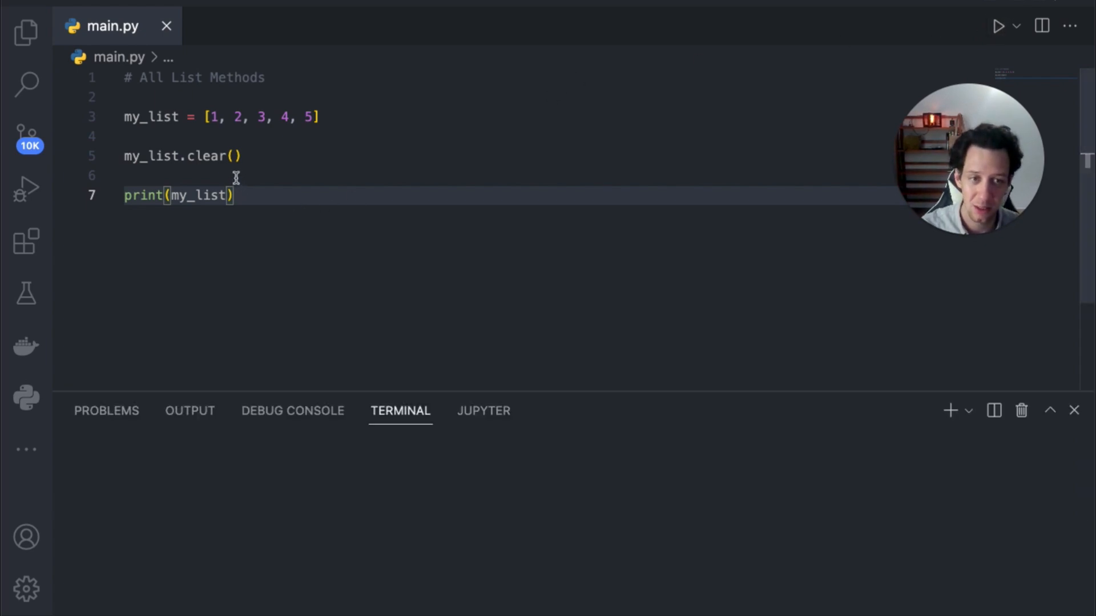
{"action": "left_click", "coordinate": [999, 26]}
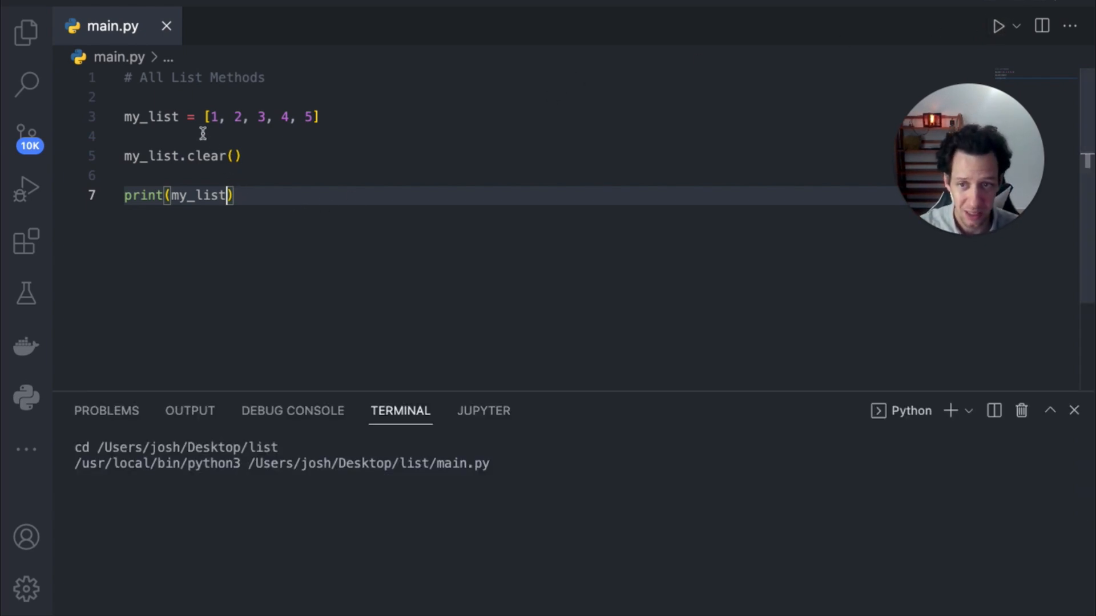
{"action": "mouse_move", "coordinate": [231, 136]}
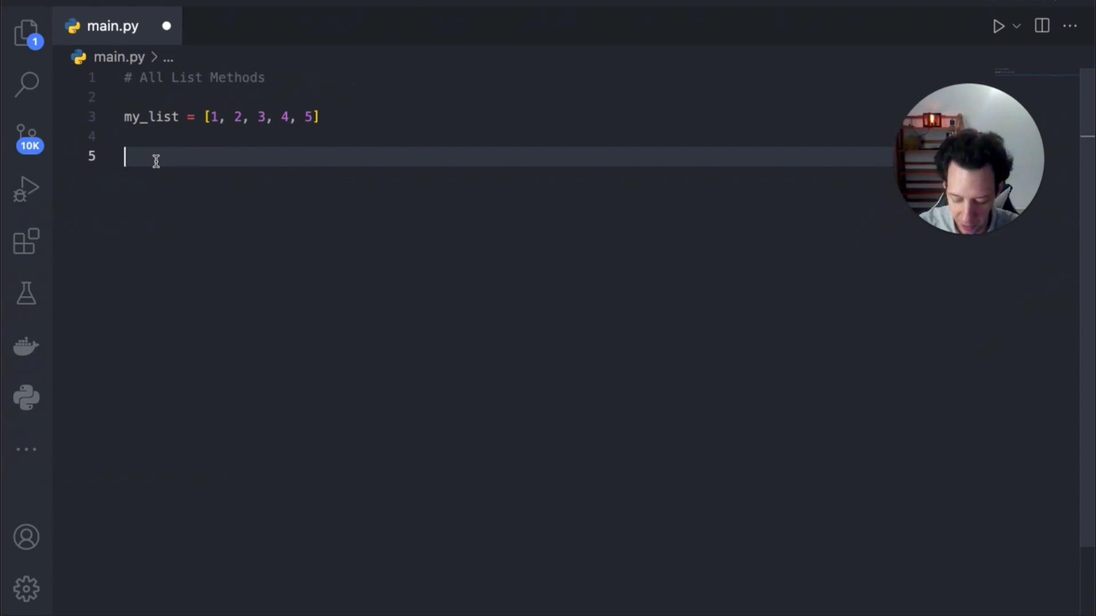
Set copy_list = my_list.copy(), print(my_list, copy_list), and run the script.
{"action": "type", "text": "copy_list = m,"}
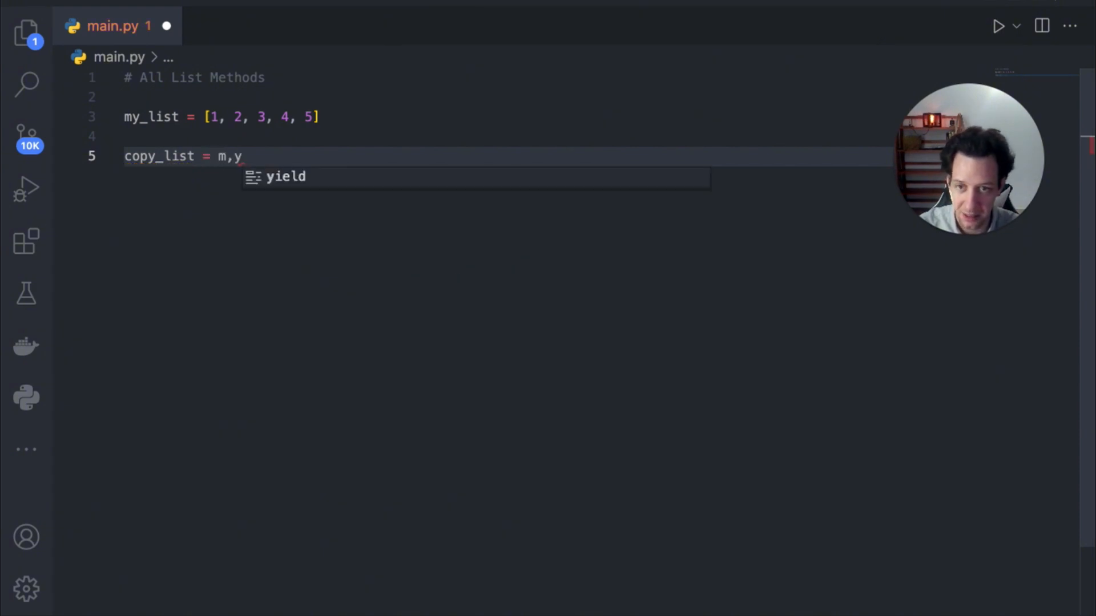
{"action": "type", "text": "y_list.copy("}
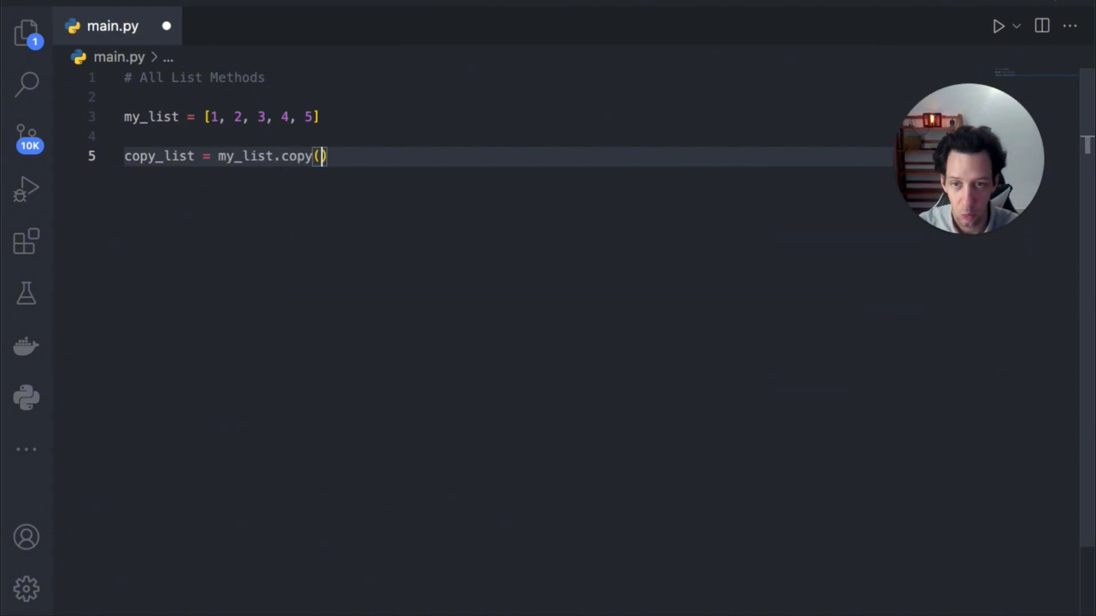
{"action": "type", "text": "p"}
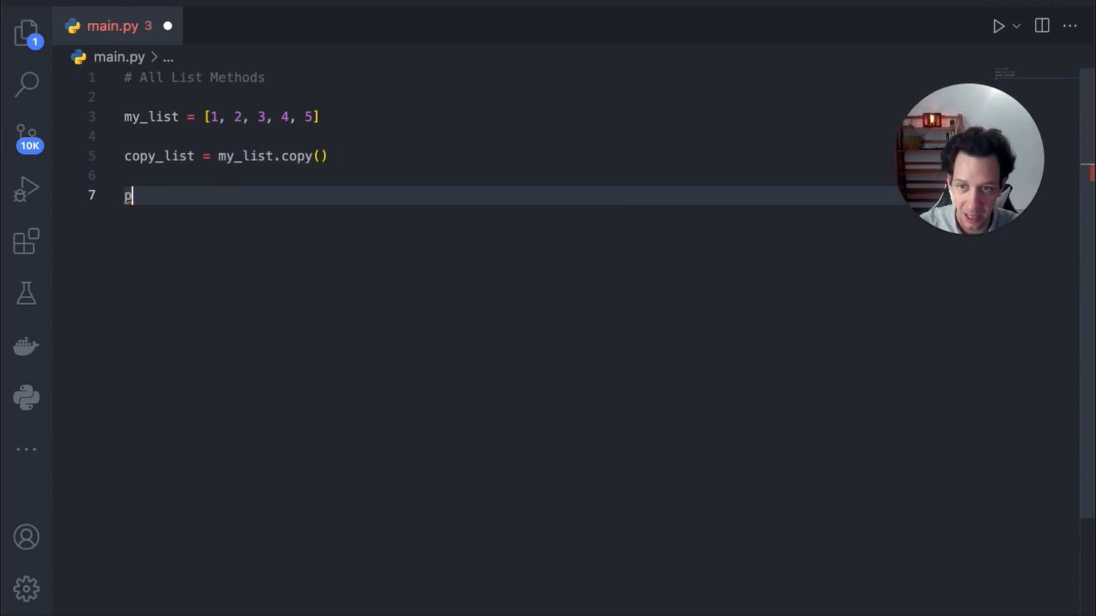
{"action": "type", "text": "rint(my"}
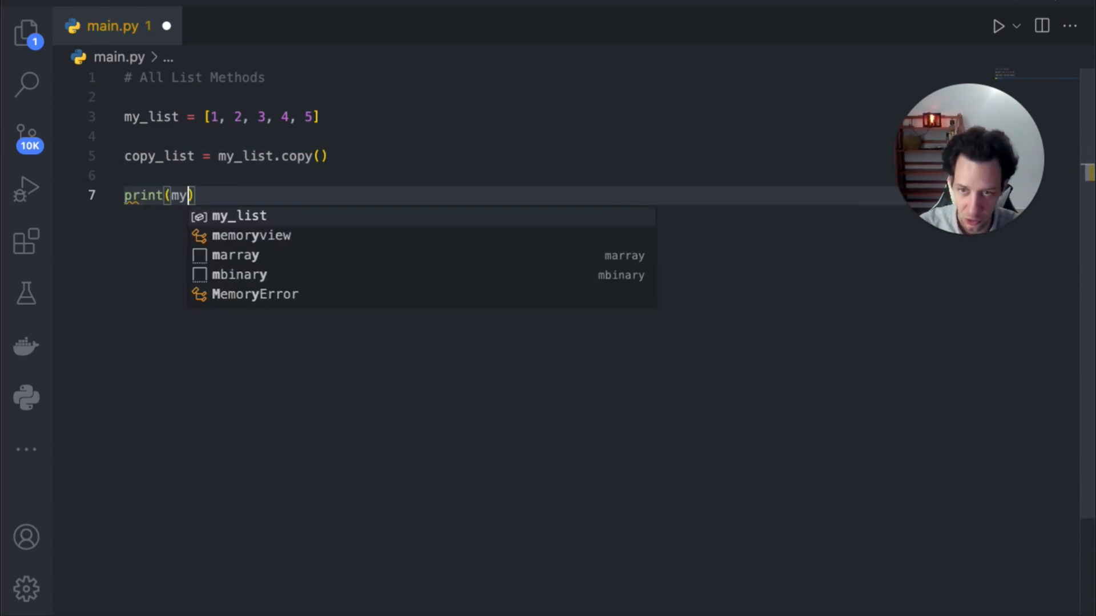
{"action": "type", "text": "_list, copy_list"}
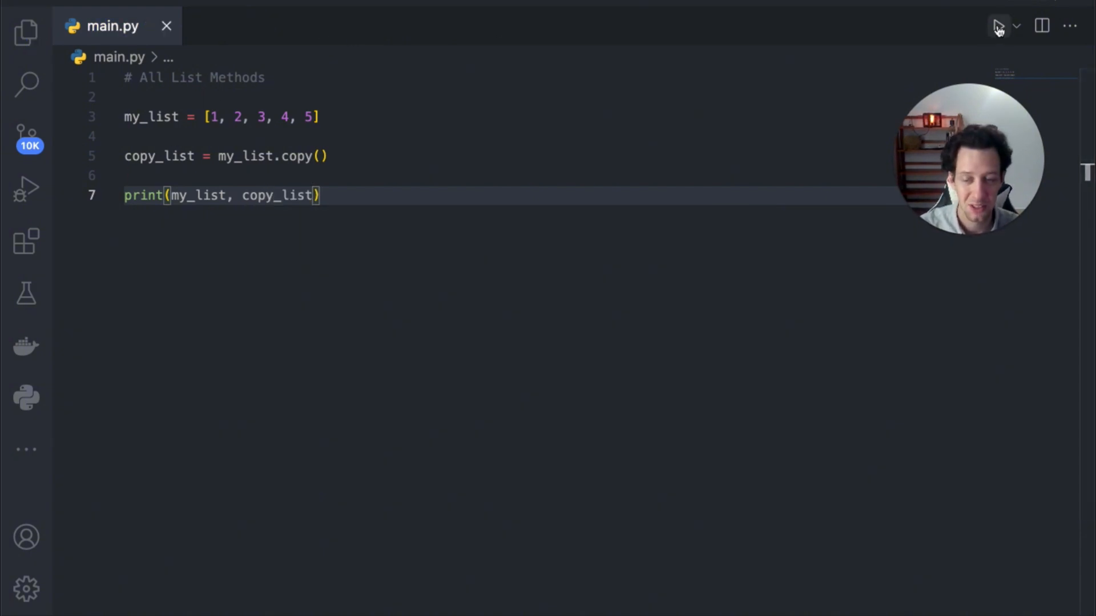
{"action": "left_click", "coordinate": [998, 26]}
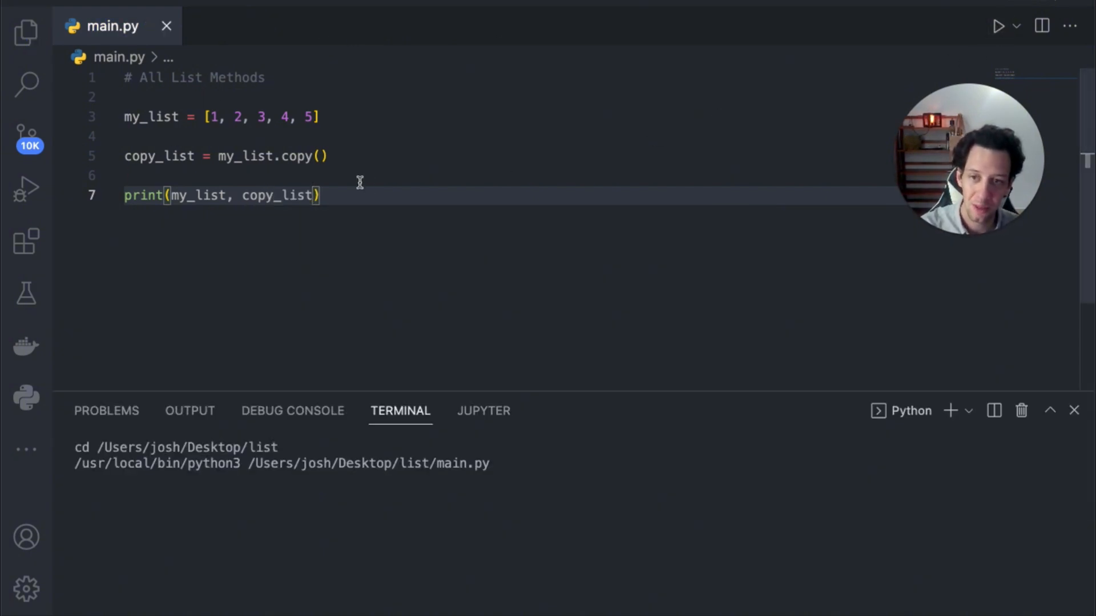
{"action": "mouse_move", "coordinate": [302, 180]}
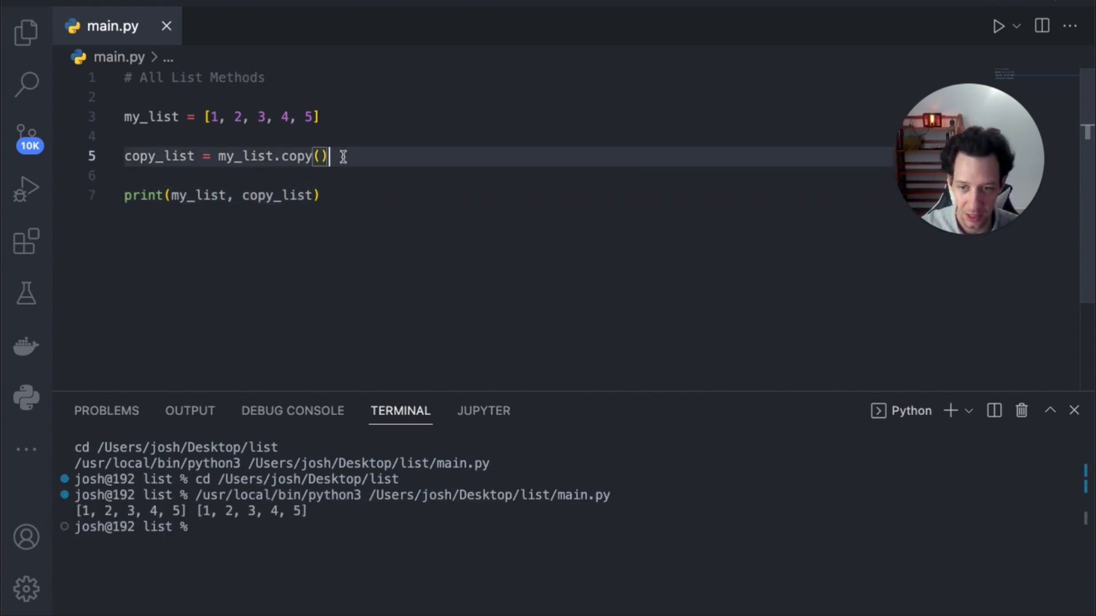
Add copy_list.append(10) so only the copy gains 10.
{"action": "type", "text": "cop"}
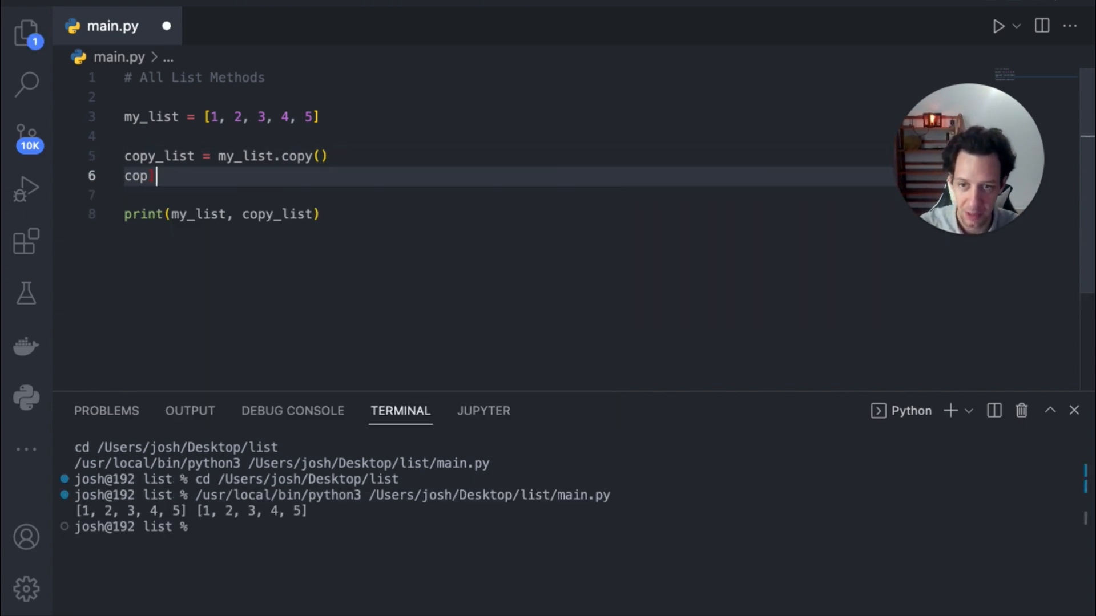
{"action": "type", "text": "y_list.app"}
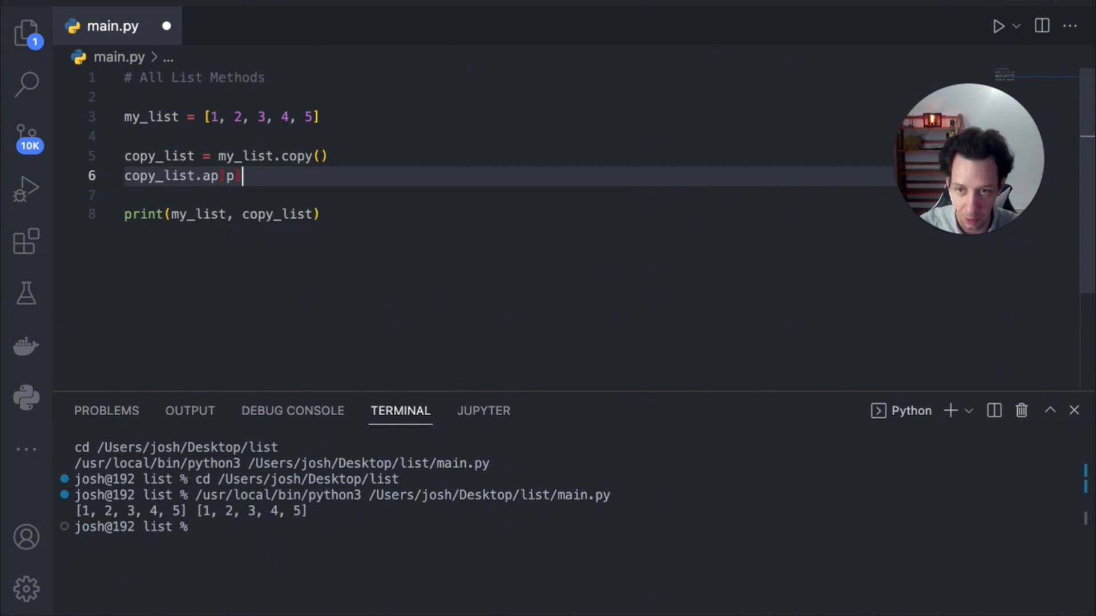
{"action": "type", "text": "end(10"}
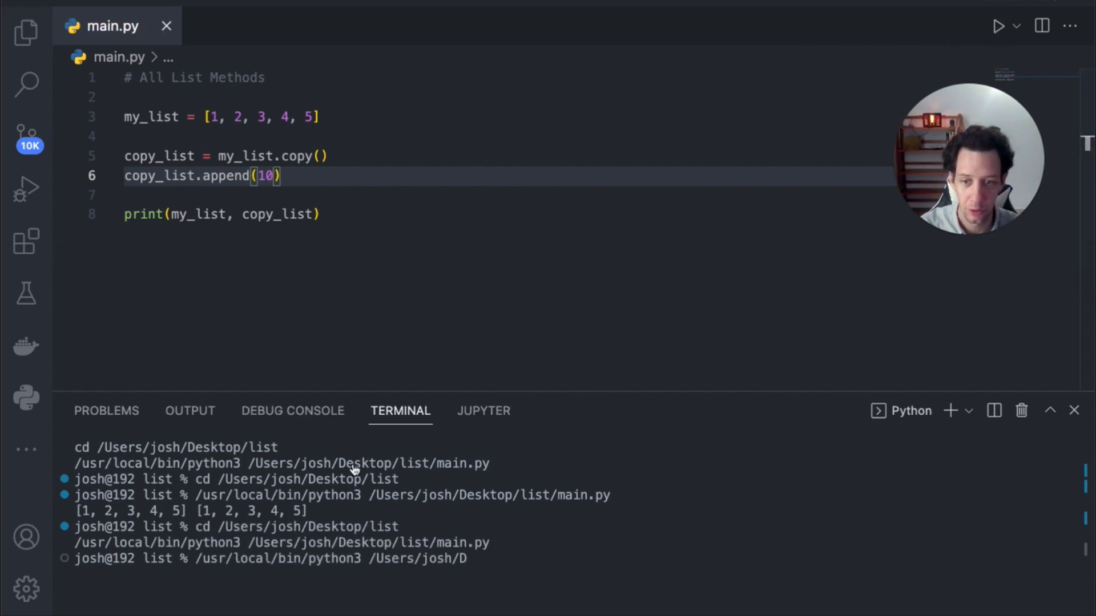
{"action": "key", "text": "Return"}
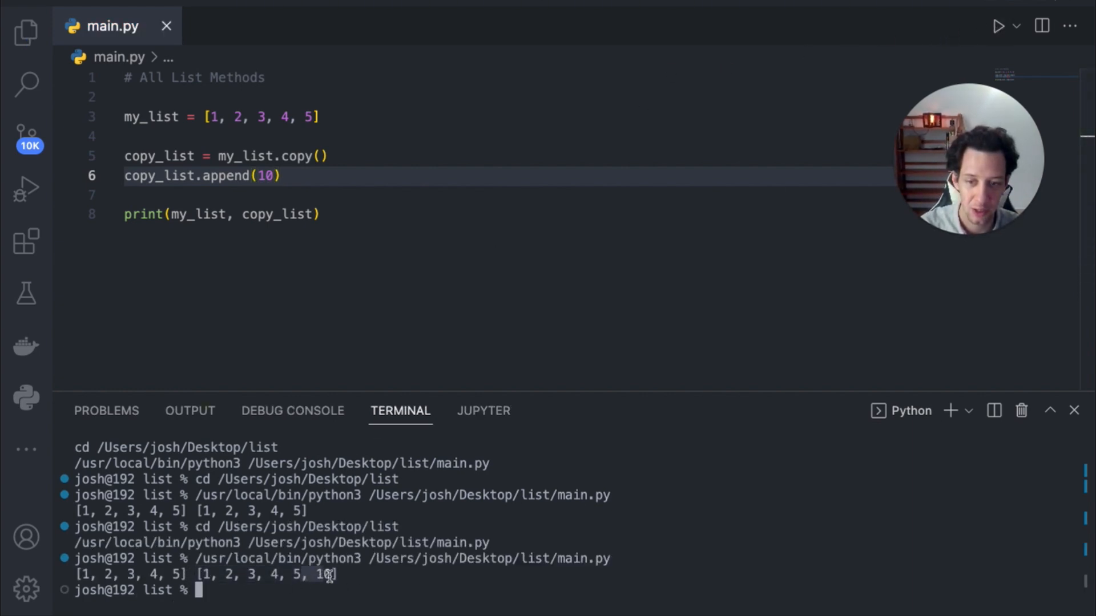
{"action": "mouse_move", "coordinate": [501, 558]}
{"action": "type", "text": ", "}
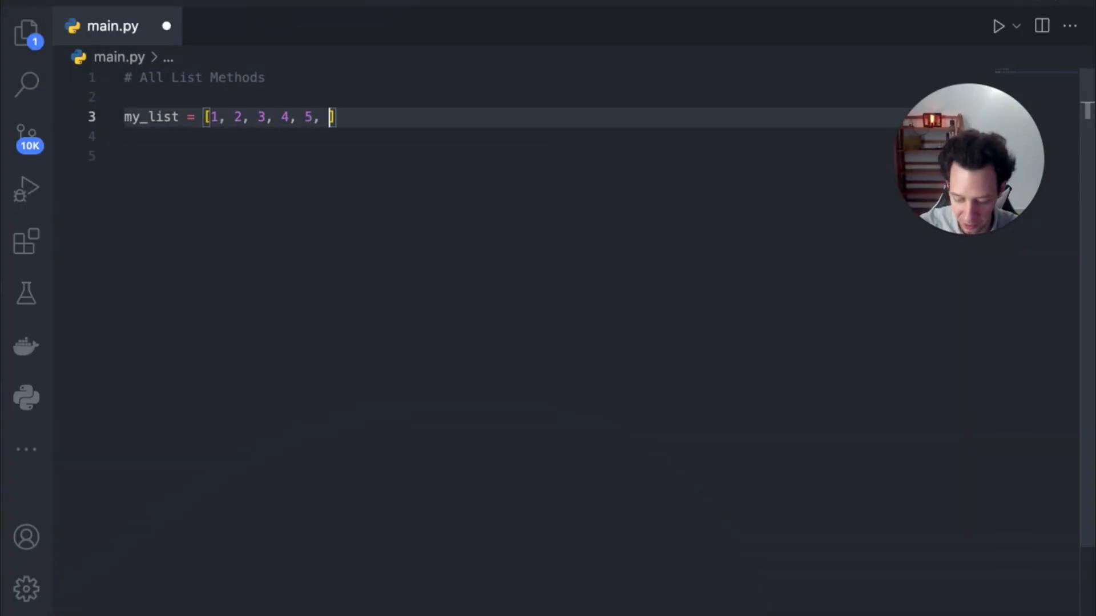
Lengthen the my_list literal with extra values, including several 1s.
{"action": "type", "text": "3"}
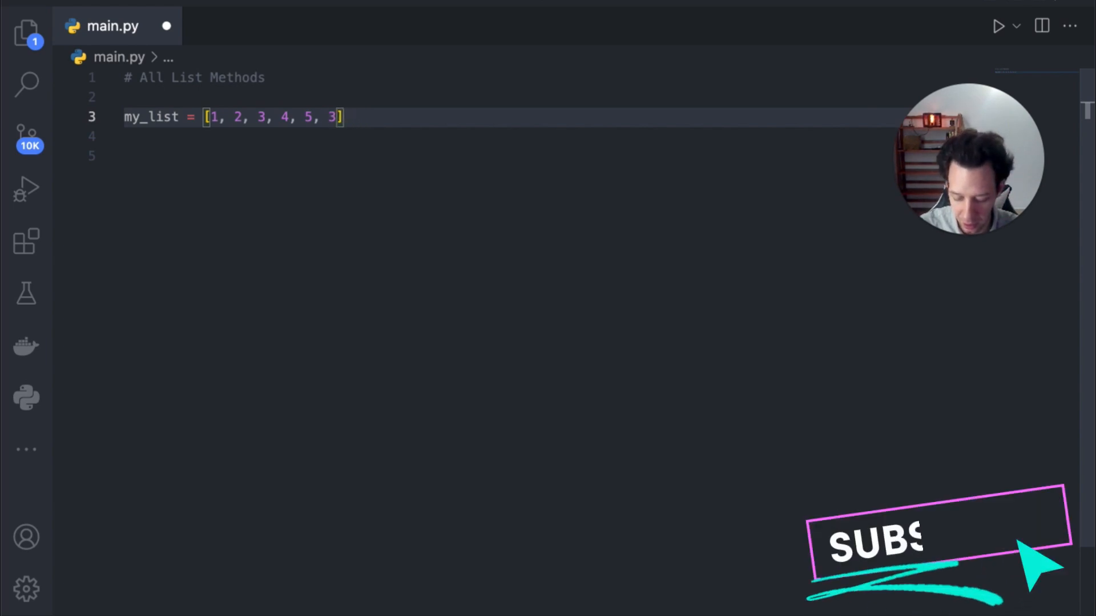
{"action": "type", "text": ",3,"}
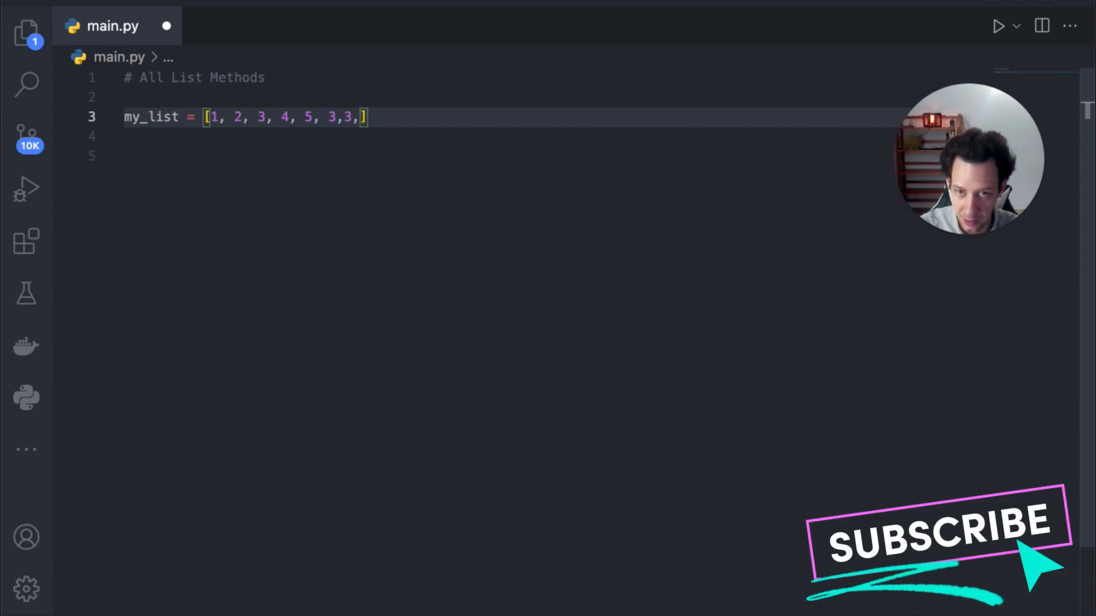
{"action": "type", "text": "2,1,1,1,1"}
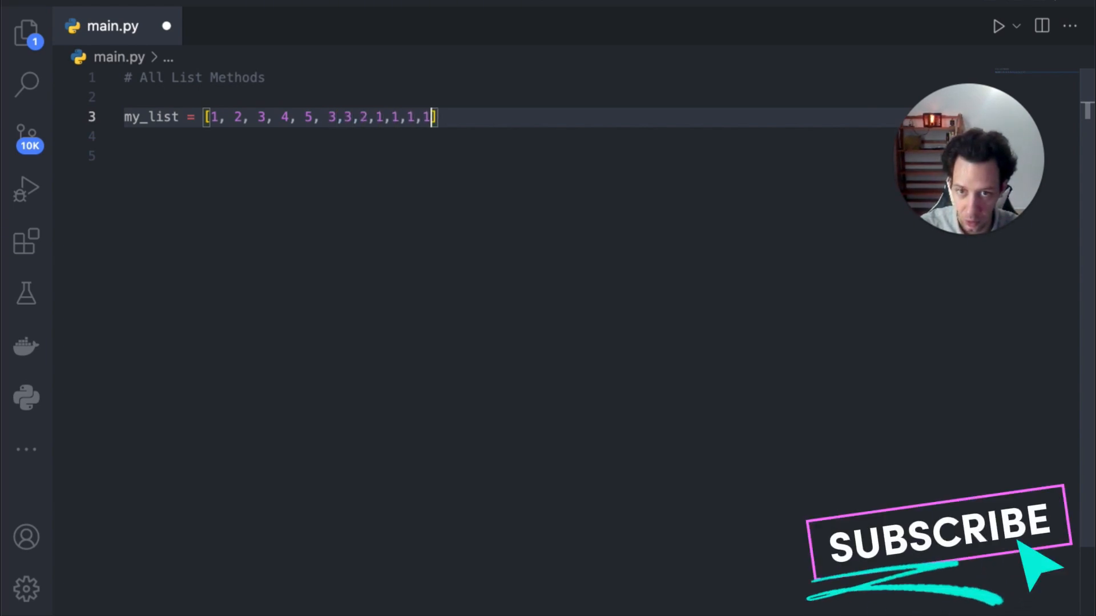
{"action": "type", "text": "5"}
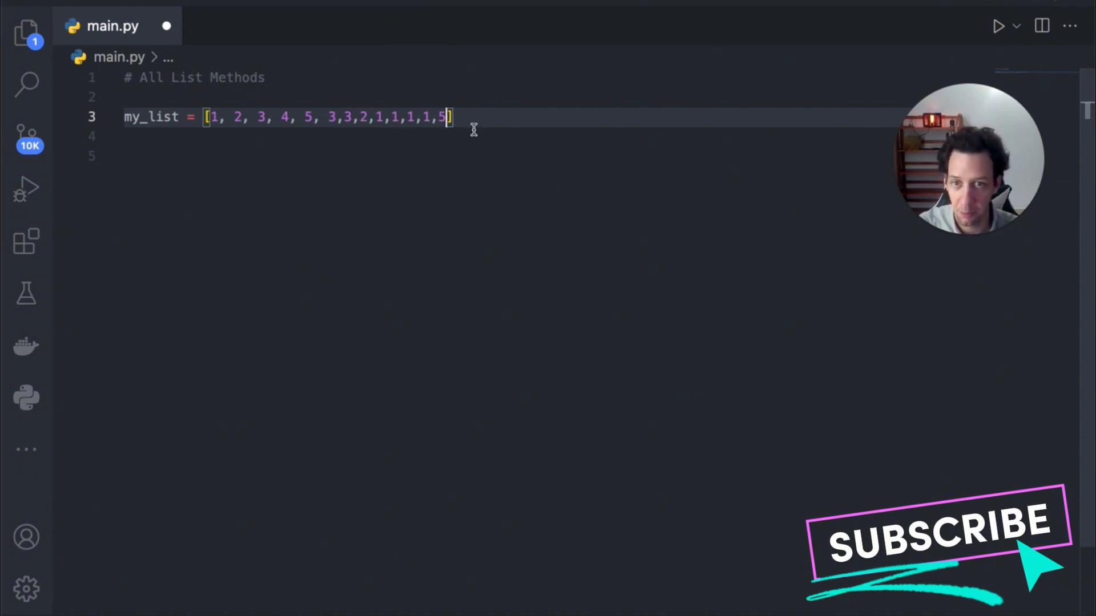
{"action": "key", "text": "Enter"}
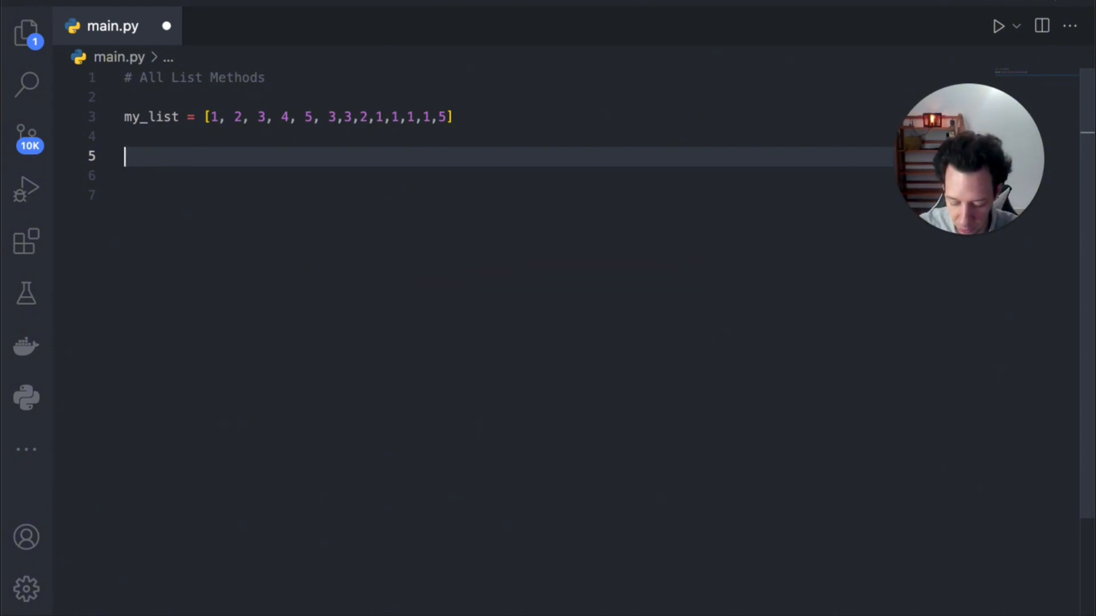
Store my_list.count(1) in one, print one, and run to show 5.
{"action": "type", "text": "one ="}
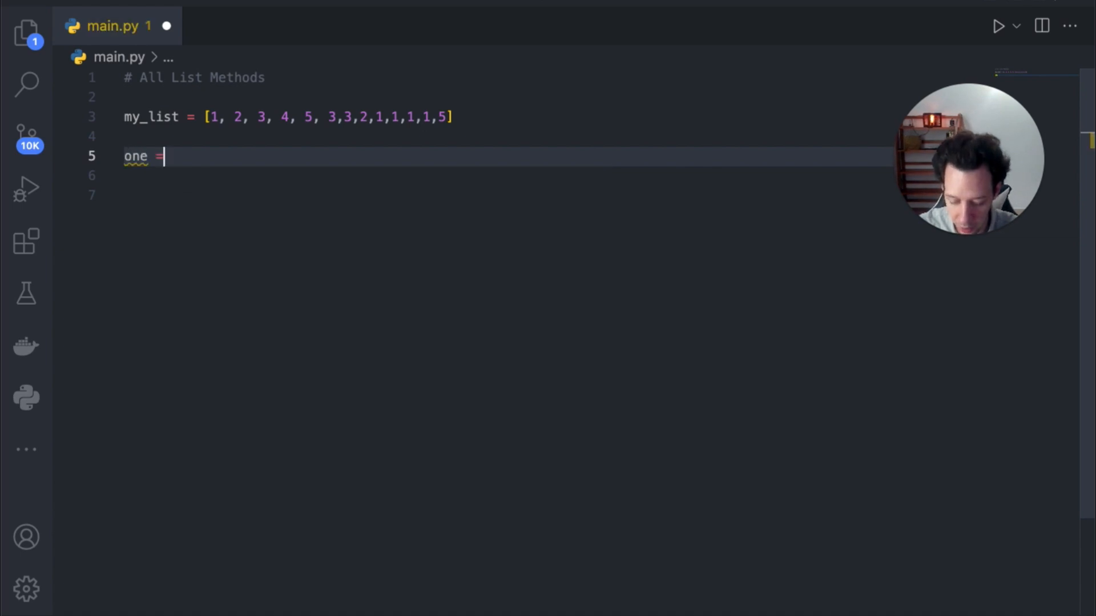
{"action": "type", "text": "my_list"}
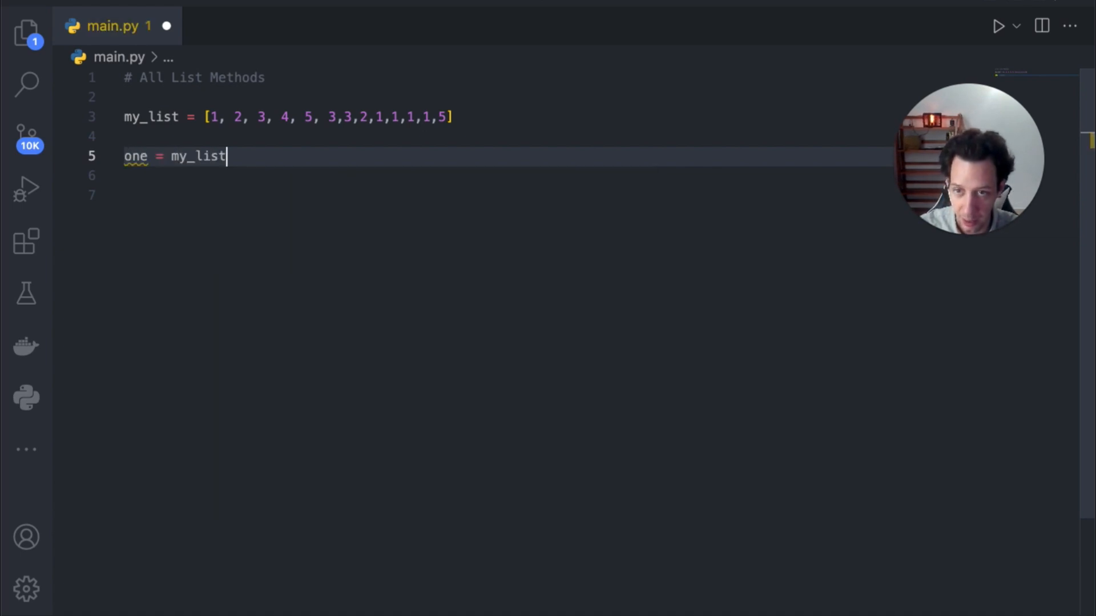
{"action": "type", "text": ".count"}
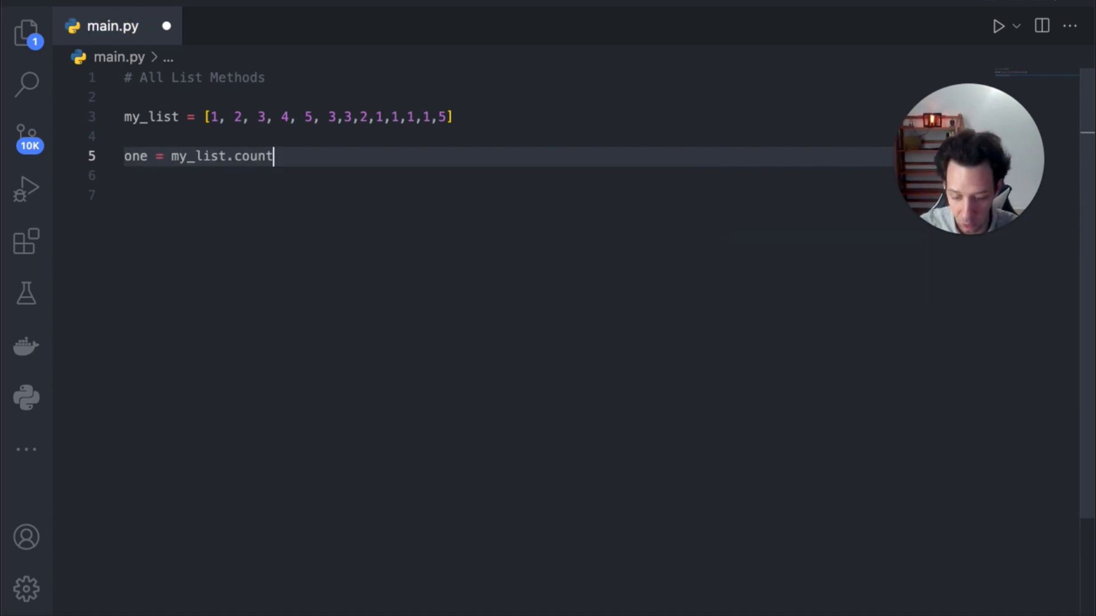
{"action": "type", "text": "(1)"}
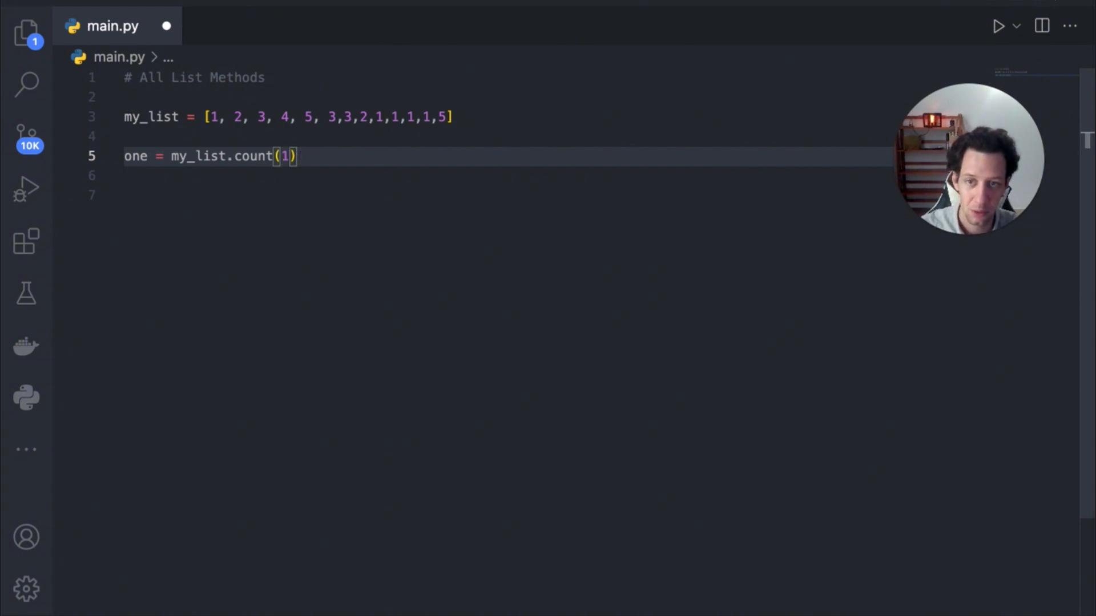
{"action": "type", "text": "p"}
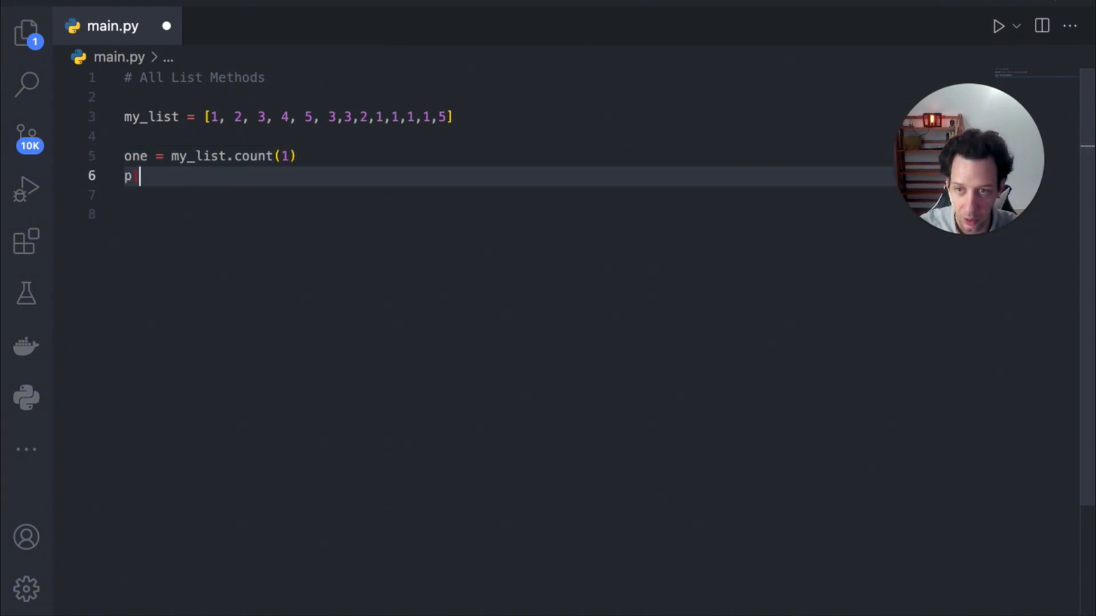
{"action": "type", "text": "rint()"}
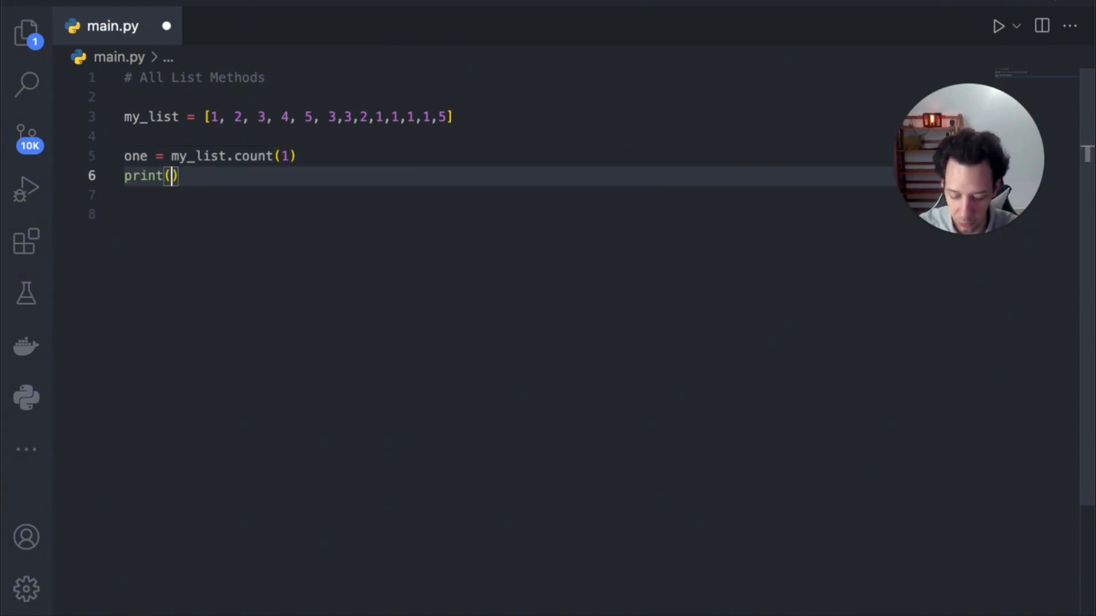
{"action": "type", "text": "one"}
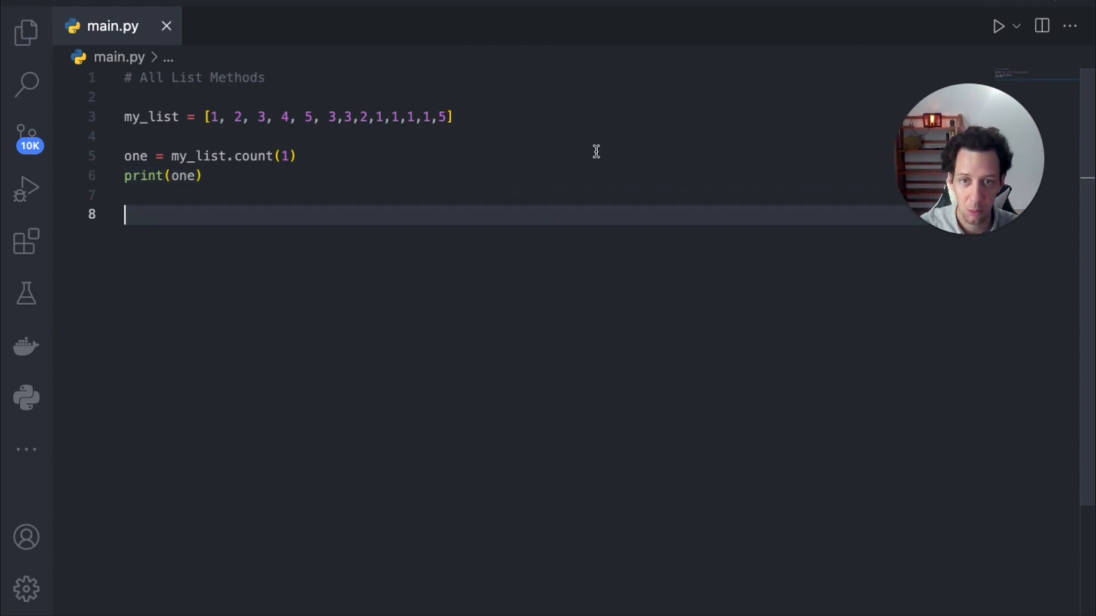
{"action": "left_click", "coordinate": [998, 26]}
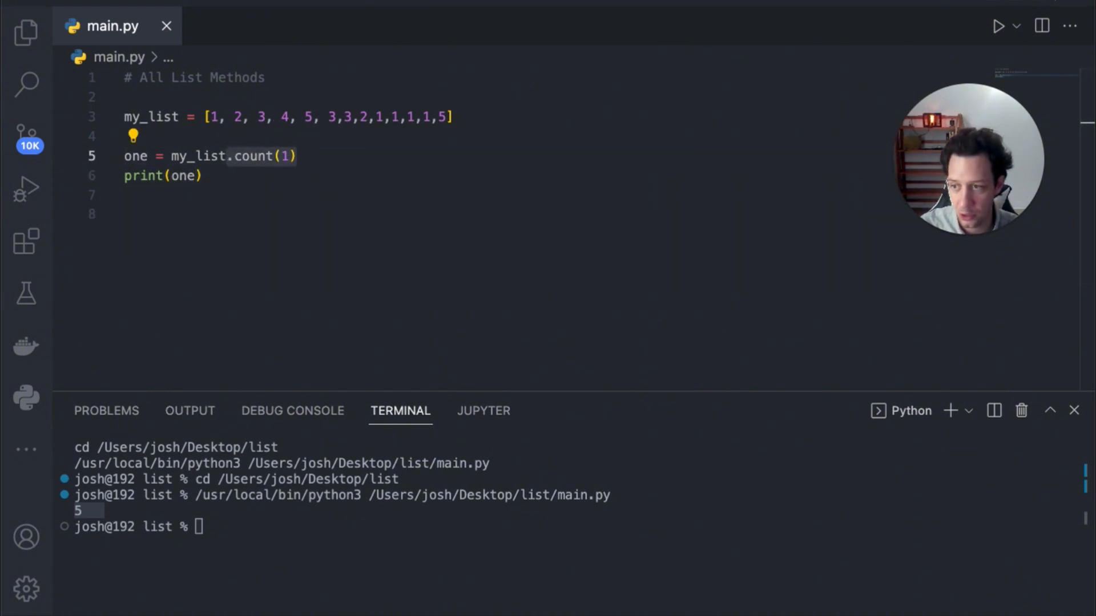
{"action": "mouse_move", "coordinate": [262, 286]}
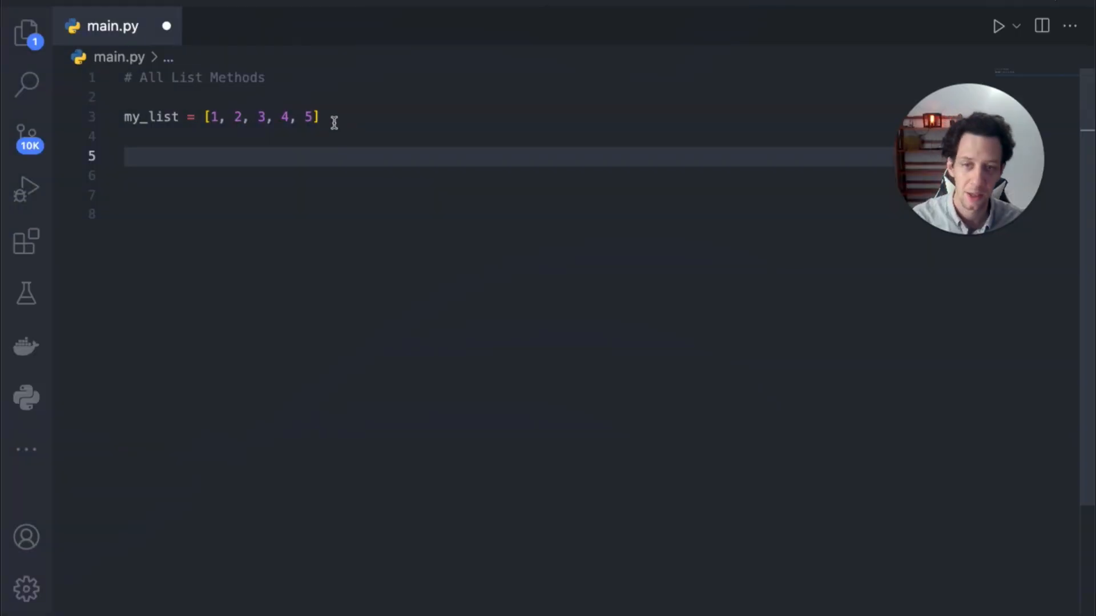
Add my_list.extend([6,7,8,9,10]) on empty line 5.
{"action": "left_click", "coordinate": [187, 155]}
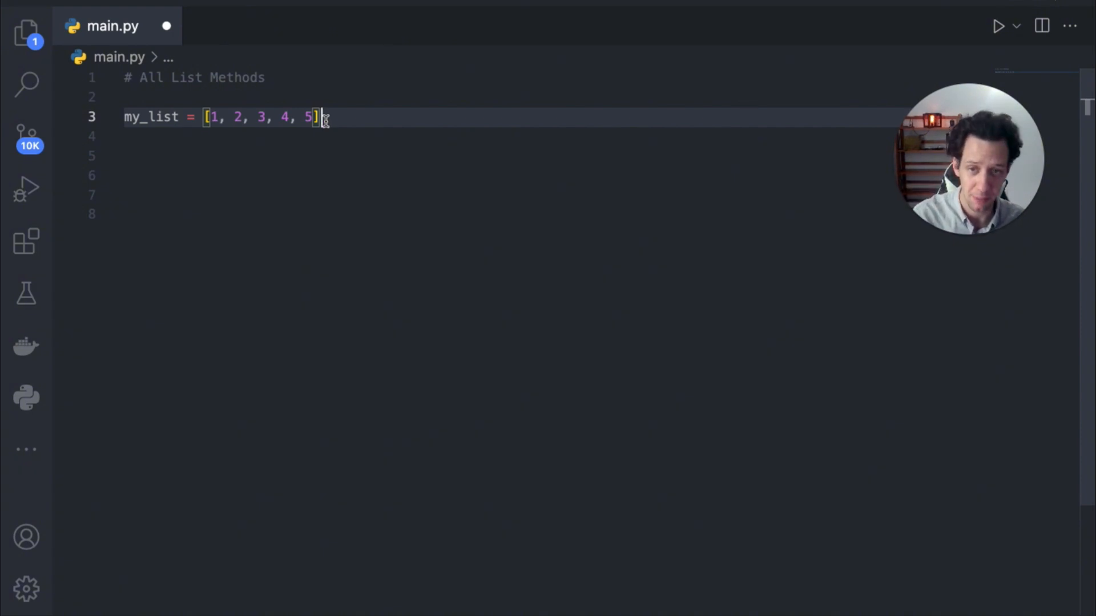
{"action": "mouse_move", "coordinate": [276, 158]}
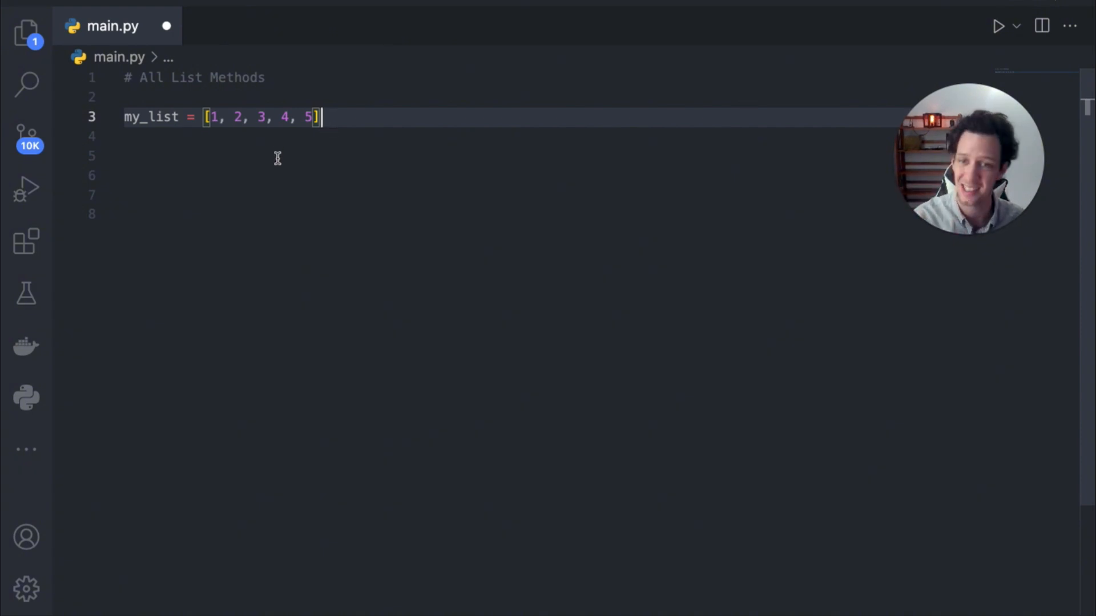
{"action": "right_click", "coordinate": [209, 156]}
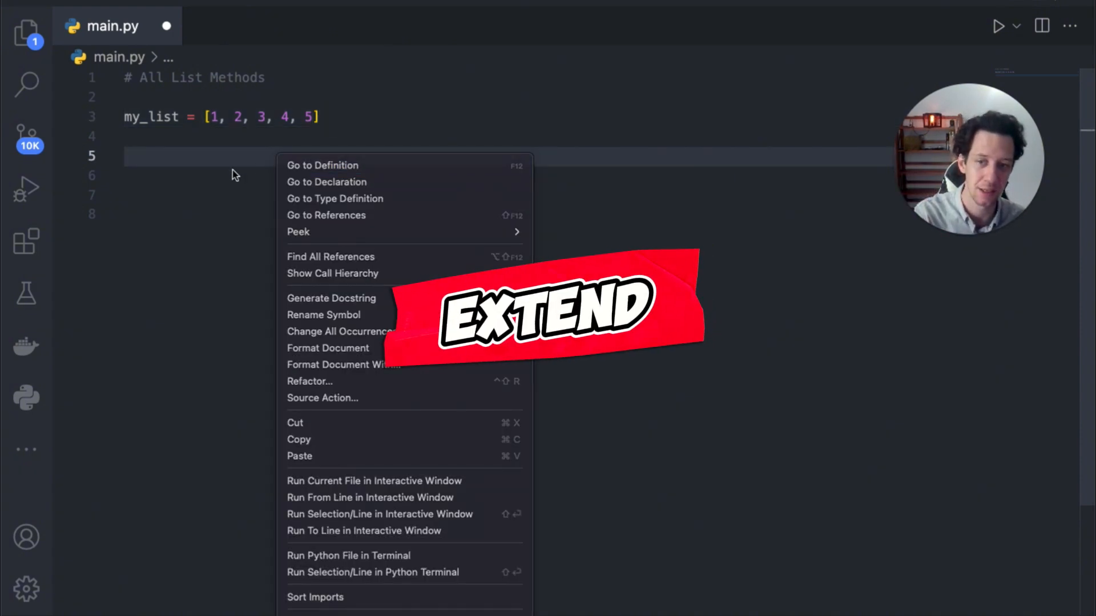
{"action": "left_click", "coordinate": [214, 164]}
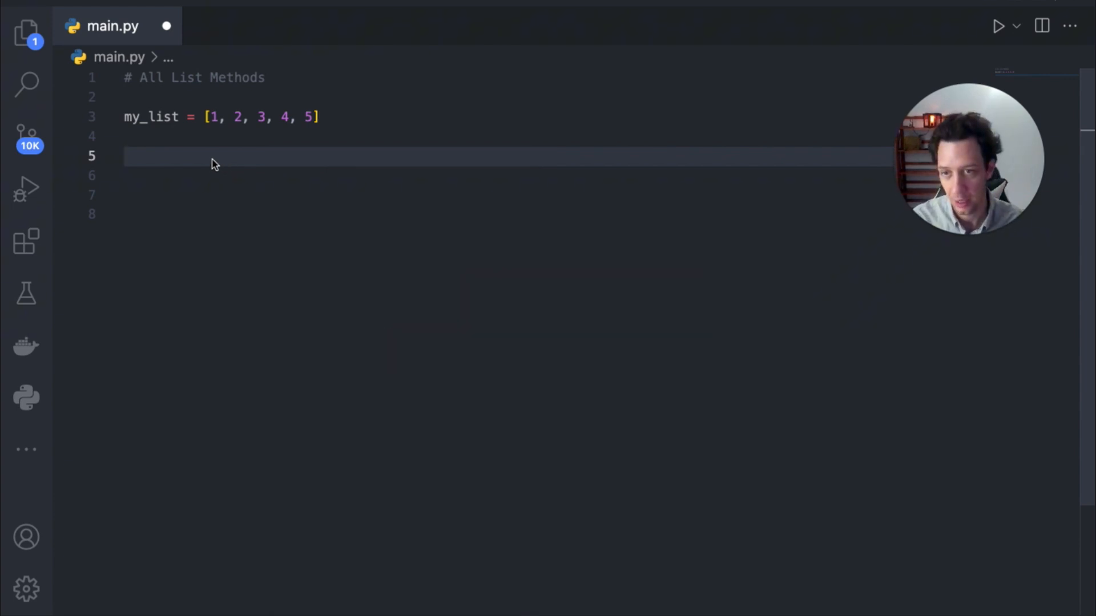
{"action": "type", "text": "my"}
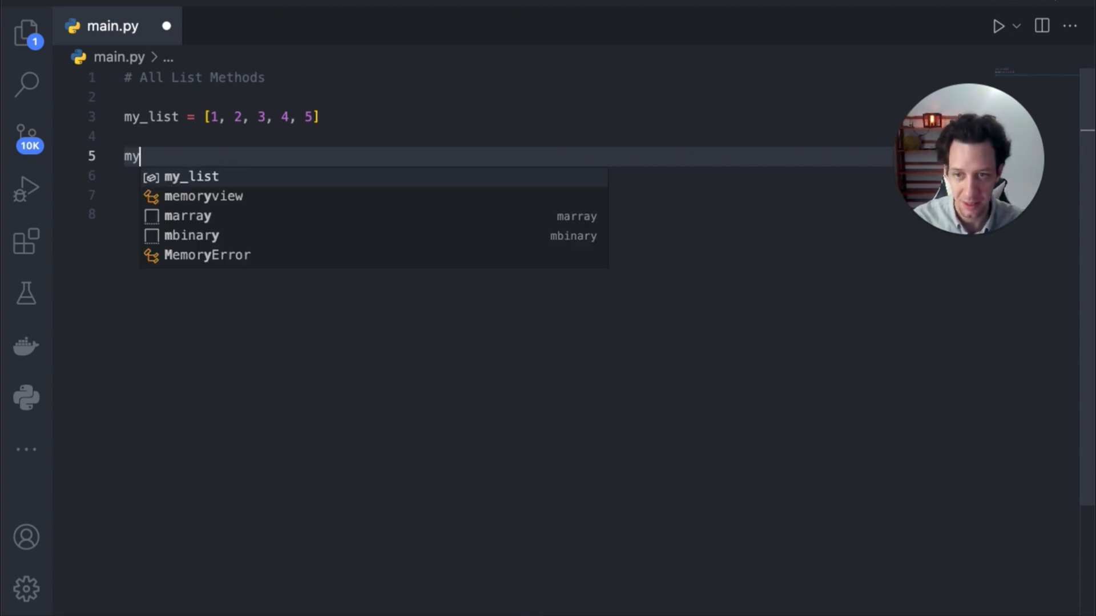
{"action": "type", "text": "_list.extend"}
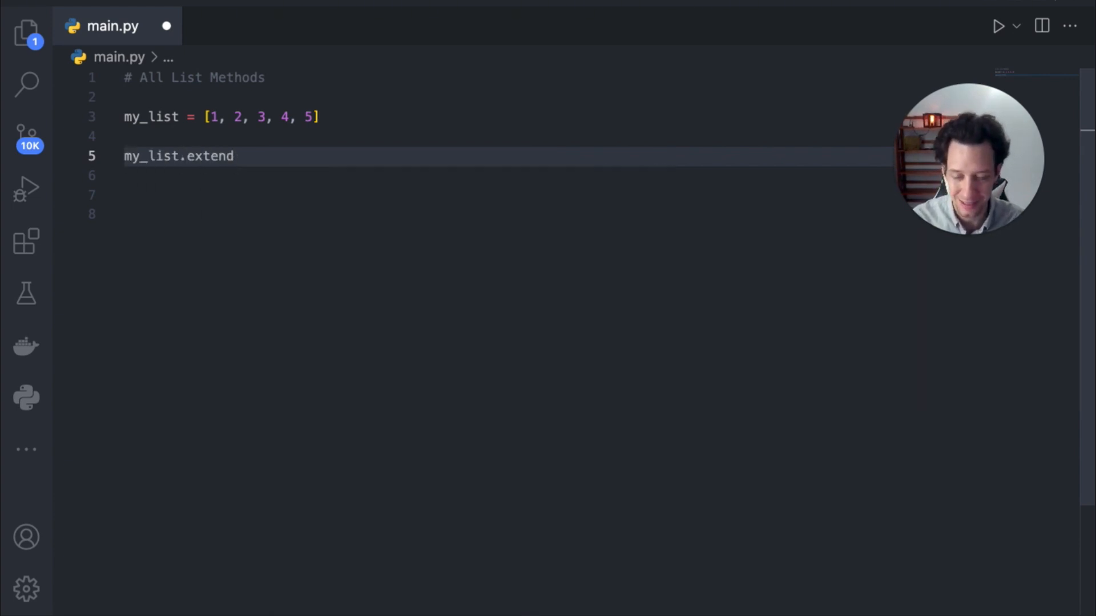
{"action": "type", "text": "([])"}
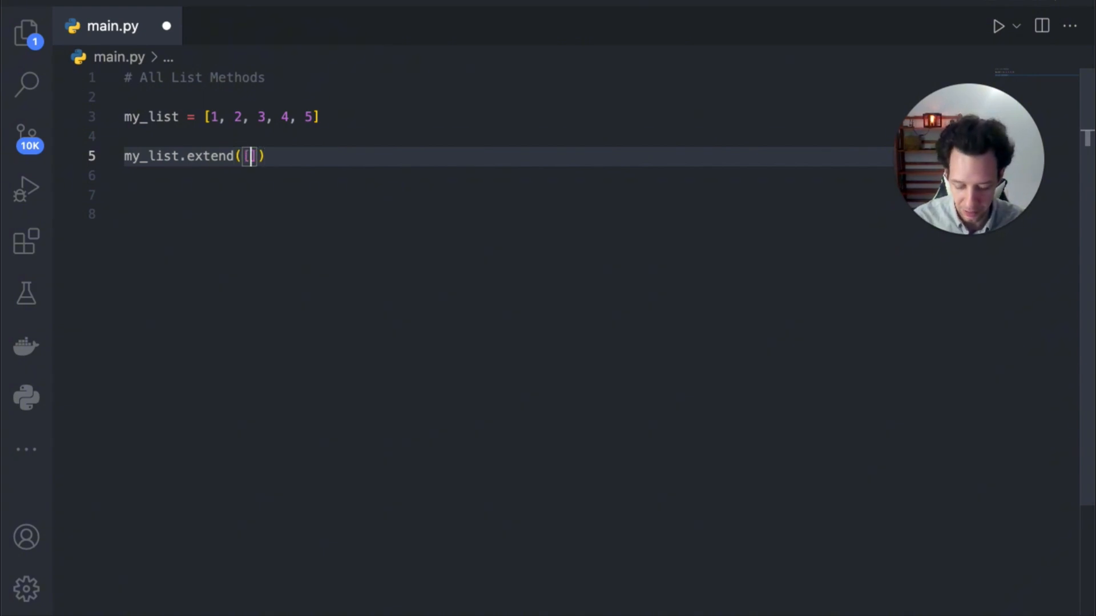
{"action": "type", "text": "6,7,8,9"}
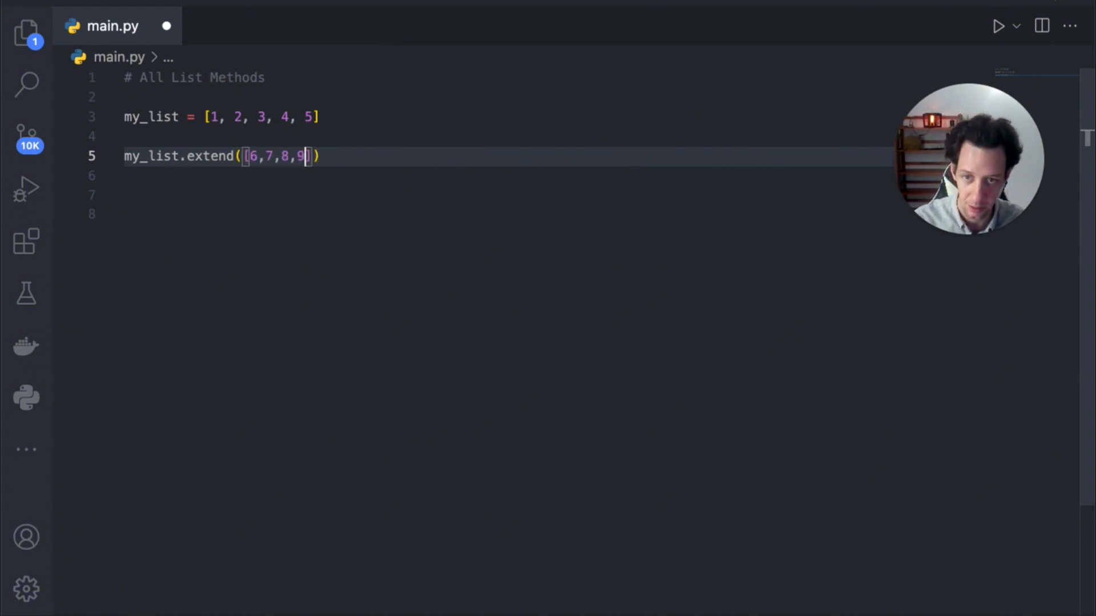
{"action": "type", "text": "10"}
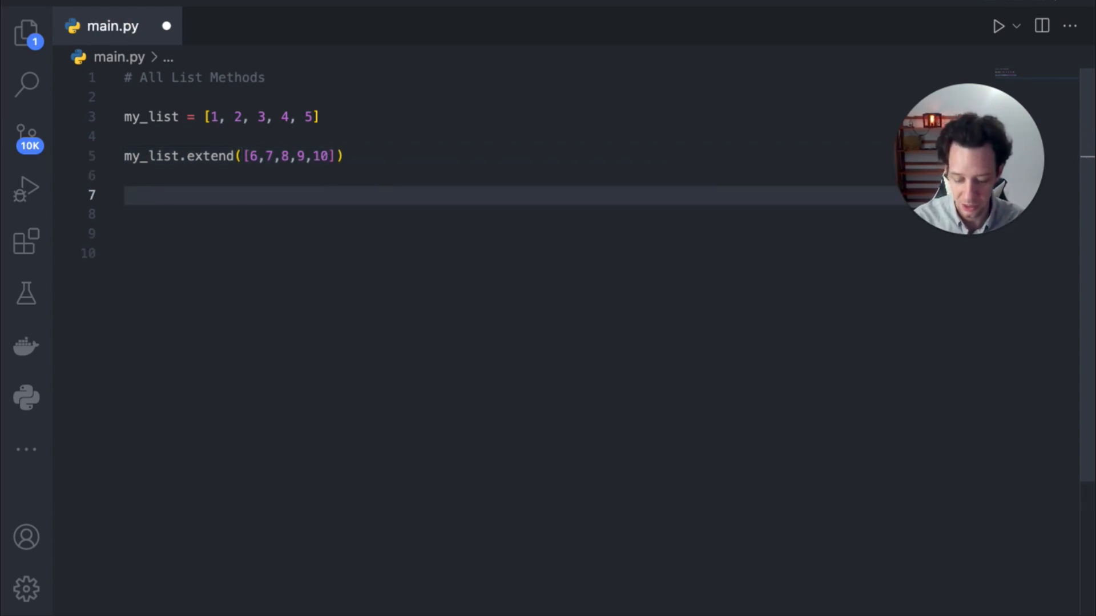
Print my_list and run the script to show numbers 1 to 10.
{"action": "type", "text": "print"}
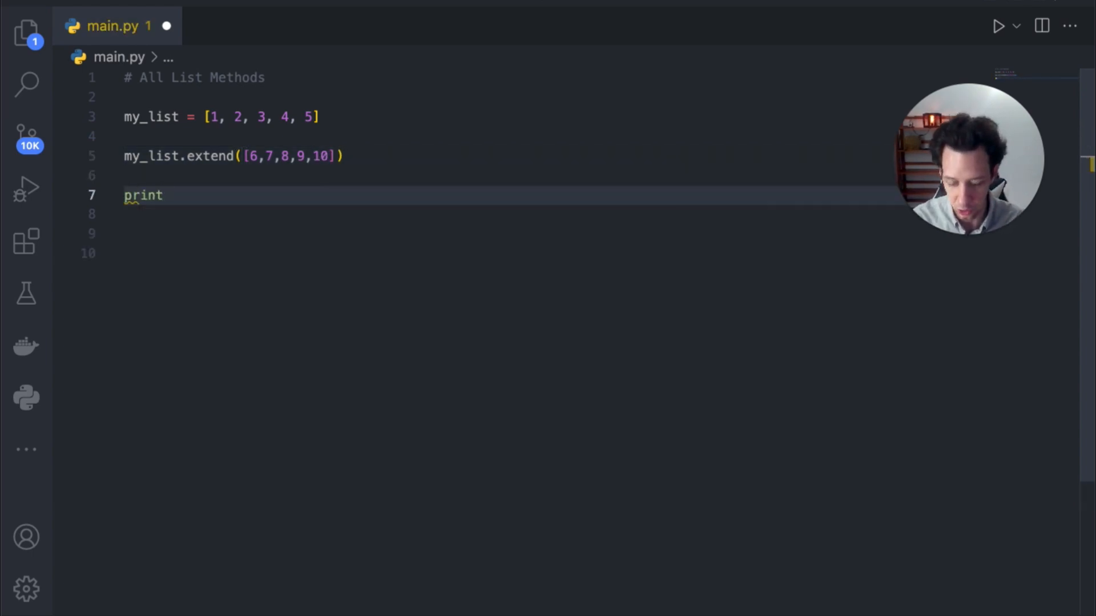
{"action": "type", "text": "(my_list)"}
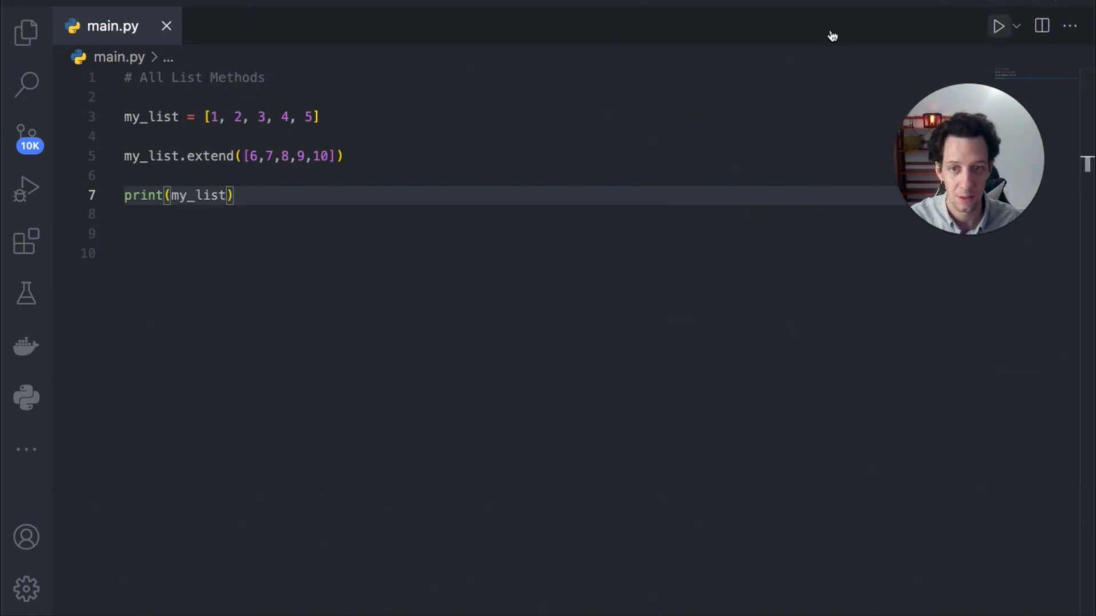
{"action": "left_click", "coordinate": [999, 27]}
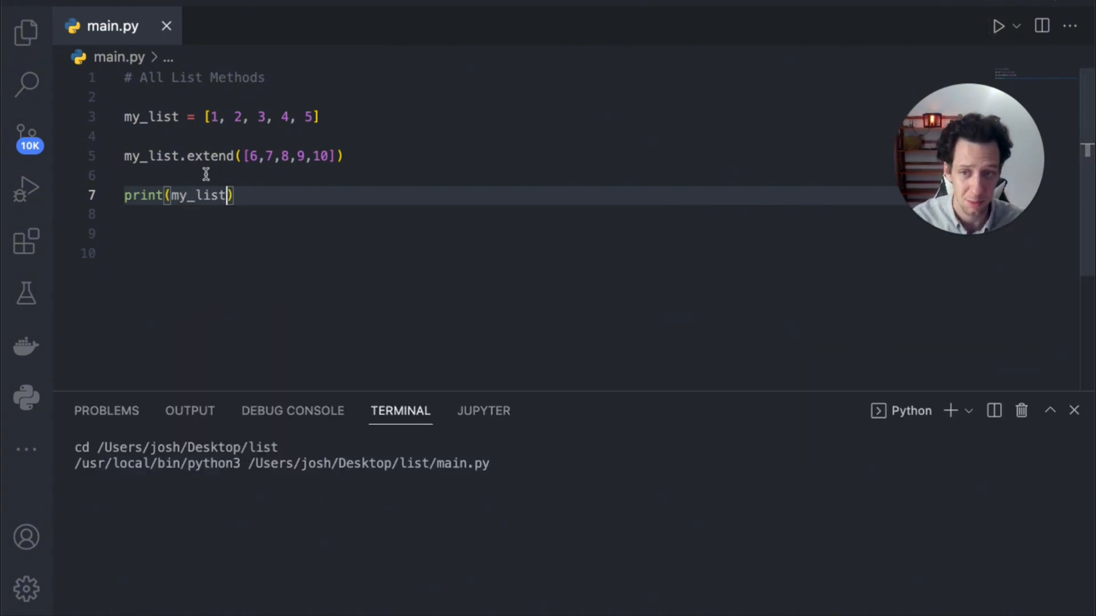
{"action": "mouse_move", "coordinate": [275, 363]}
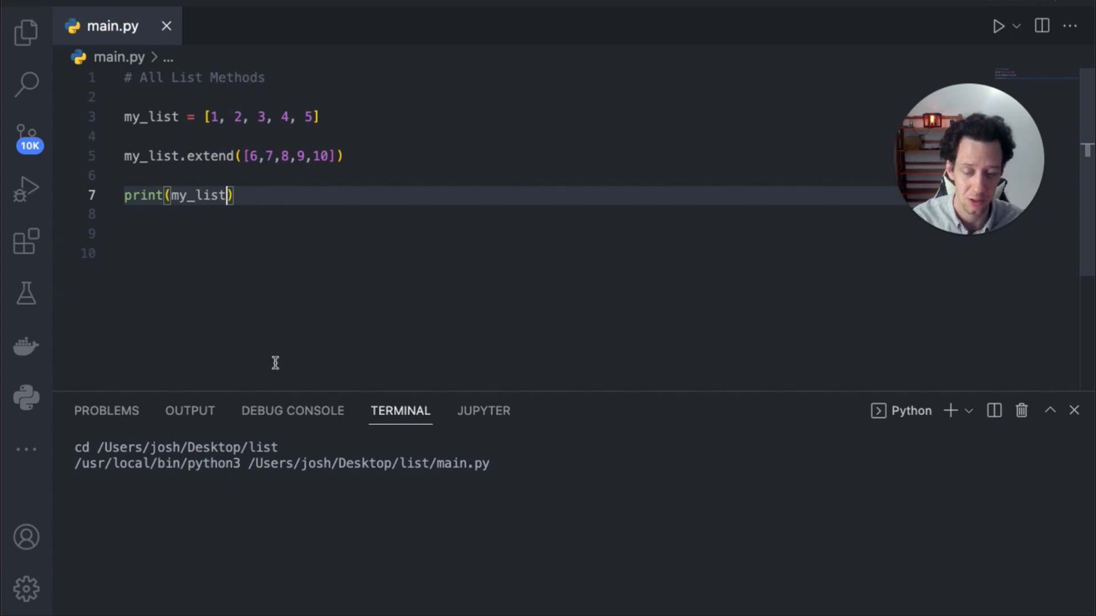
{"action": "left_click", "coordinate": [998, 26]}
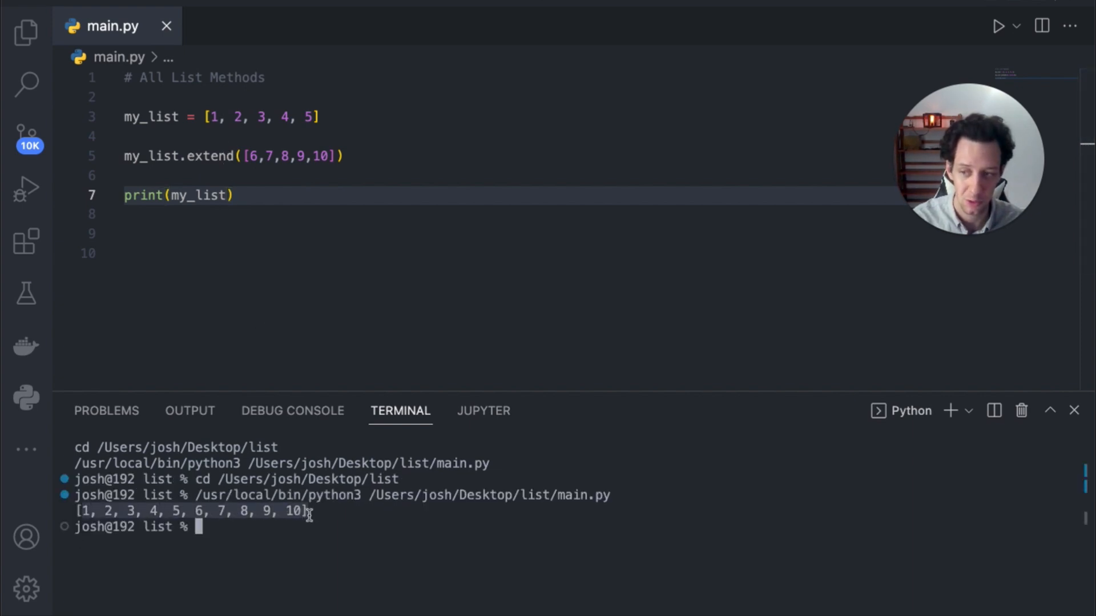
{"action": "left_click", "coordinate": [343, 156]}
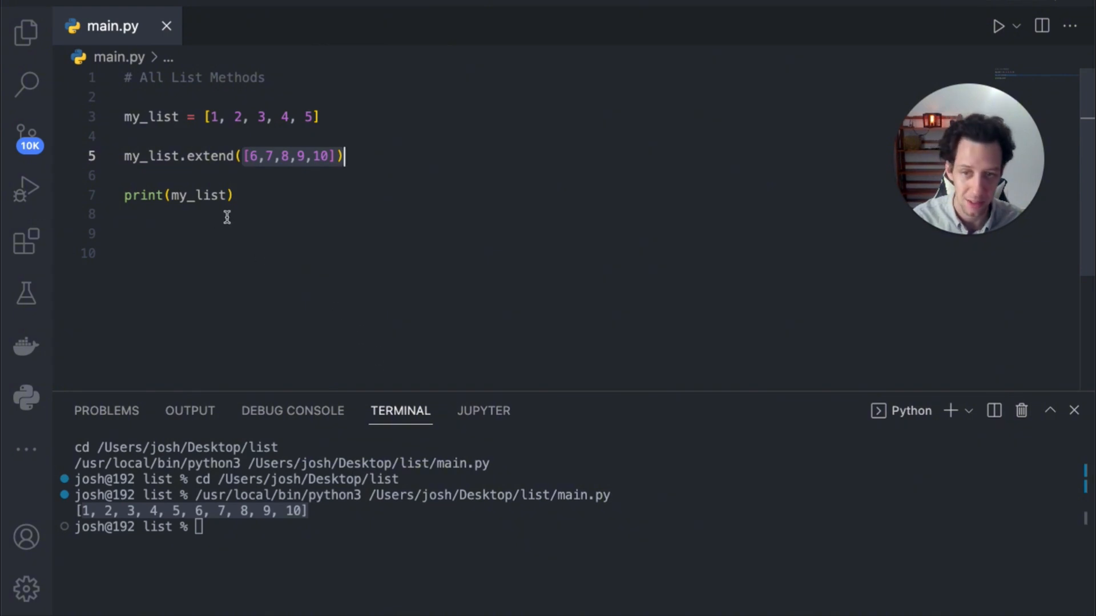
{"action": "mouse_move", "coordinate": [240, 155]}
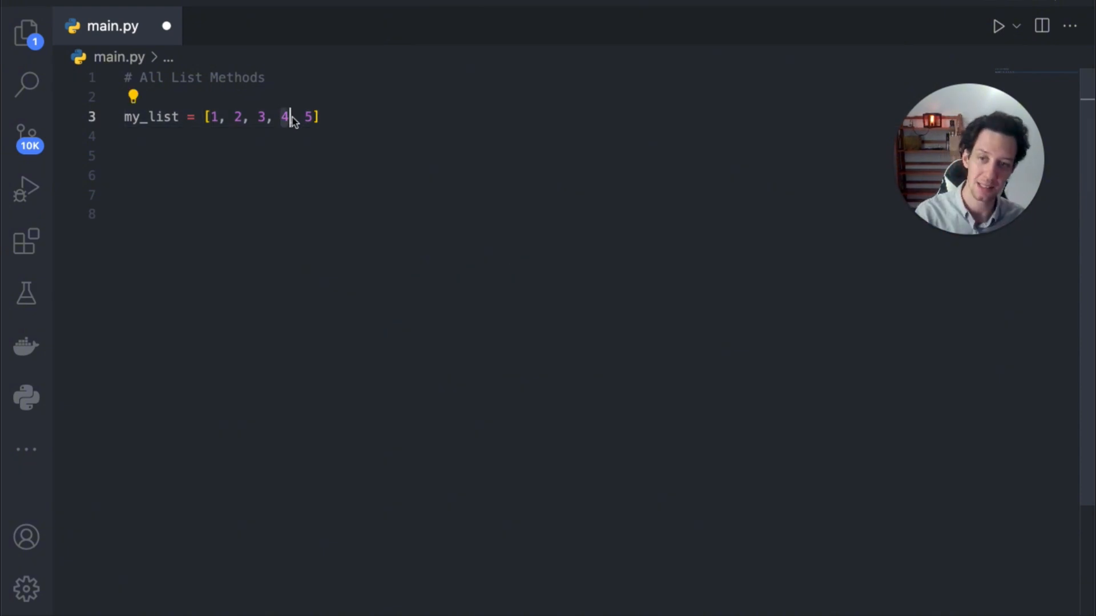
{"action": "mouse_move", "coordinate": [176, 162]}
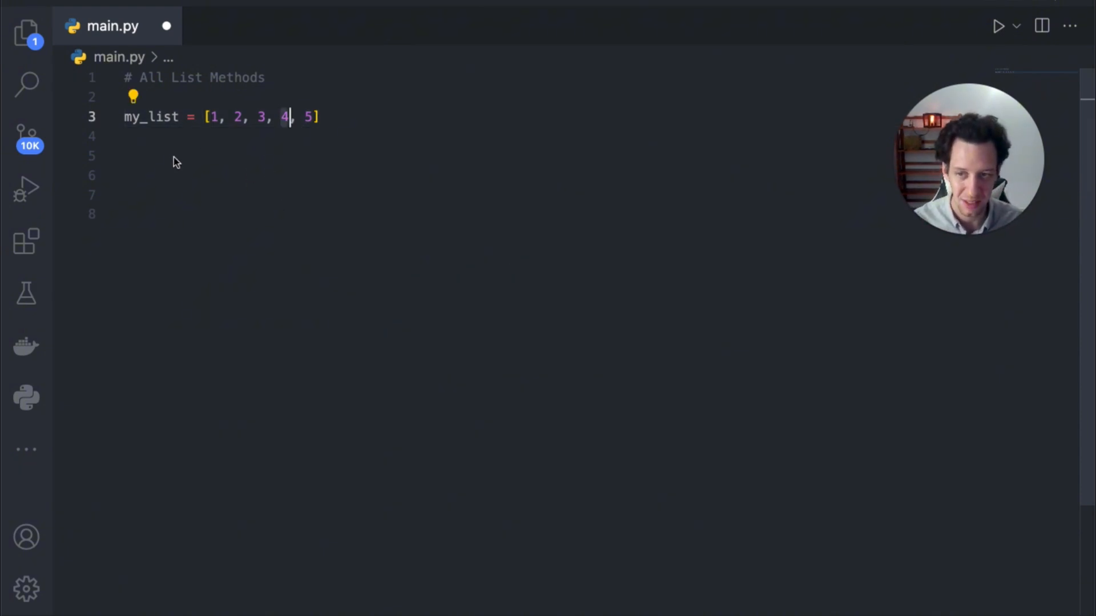
Store my_list.index(4) in pos on line 5 and print pos.
{"action": "left_click", "coordinate": [174, 156]}
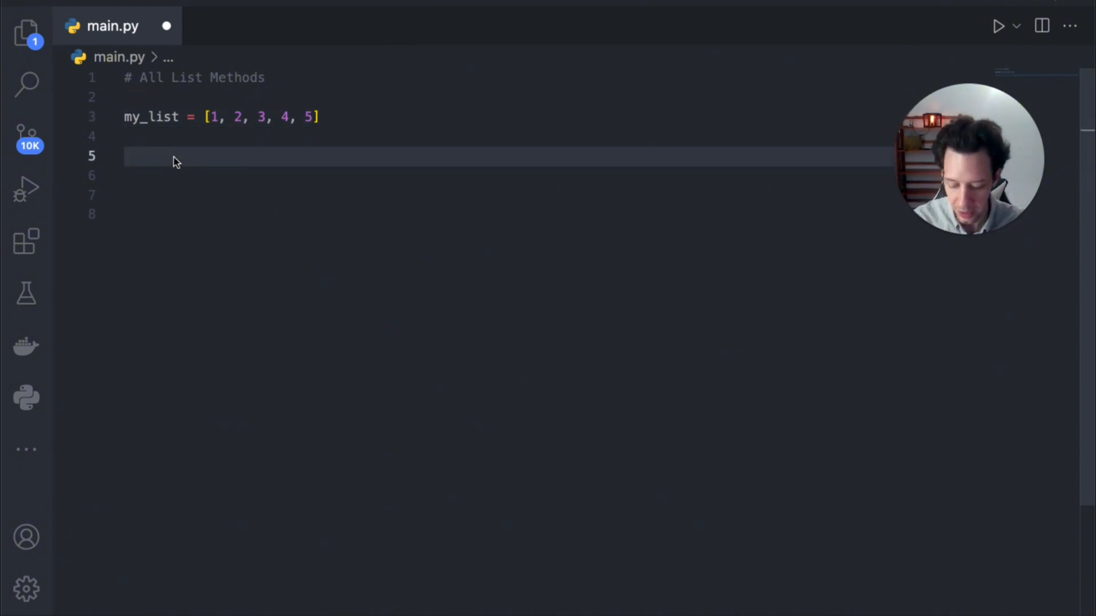
{"action": "type", "text": "p"}
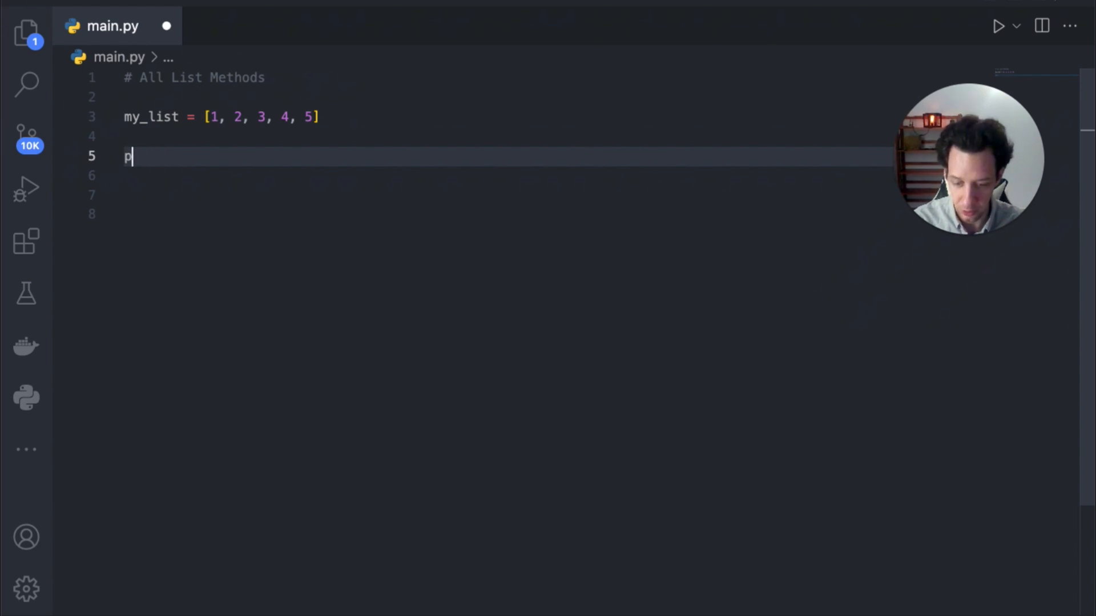
{"action": "type", "text": "os = my"}
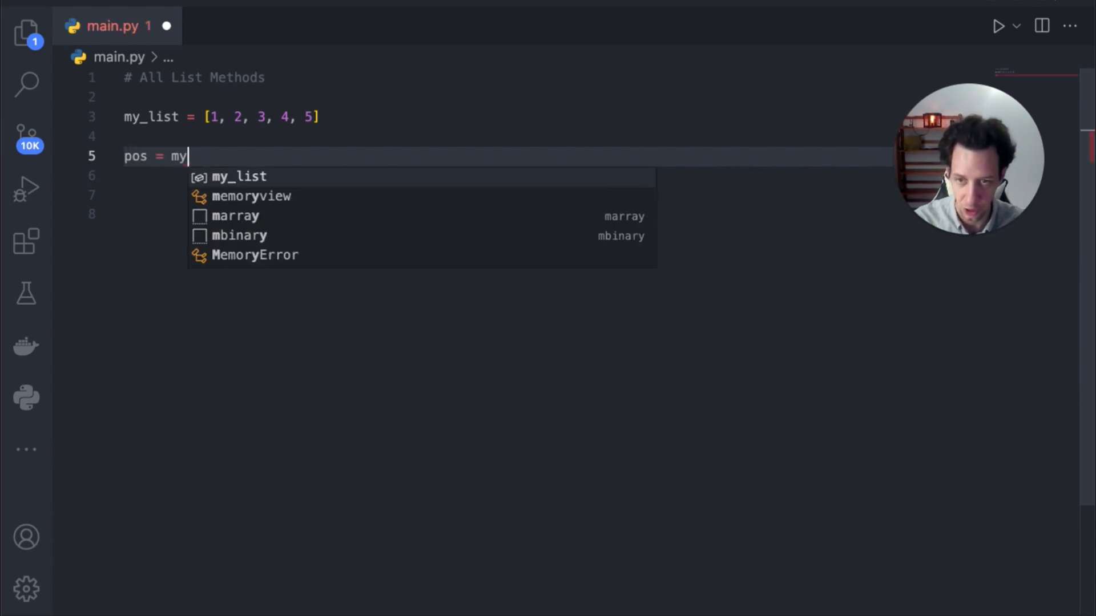
{"action": "type", "text": "_list.in"}
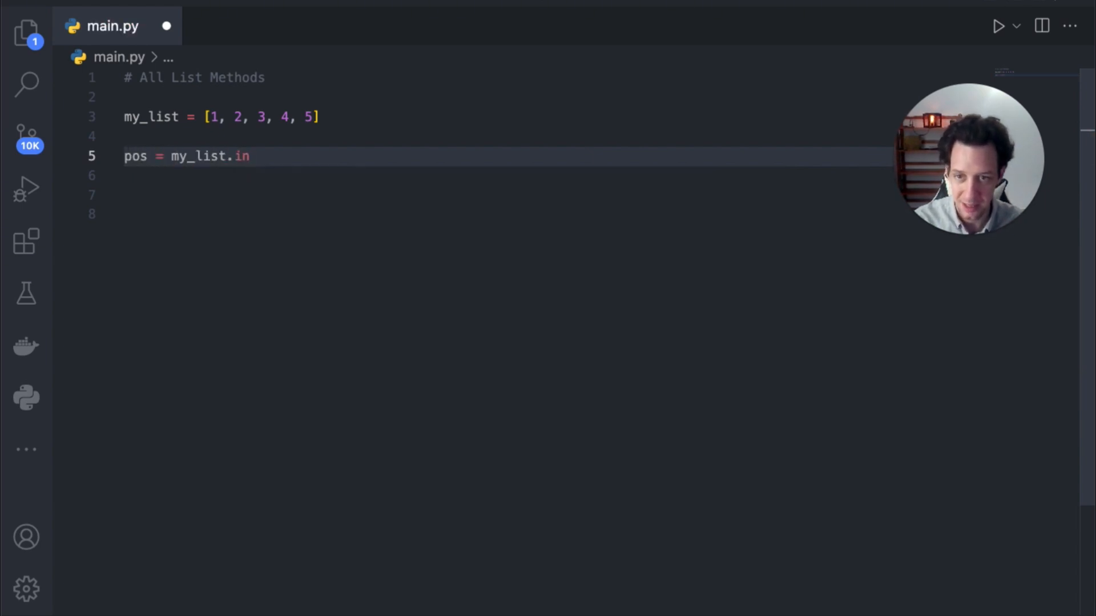
{"action": "type", "text": "dex()"}
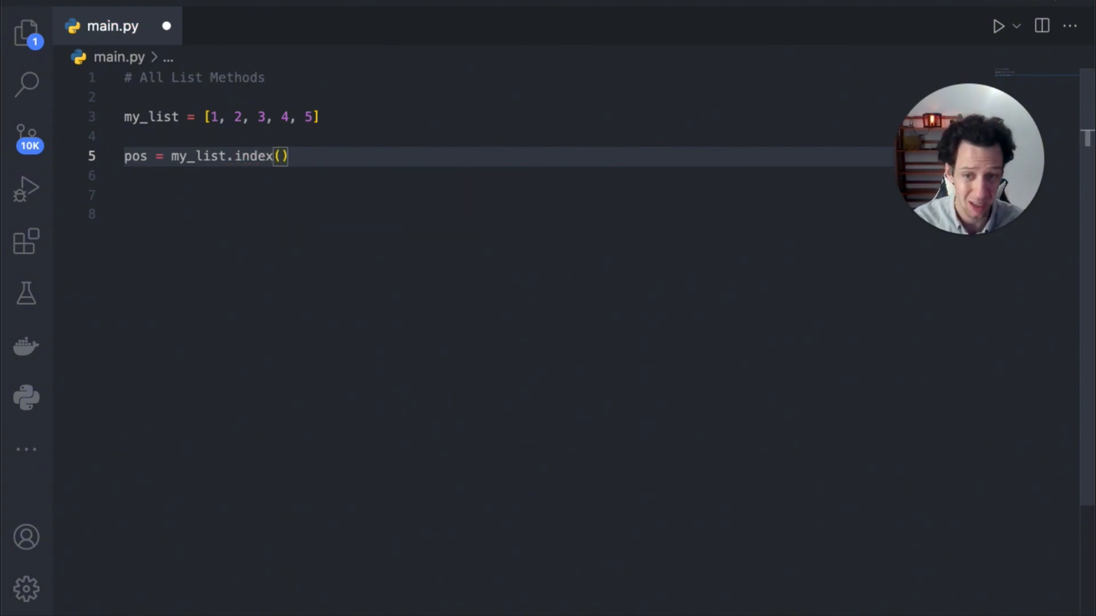
{"action": "type", "text": "4"}
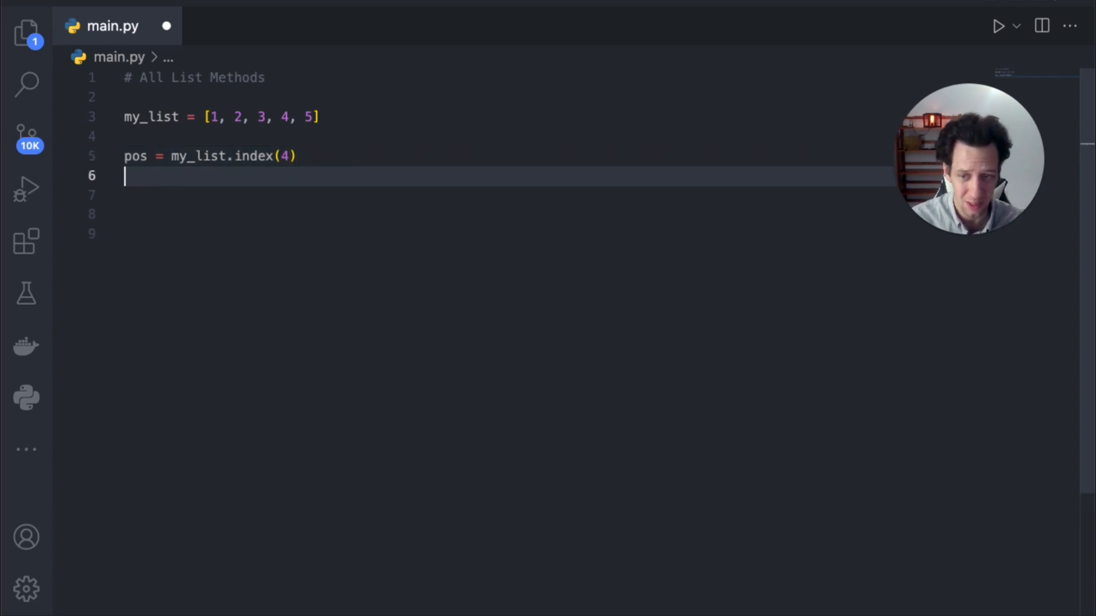
{"action": "type", "text": "print(p"}
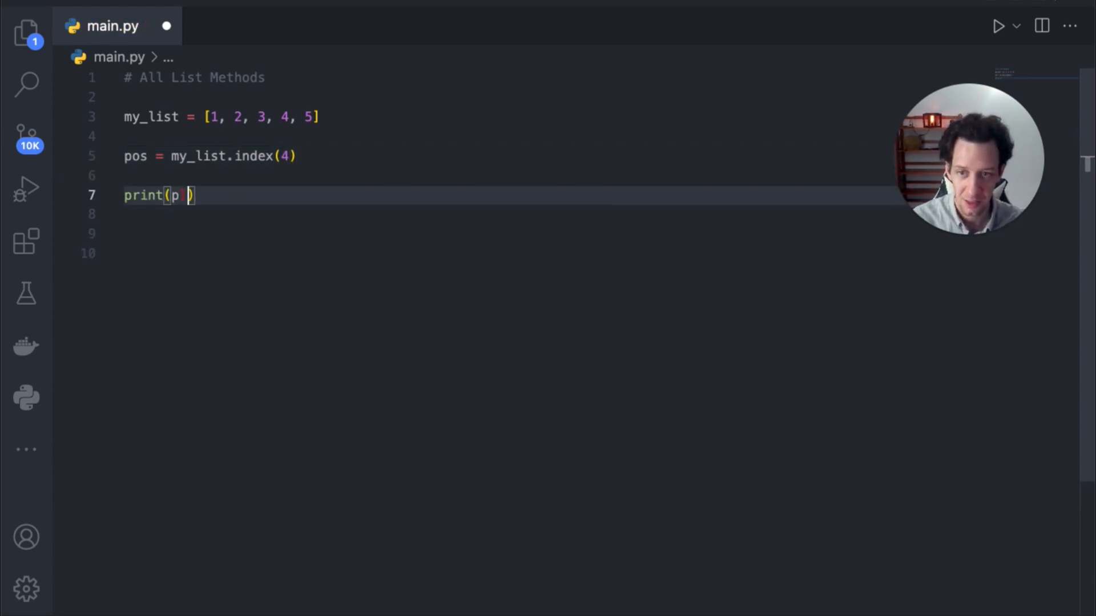
{"action": "type", "text": "p"}
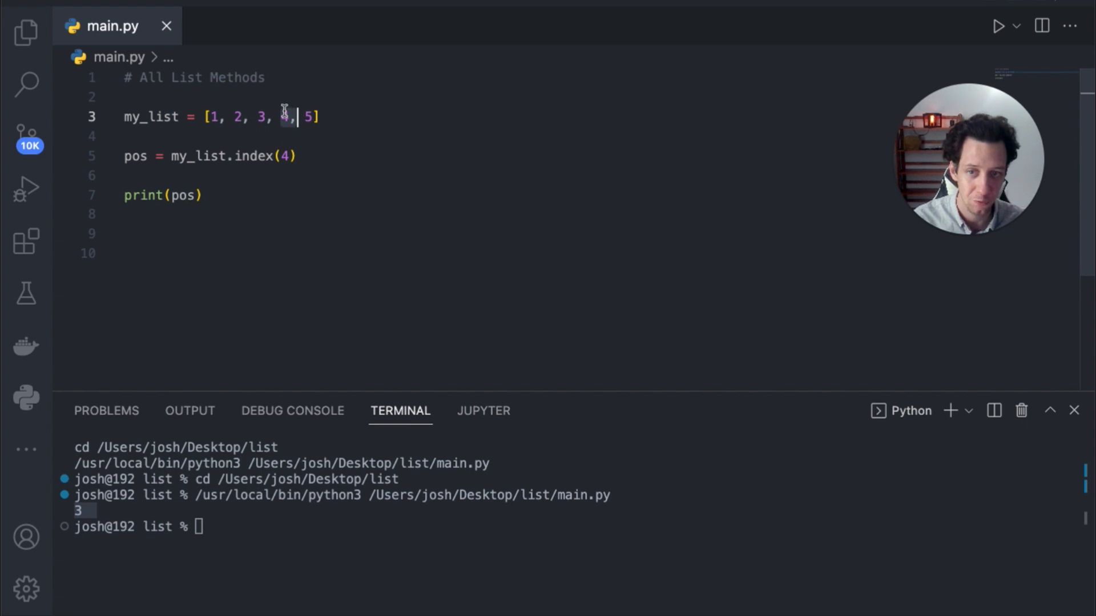
{"action": "mouse_move", "coordinate": [67, 503]}
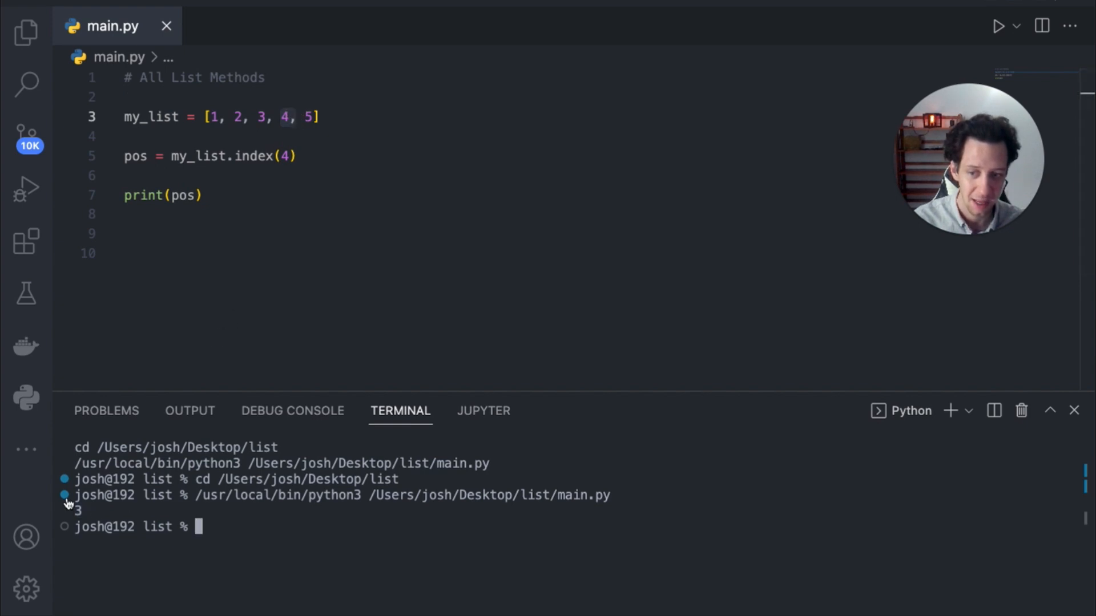
{"action": "mouse_move", "coordinate": [192, 283]}
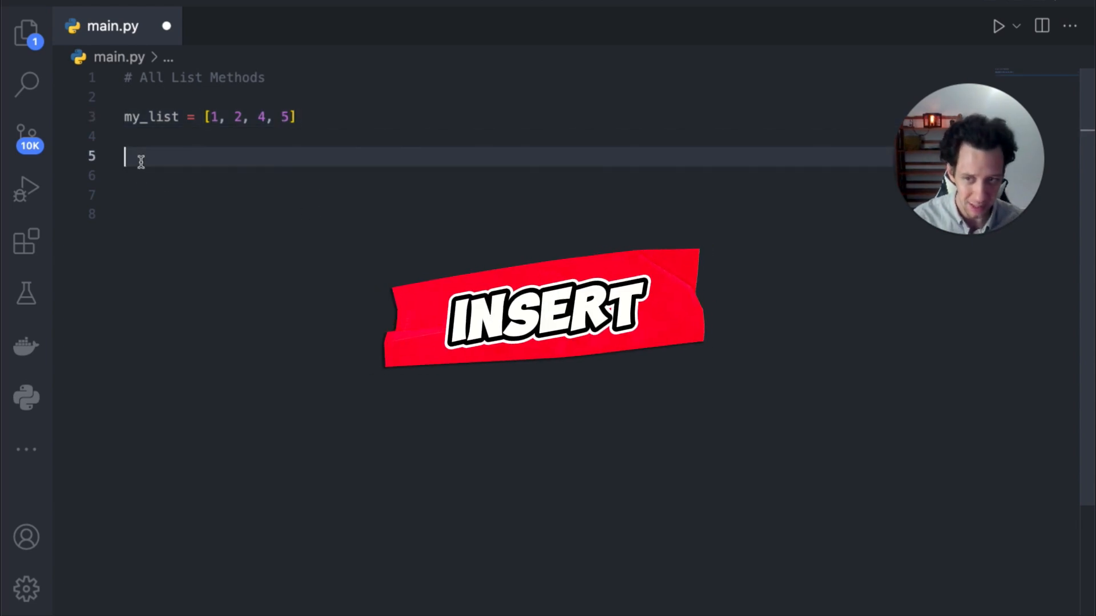
Write a my_list.insert() call on line 5, replacing the started append(3).
{"action": "type", "text": "my_list"}
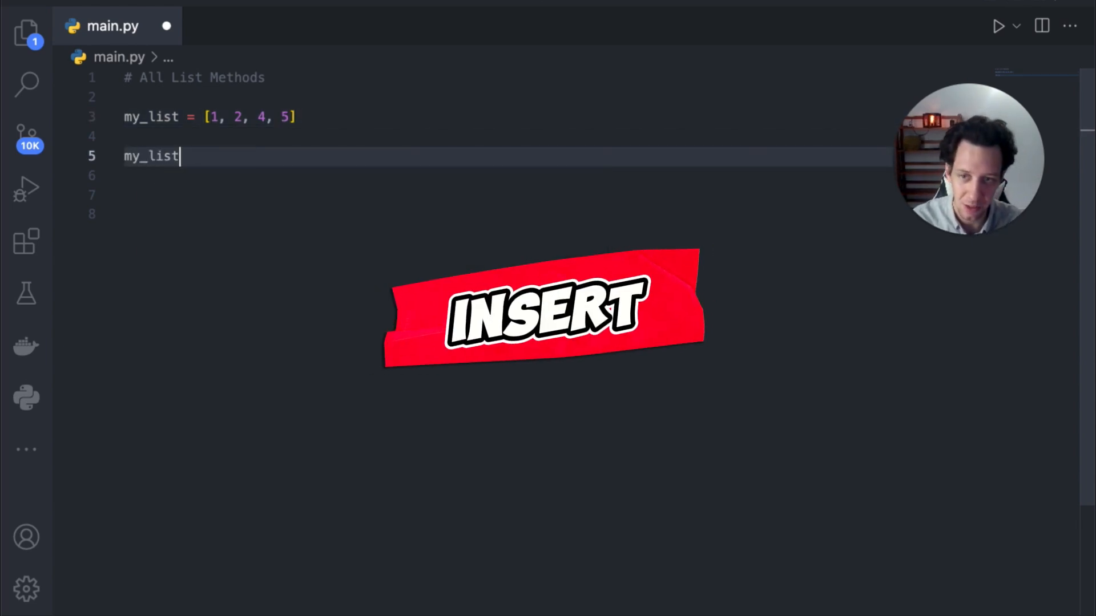
{"action": "type", "text": ".a"}
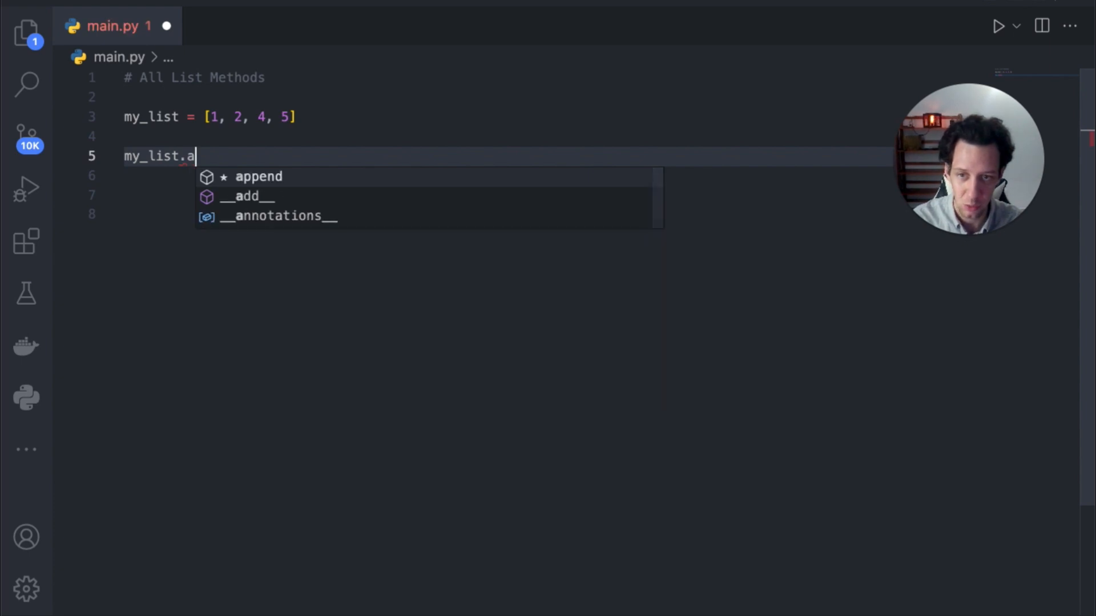
{"action": "type", "text": "ppend(3)"}
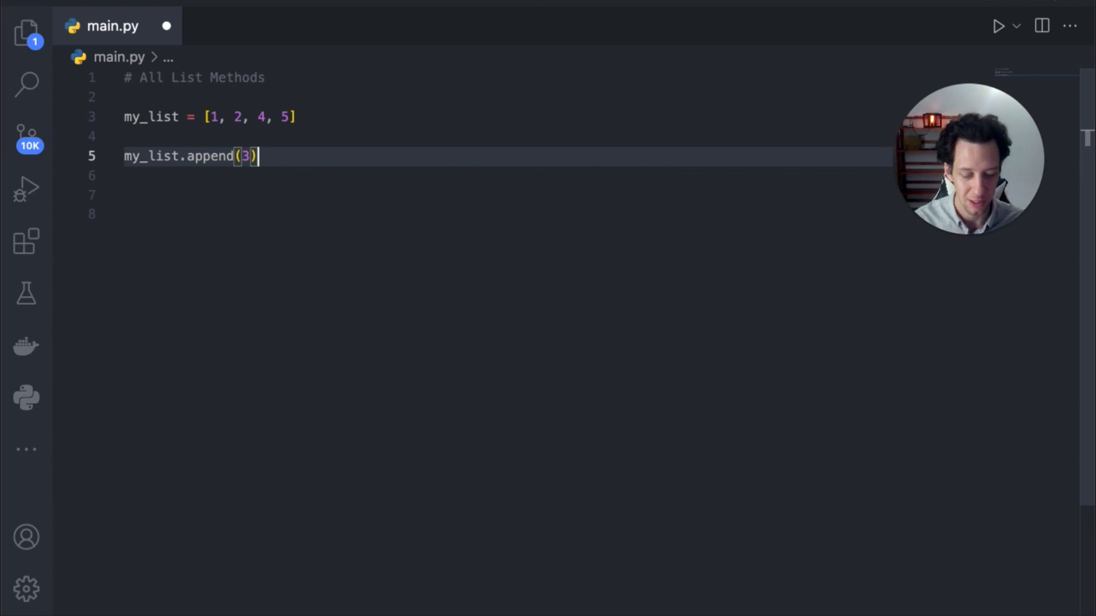
{"action": "key", "text": "Backspace"}
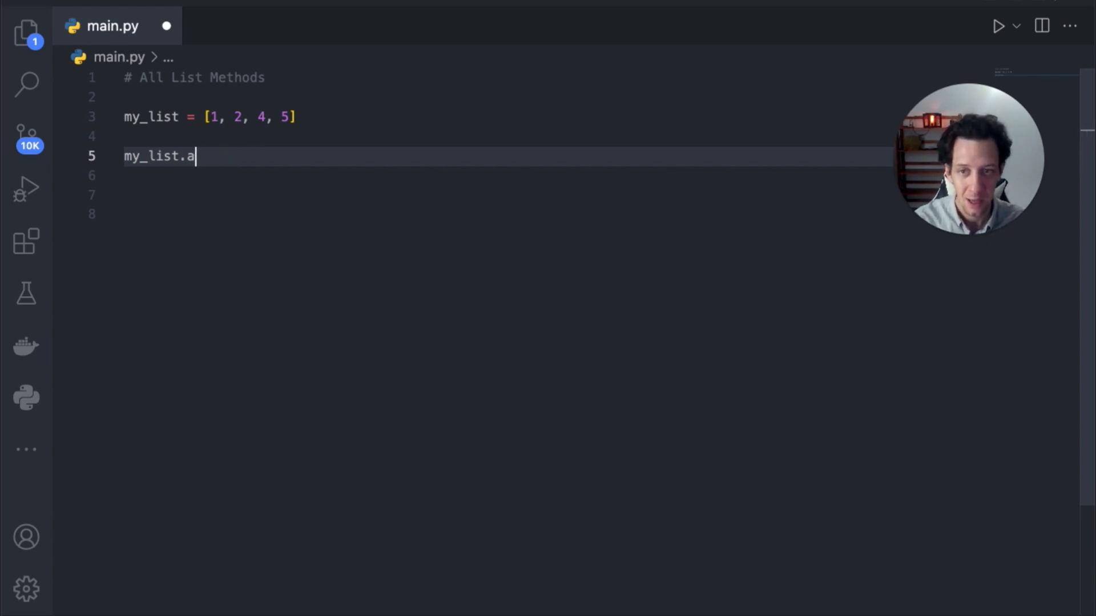
{"action": "type", "text": "nsert"}
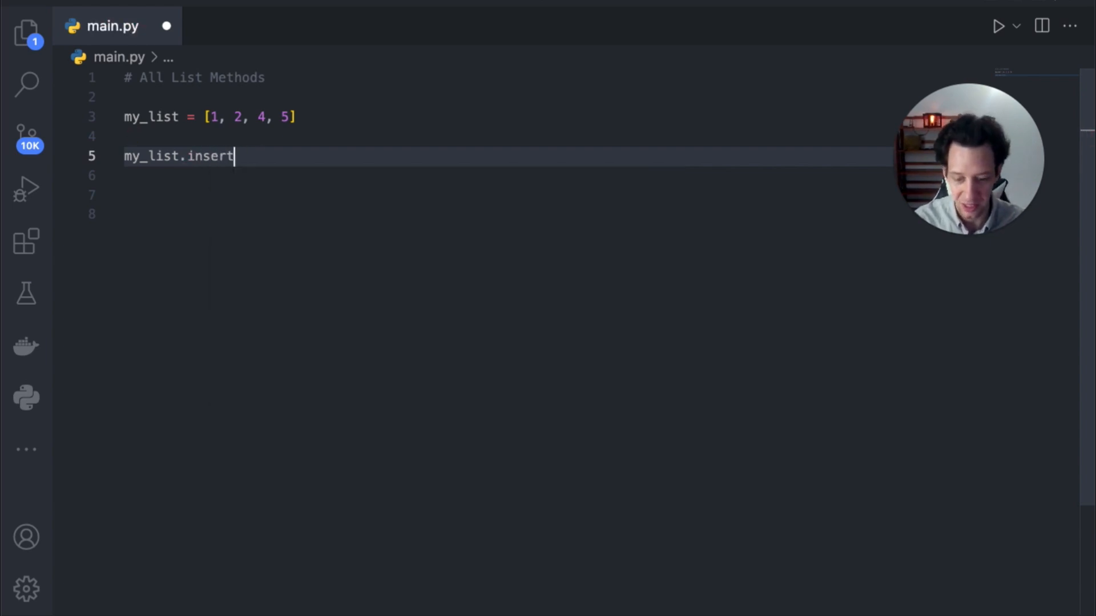
{"action": "type", "text": "()"}
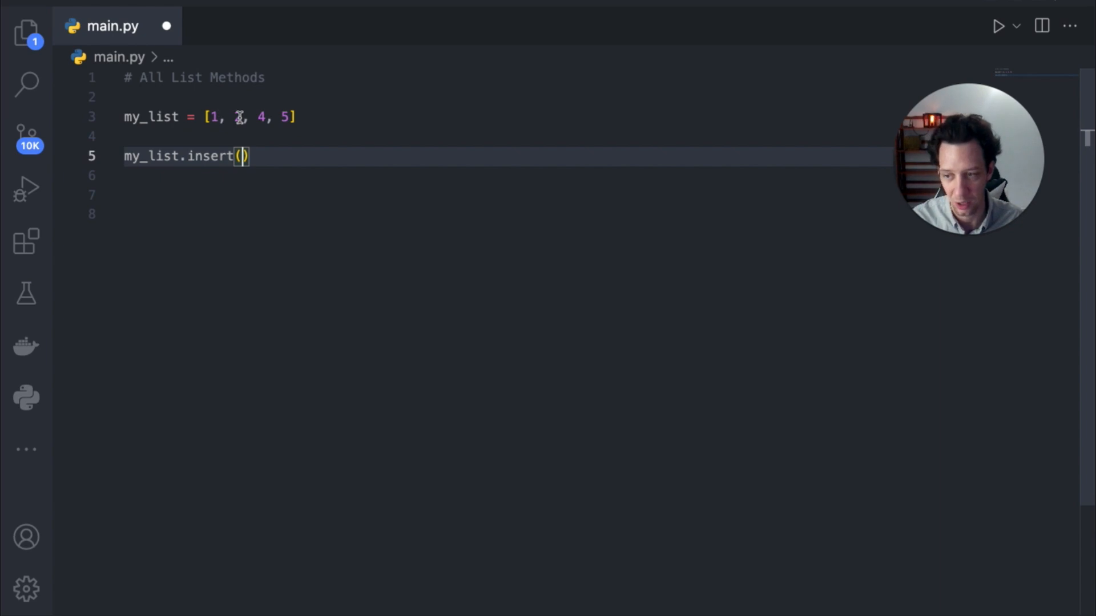
{"action": "mouse_move", "coordinate": [252, 175]}
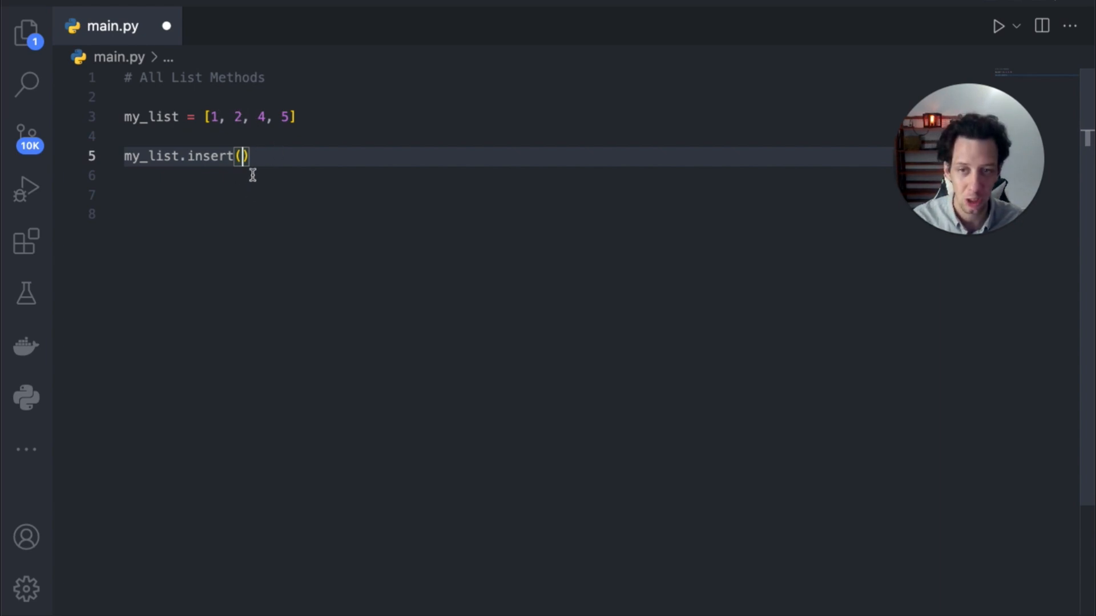
{"action": "left_click", "coordinate": [227, 117]}
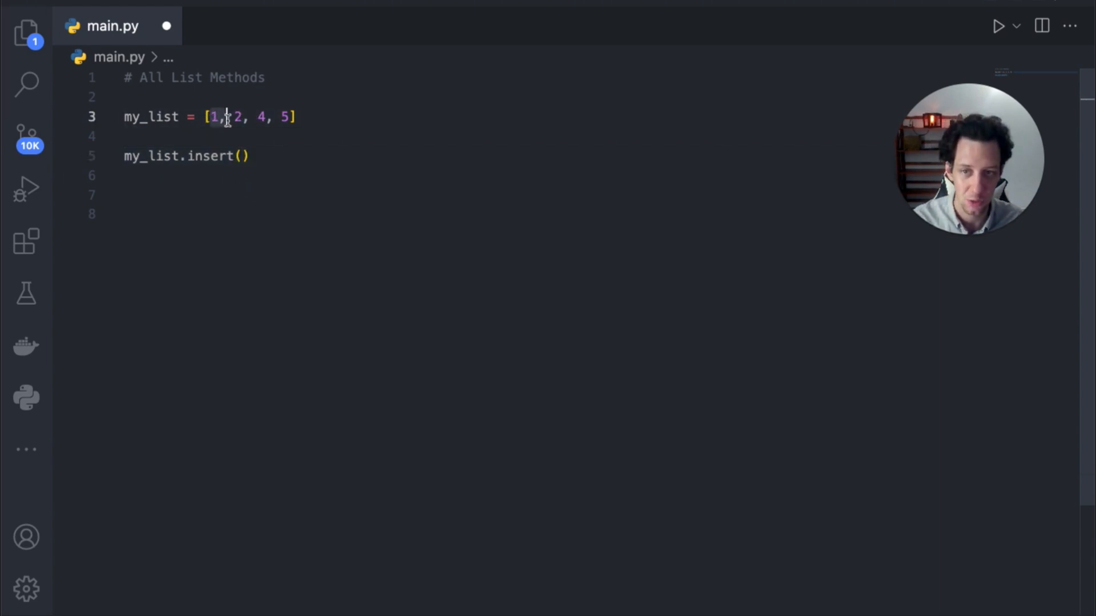
{"action": "left_click", "coordinate": [242, 156]}
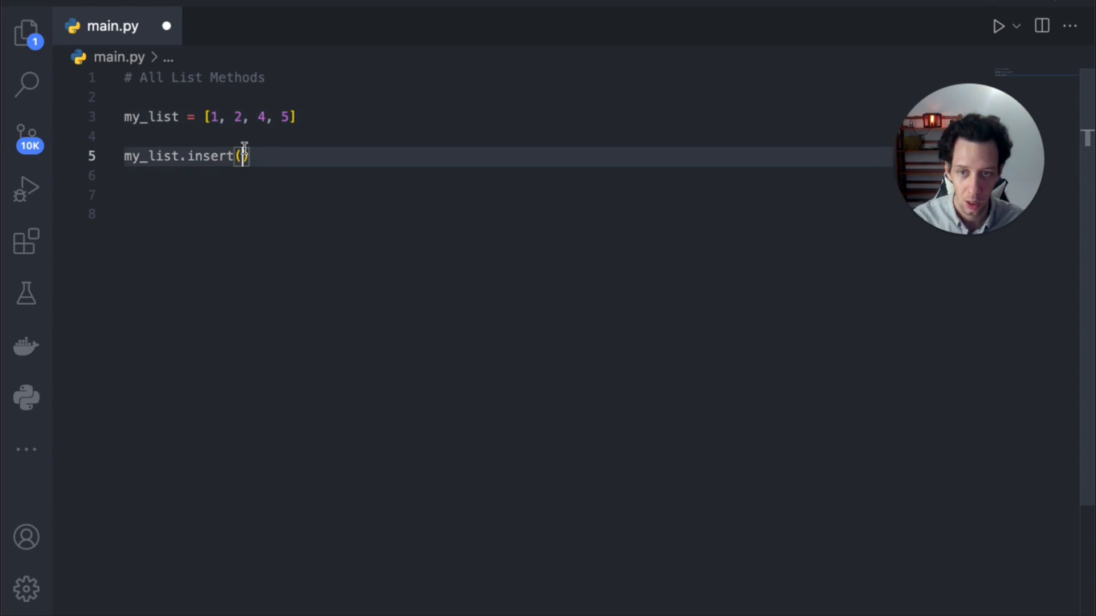
Insert 3 at index 2, print my_list, save, and run main.py.
{"action": "type", "text": "2"}
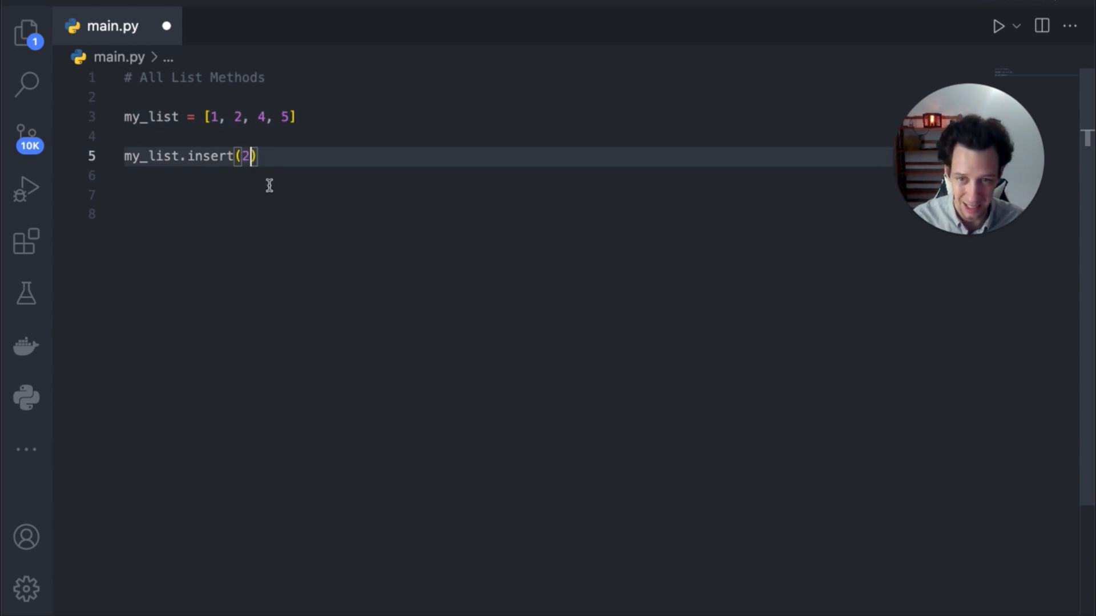
{"action": "type", "text": ","}
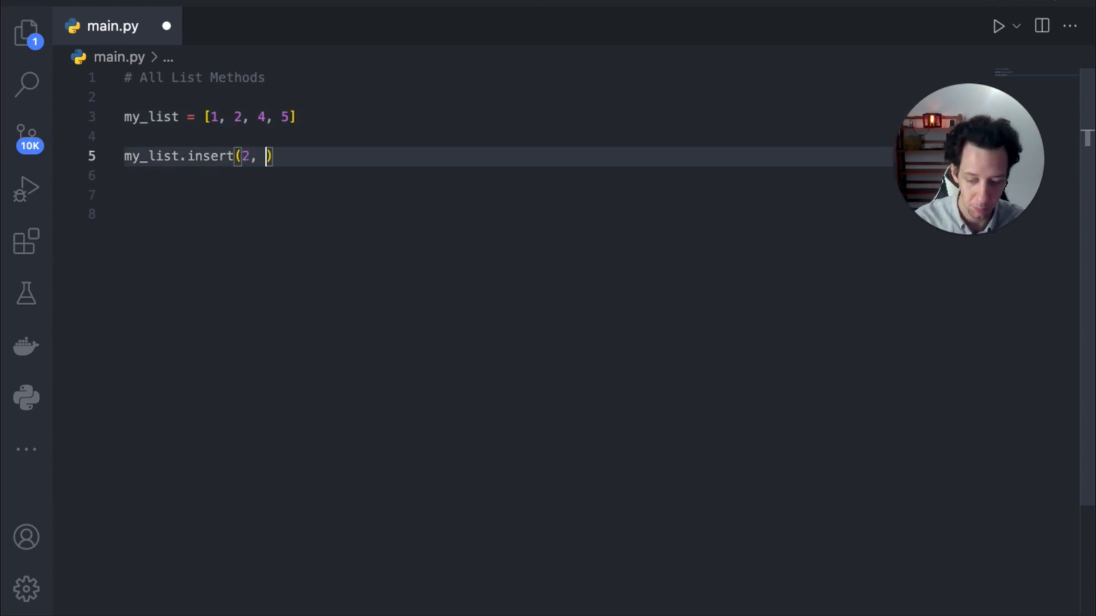
{"action": "type", "text": "3"}
{"action": "left_click", "coordinate": [505, 176]}
{"action": "type", "text": "print"}
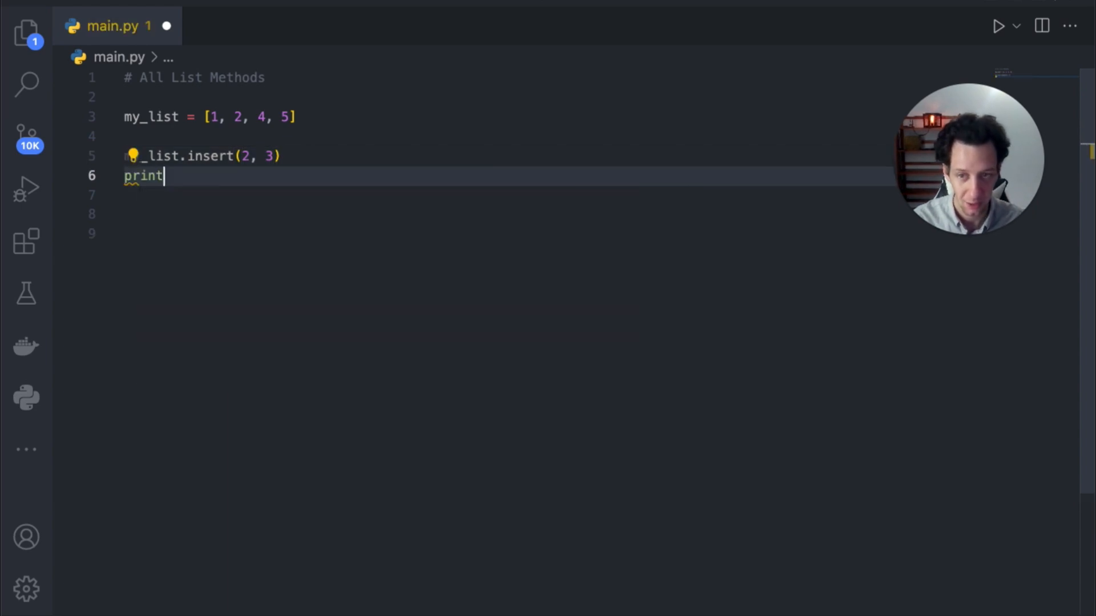
{"action": "type", "text": "(my_list)"}
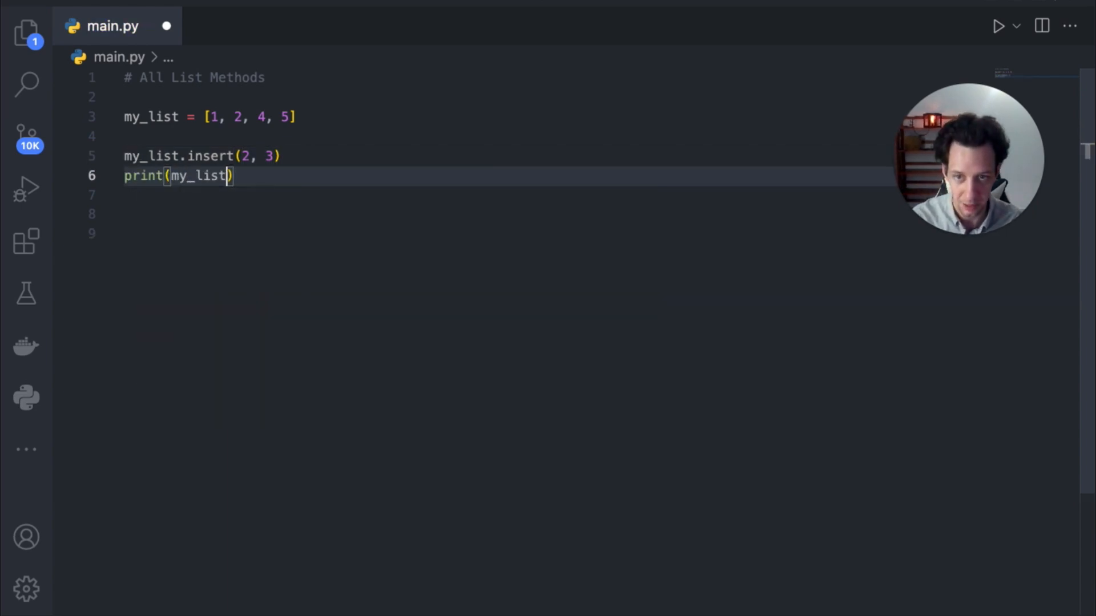
{"action": "key", "text": "ctrl+s"}
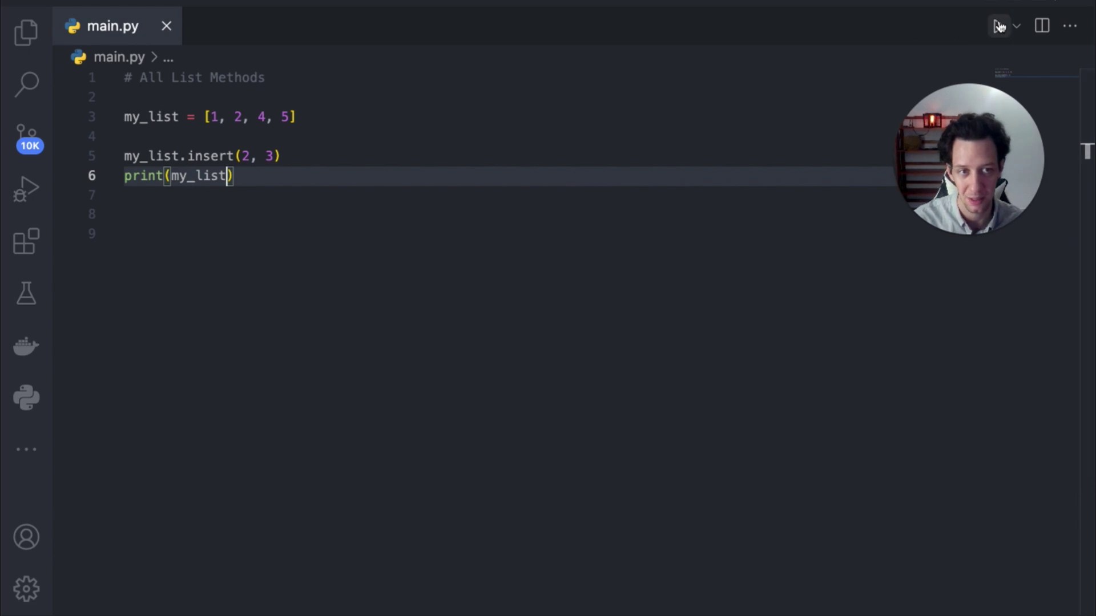
{"action": "left_click", "coordinate": [998, 26]}
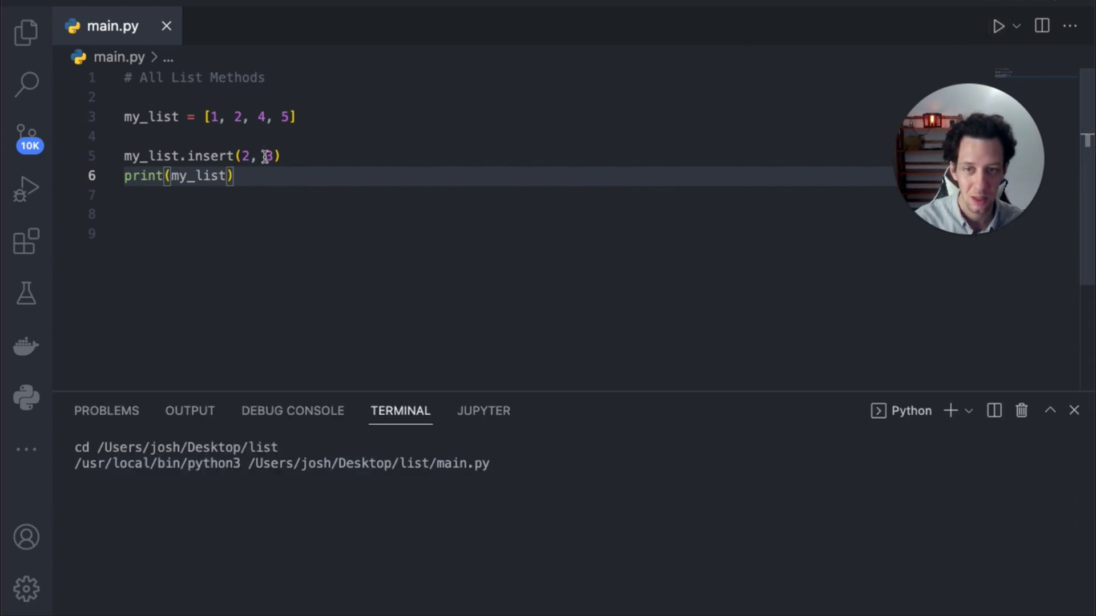
{"action": "left_click", "coordinate": [241, 156]}
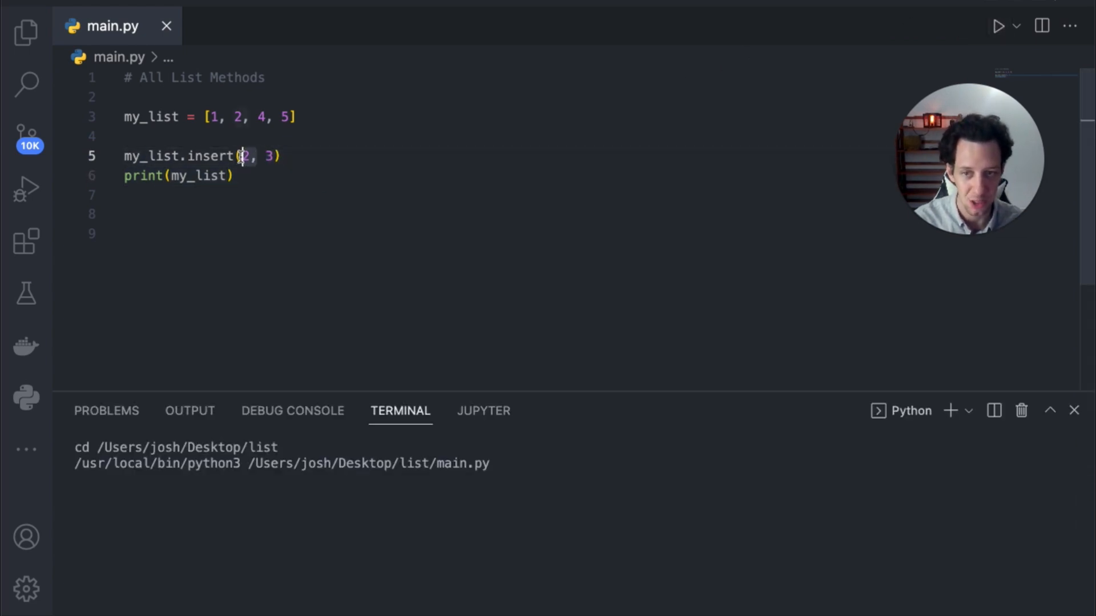
{"action": "left_click", "coordinate": [998, 25]}
{"action": "type", "text": "3, "}
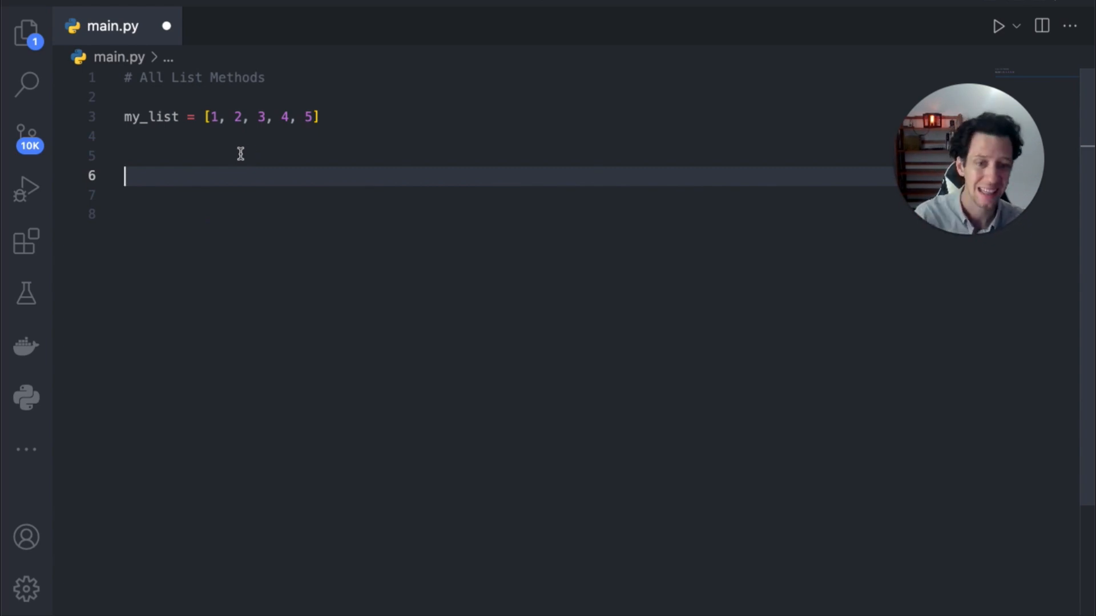
Add my_list.remove(2) and print(my_list) with the comment #[1, 3, 4, 5].
{"action": "left_click", "coordinate": [210, 155]}
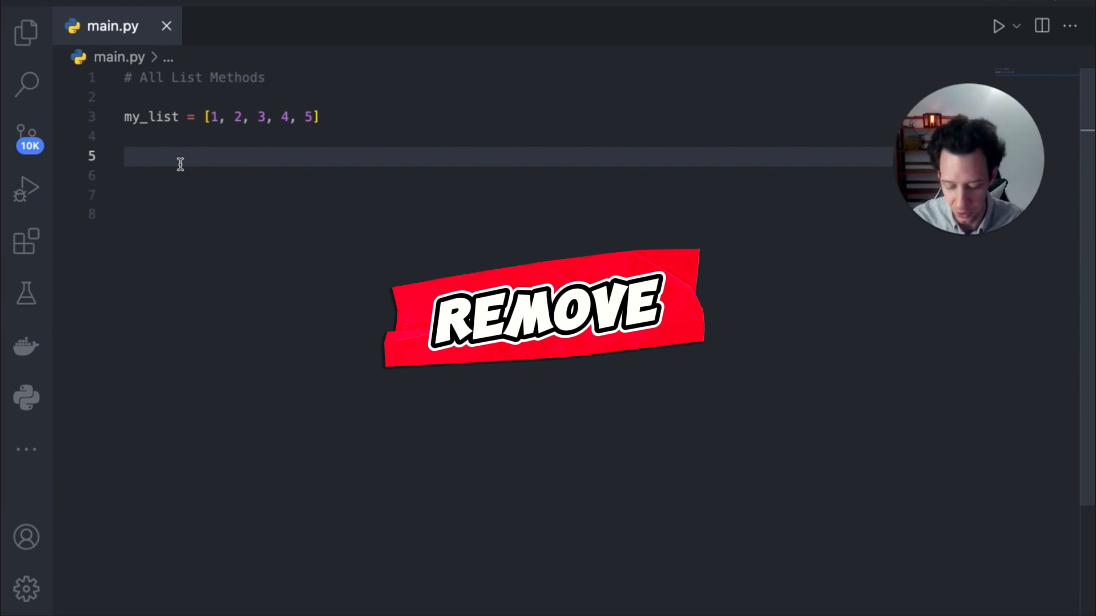
{"action": "type", "text": "my"}
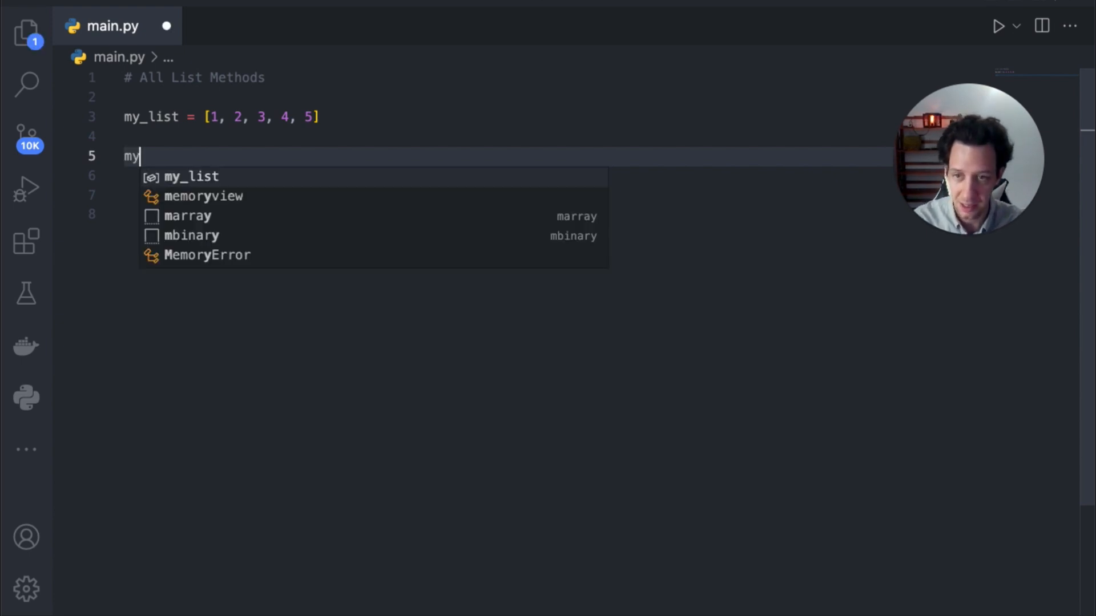
{"action": "type", "text": "_list.remove("}
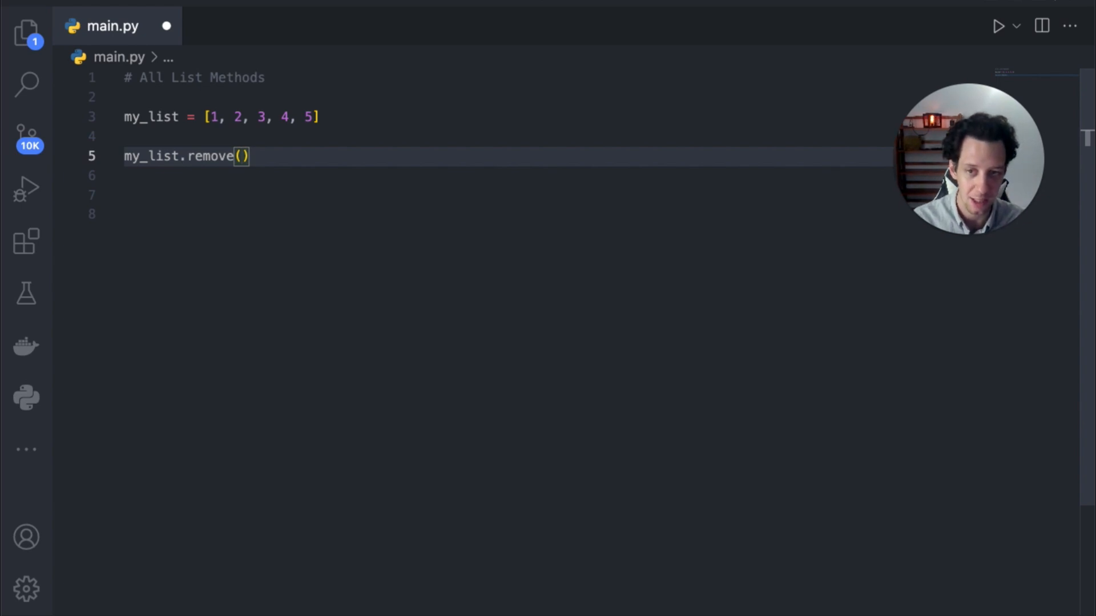
{"action": "type", "text": "5"}
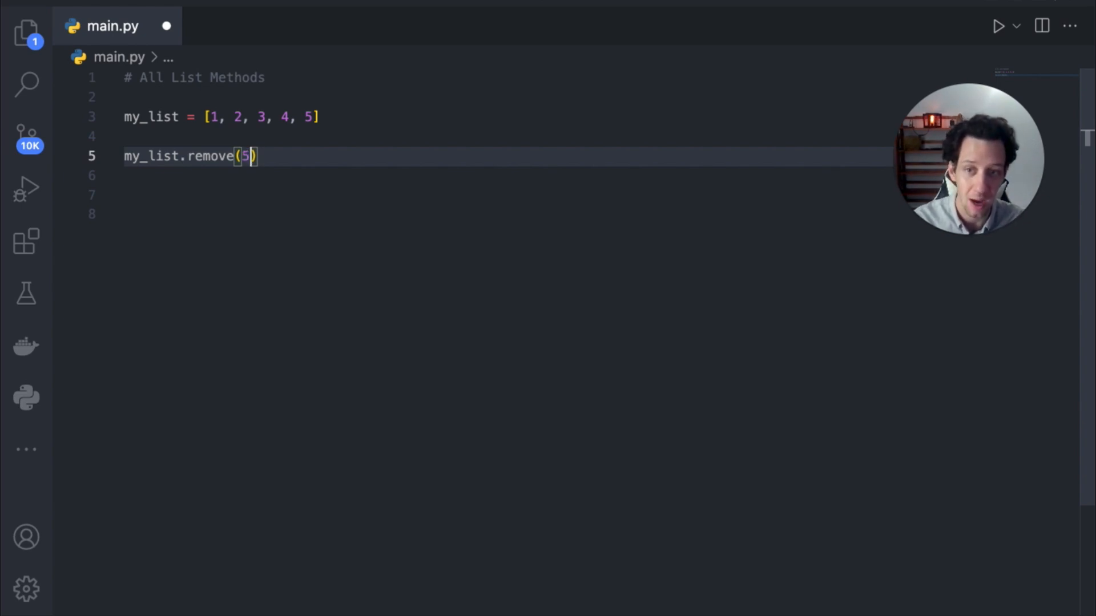
{"action": "type", "text": "print("}
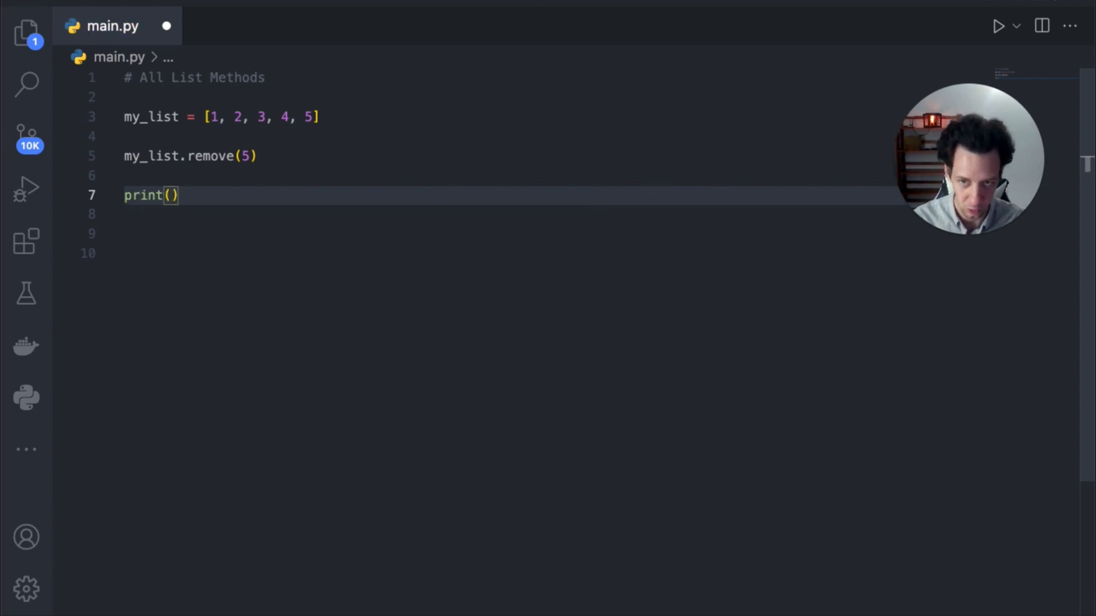
{"action": "type", "text": "my_list"}
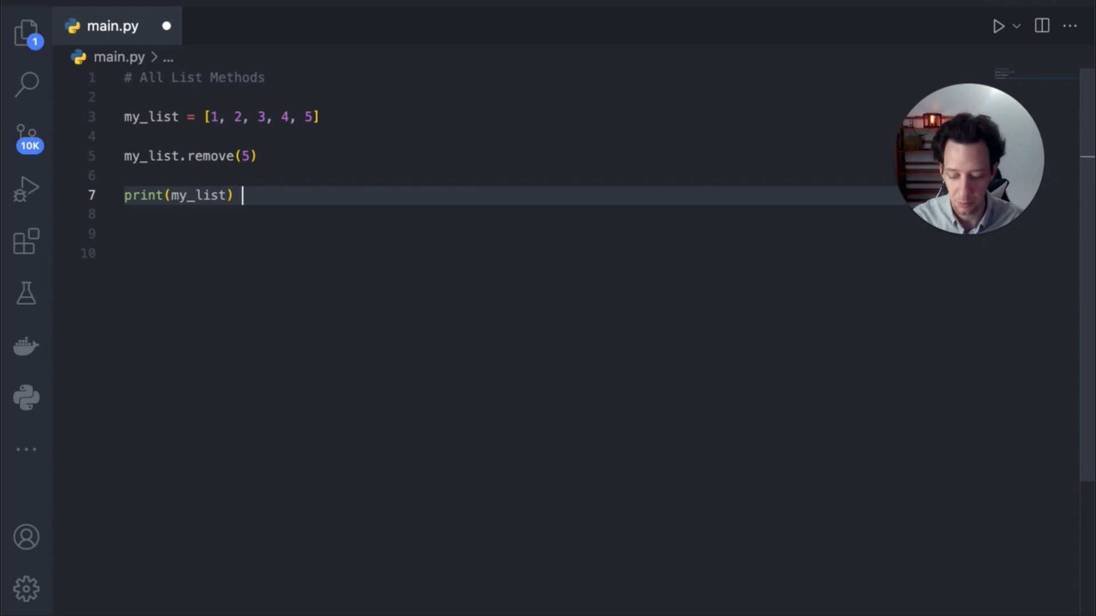
{"action": "type", "text": "#"}
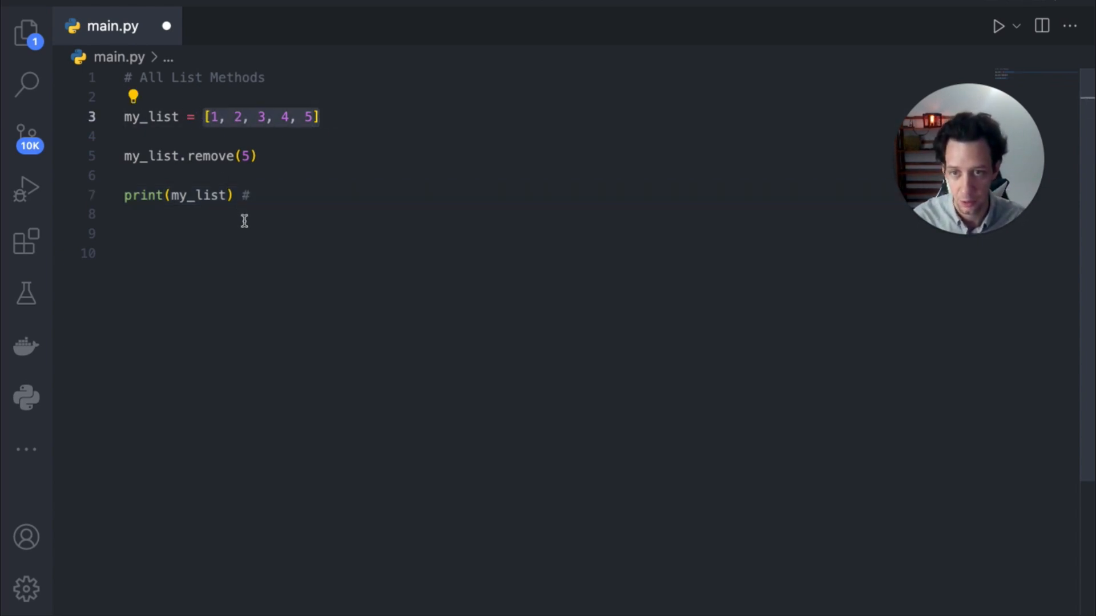
{"action": "type", "text": "[1, 2, 3, 4, 5"}
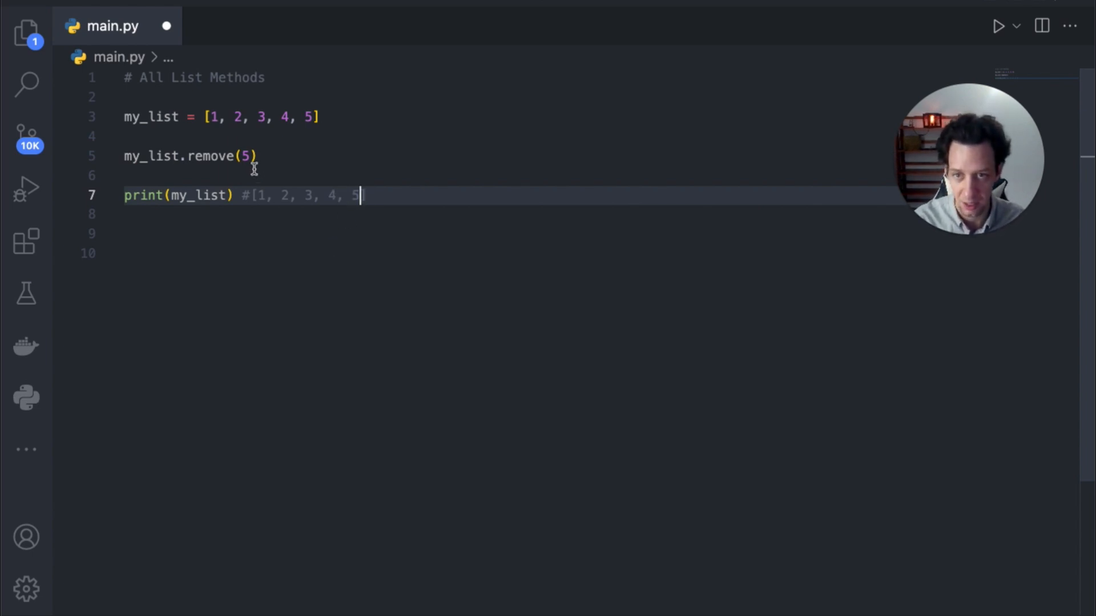
{"action": "type", "text": "2"}
{"action": "type", "text": "]"}
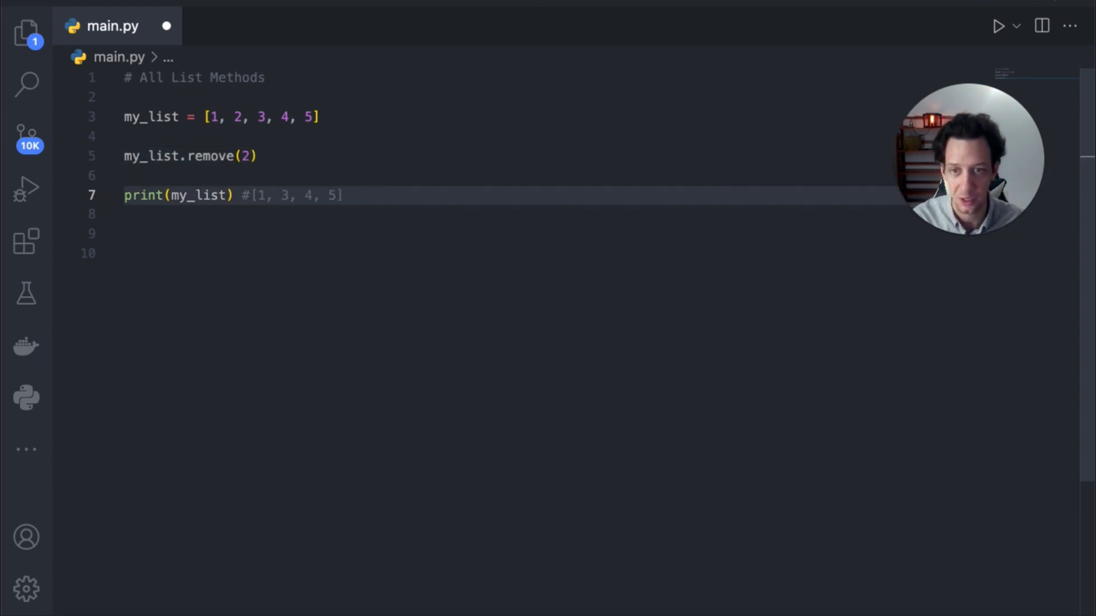
{"action": "mouse_move", "coordinate": [367, 196]}
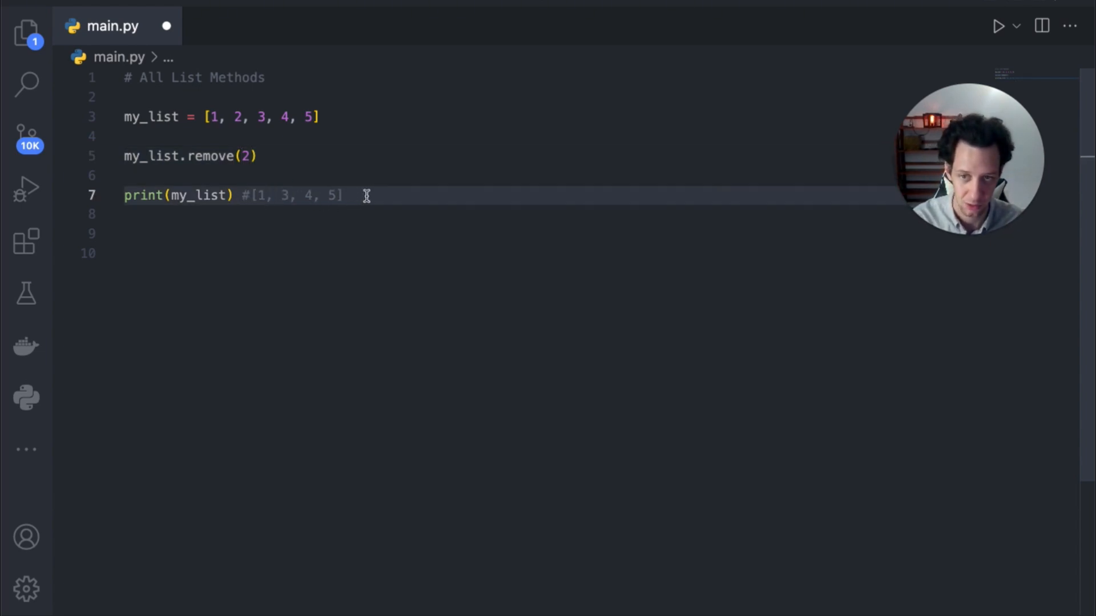
{"action": "mouse_move", "coordinate": [318, 156]}
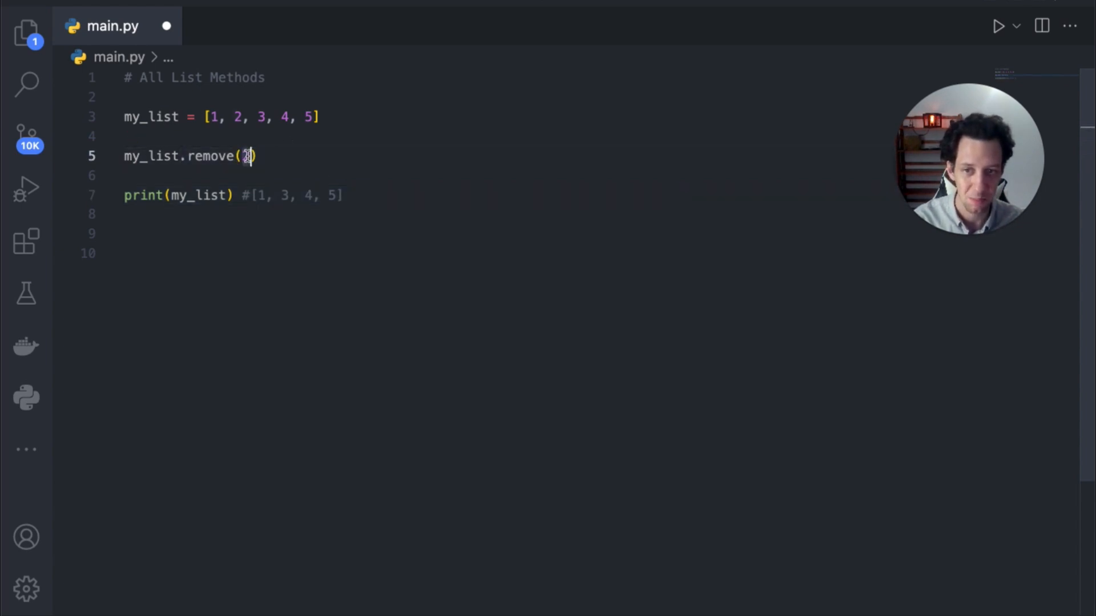
{"action": "type", "text": "2"}
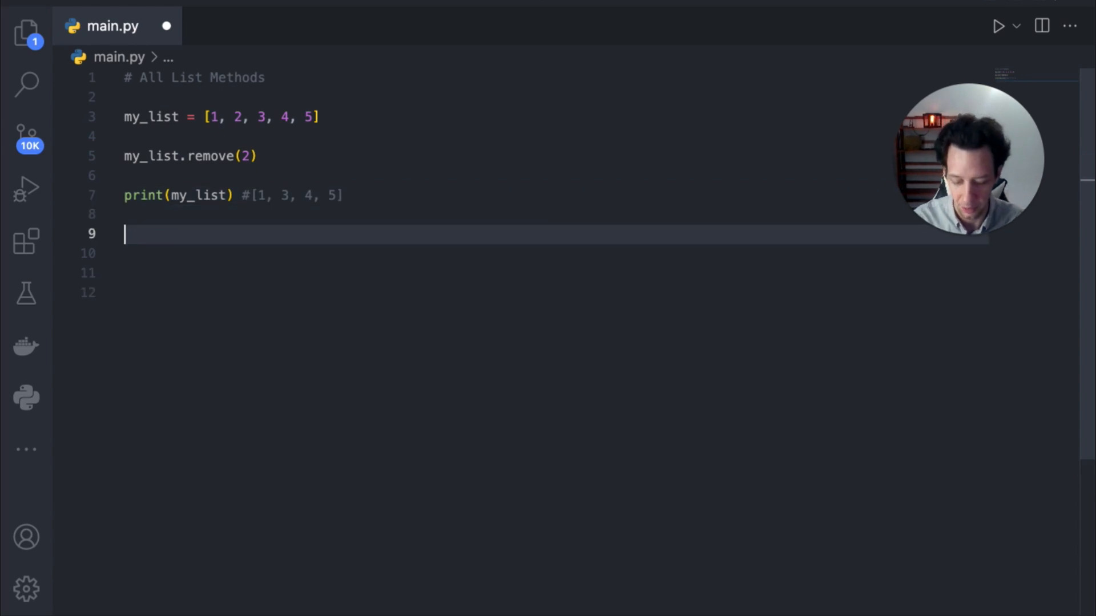
Add my_list.pop() printing #[1, 3, 4], then begin the pop(1) example.
{"action": "type", "text": "my_list."}
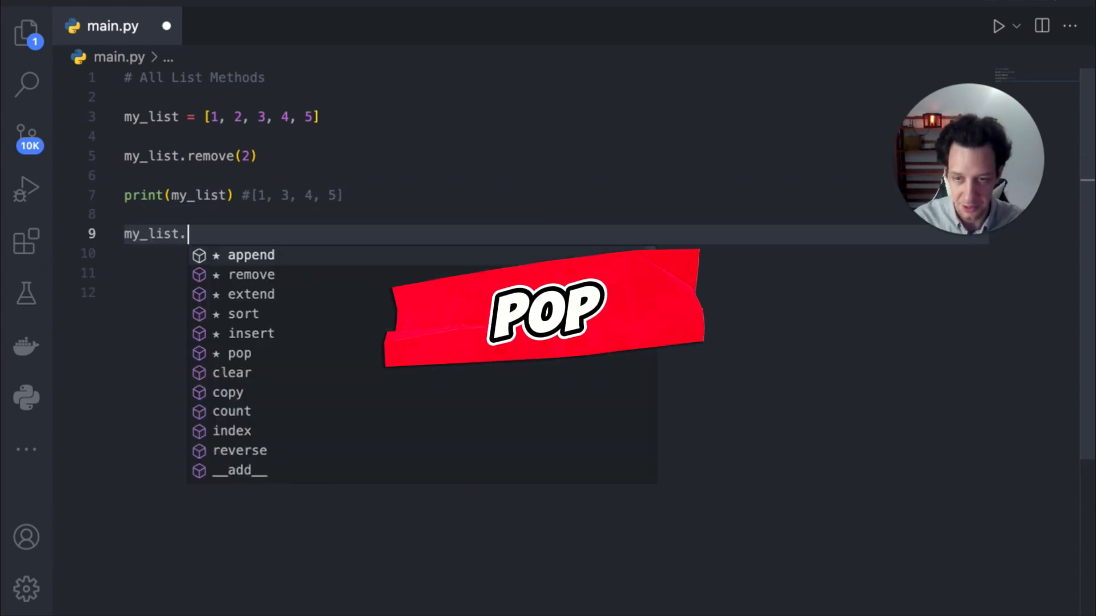
{"action": "type", "text": "pop"}
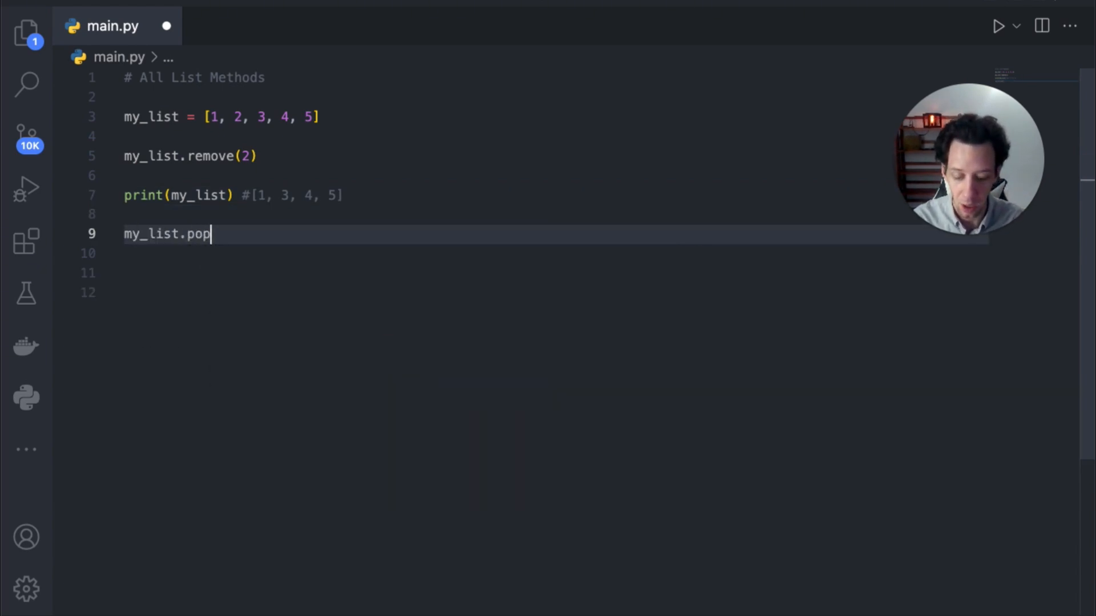
{"action": "type", "text": "()"}
{"action": "left_click", "coordinate": [554, 253]}
{"action": "type", "text": "print(my_list"}
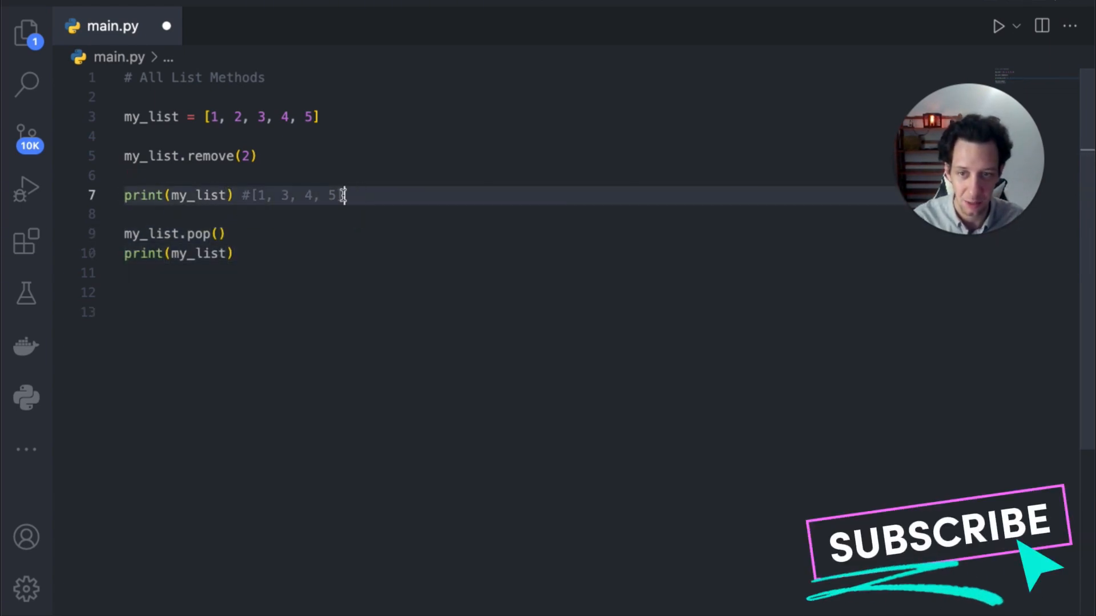
{"action": "type", "text": "#[1, 3, 4, 5]"}
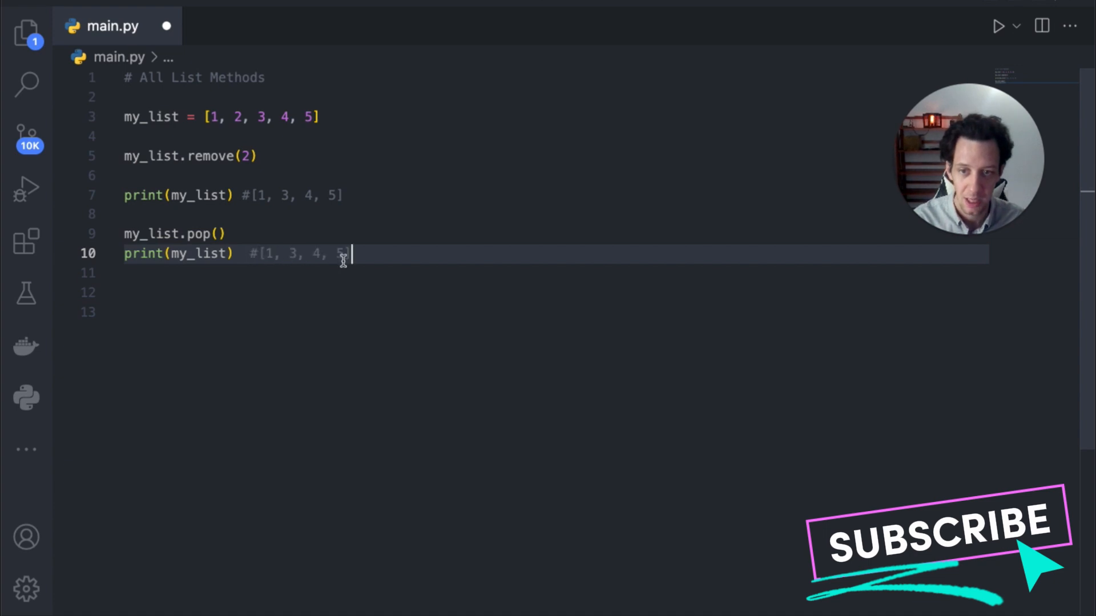
{"action": "key", "text": "BackSpace"}
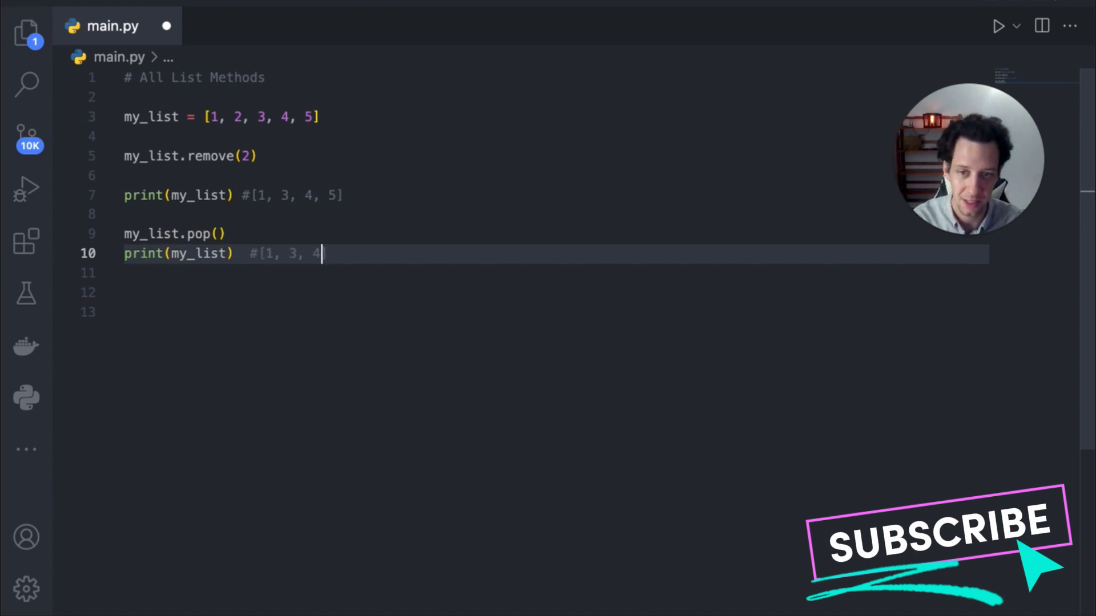
{"action": "mouse_move", "coordinate": [273, 238]}
{"action": "type", "text": "]"}
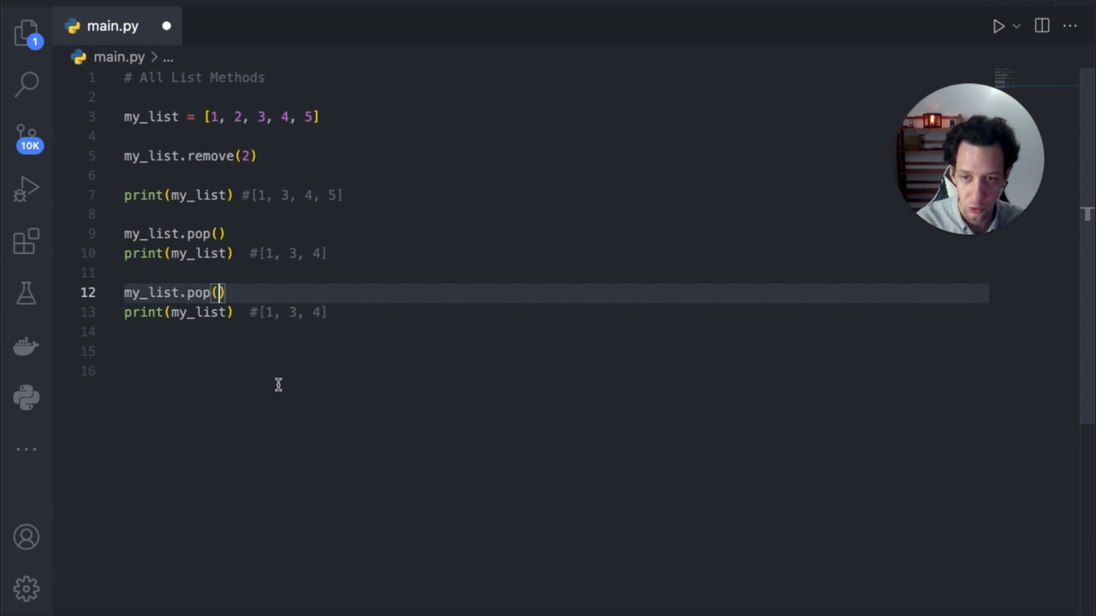
{"action": "type", "text": "1"}
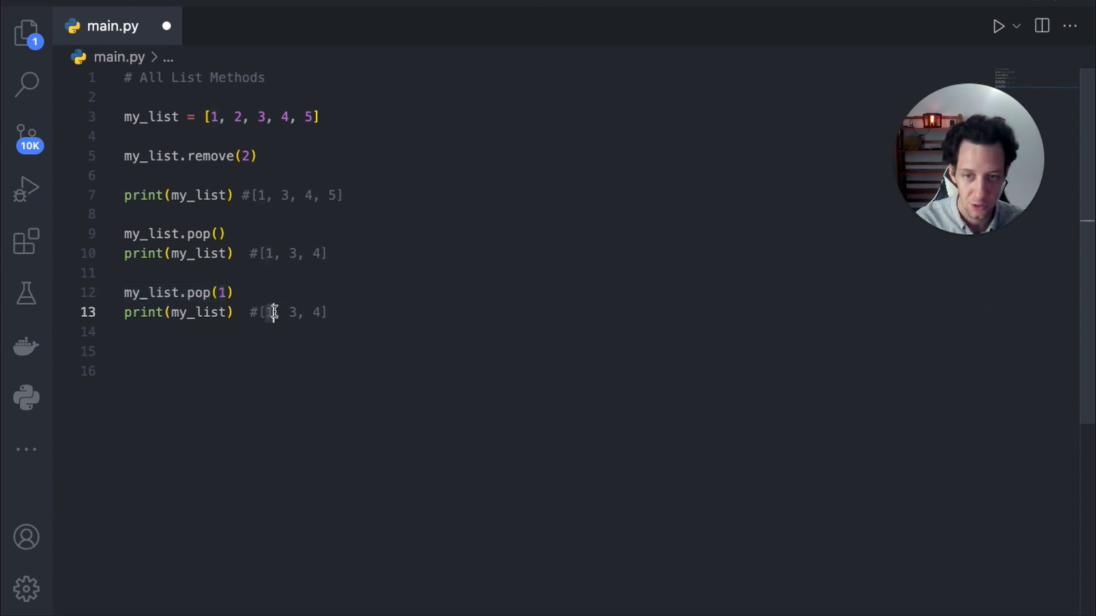
{"action": "mouse_move", "coordinate": [297, 312]}
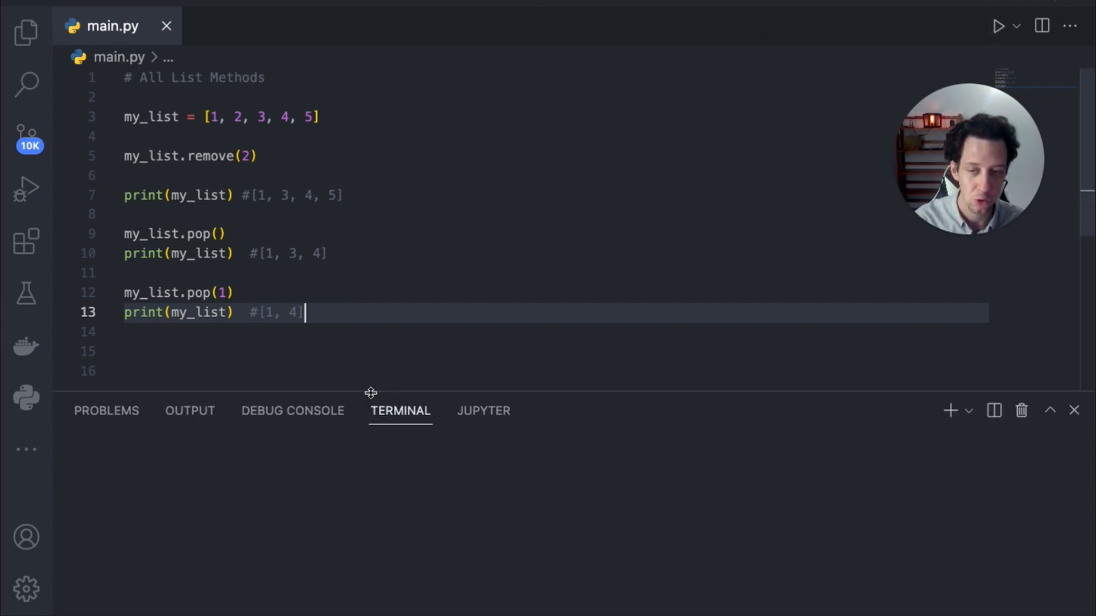
Run main.py to print [1, 3, 4, 5], [1, 3, 4] and [1, 4].
{"action": "left_click", "coordinate": [999, 26]}
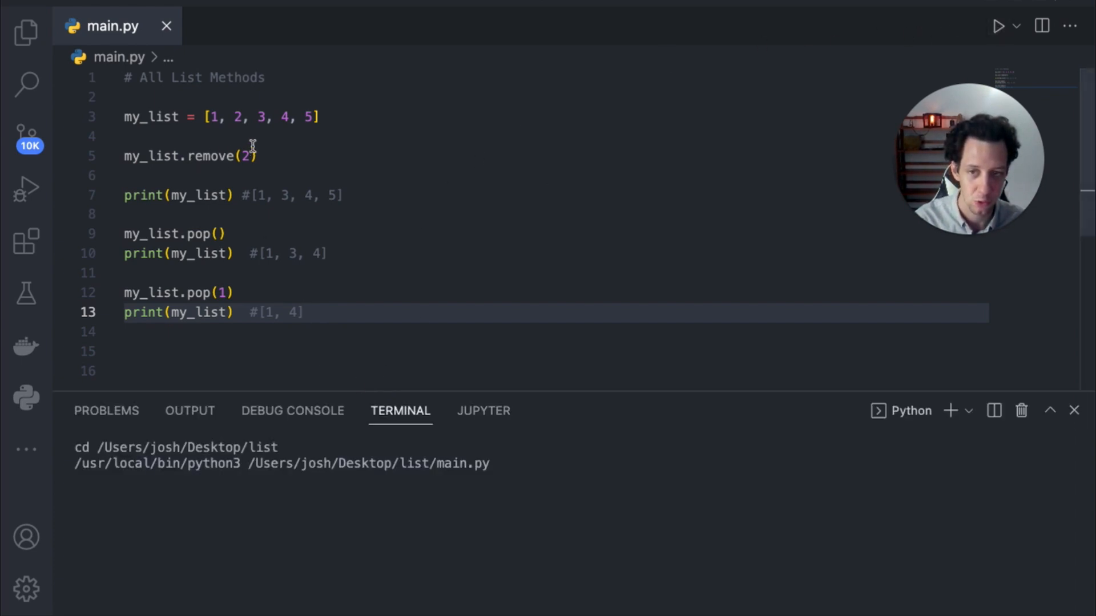
{"action": "mouse_move", "coordinate": [244, 195]}
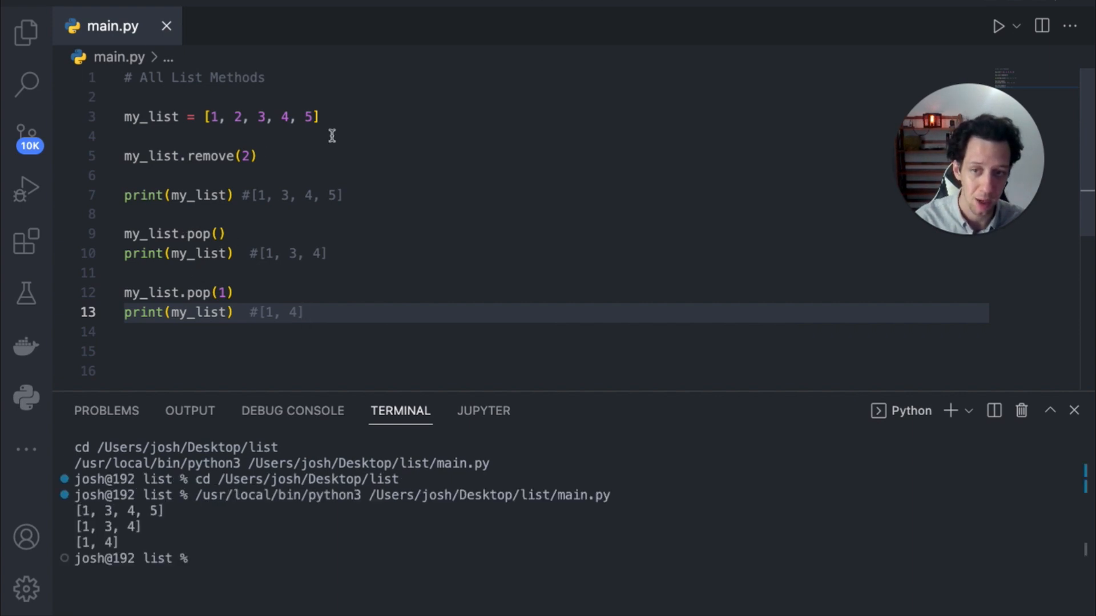
{"action": "mouse_move", "coordinate": [345, 277]}
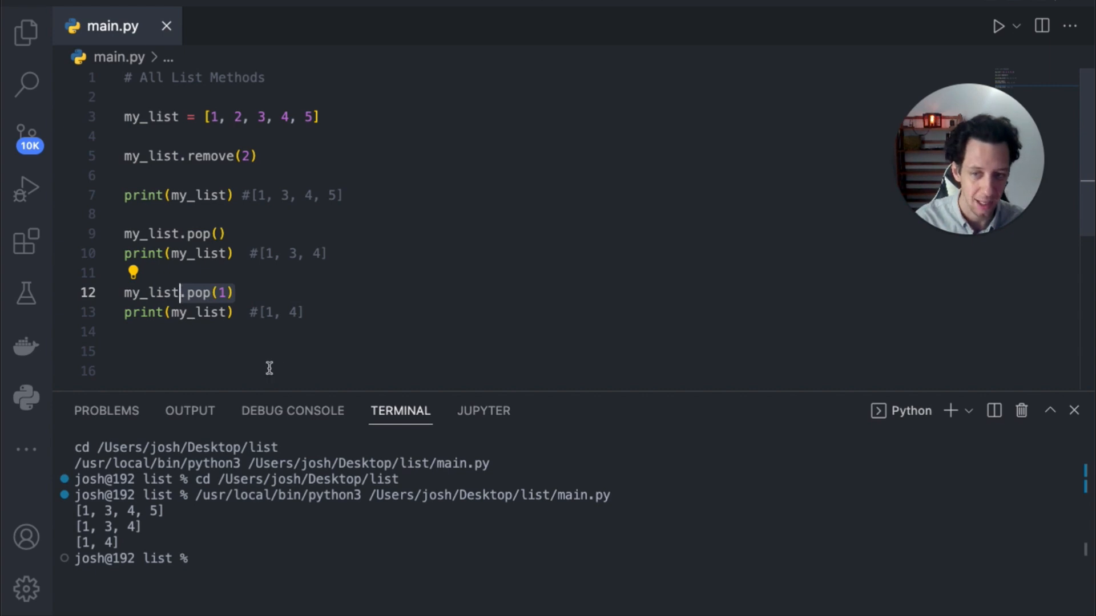
{"action": "mouse_move", "coordinate": [130, 543]}
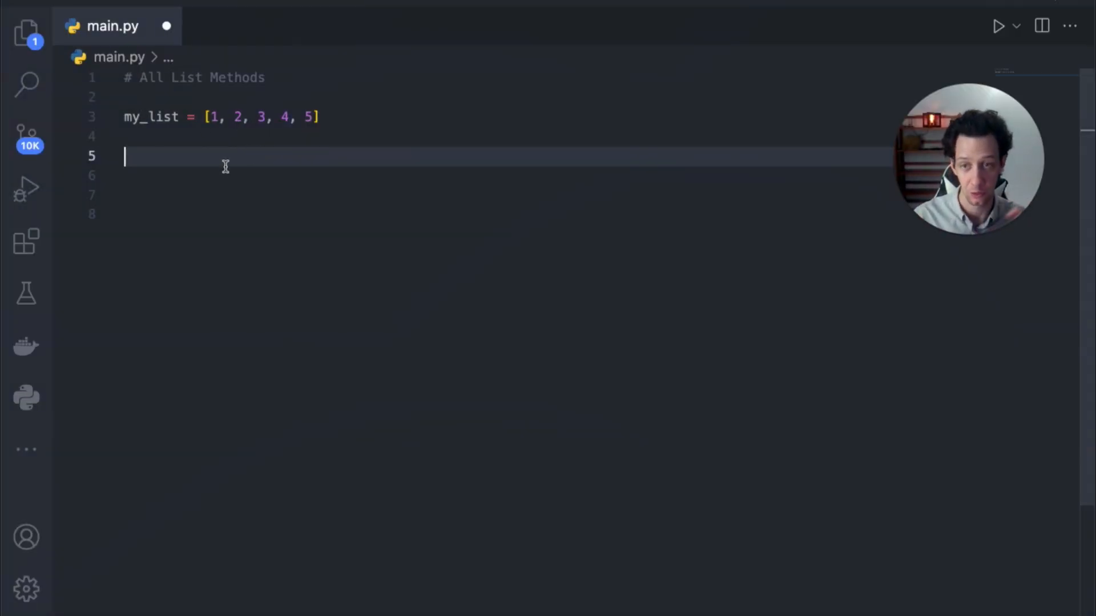
Add my_list.reverse() to reverse the list in place.
{"action": "type", "text": "x"}
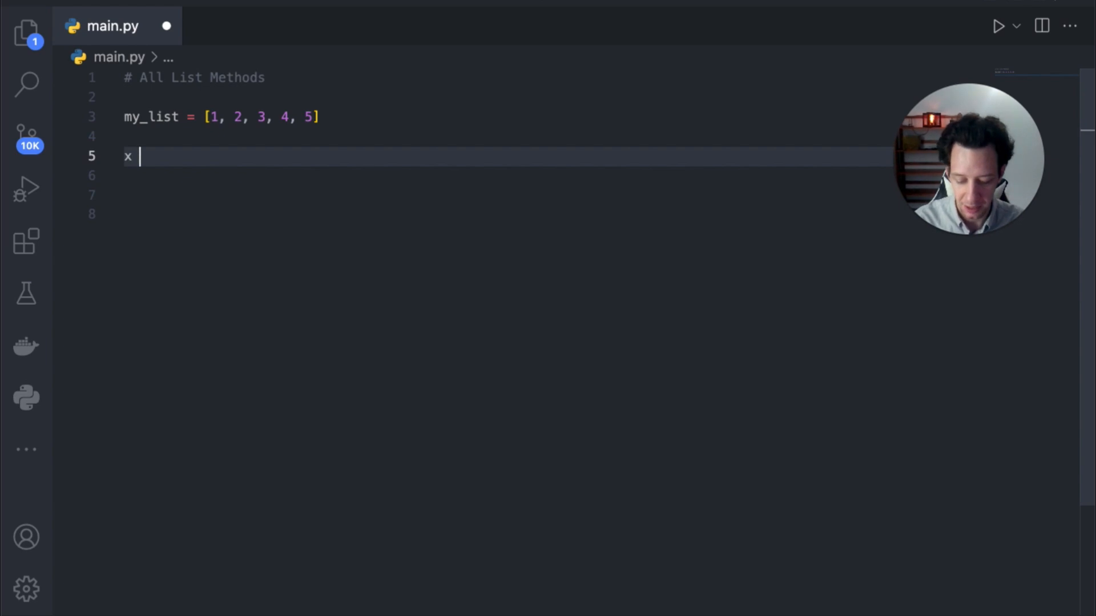
{"action": "type", "text": "my_list"}
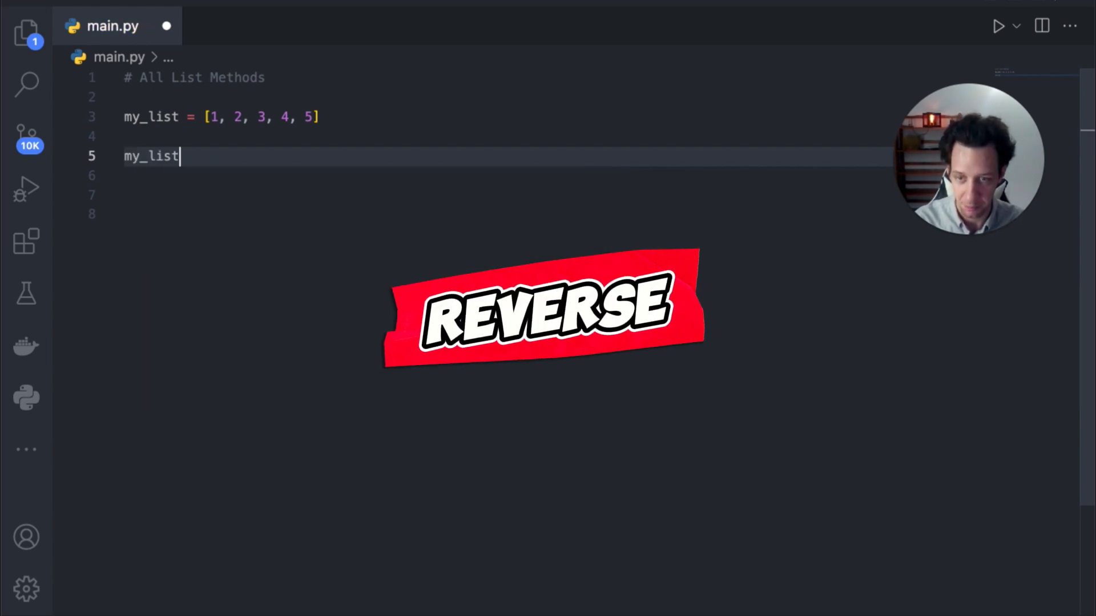
{"action": "type", "text": ".reverse"}
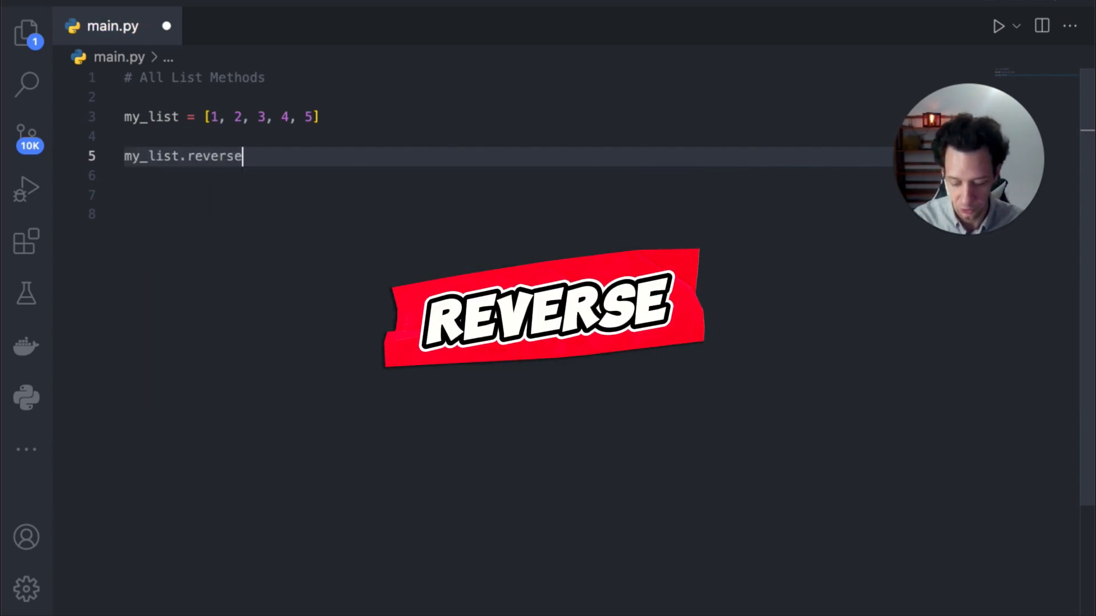
{"action": "type", "text": "()"}
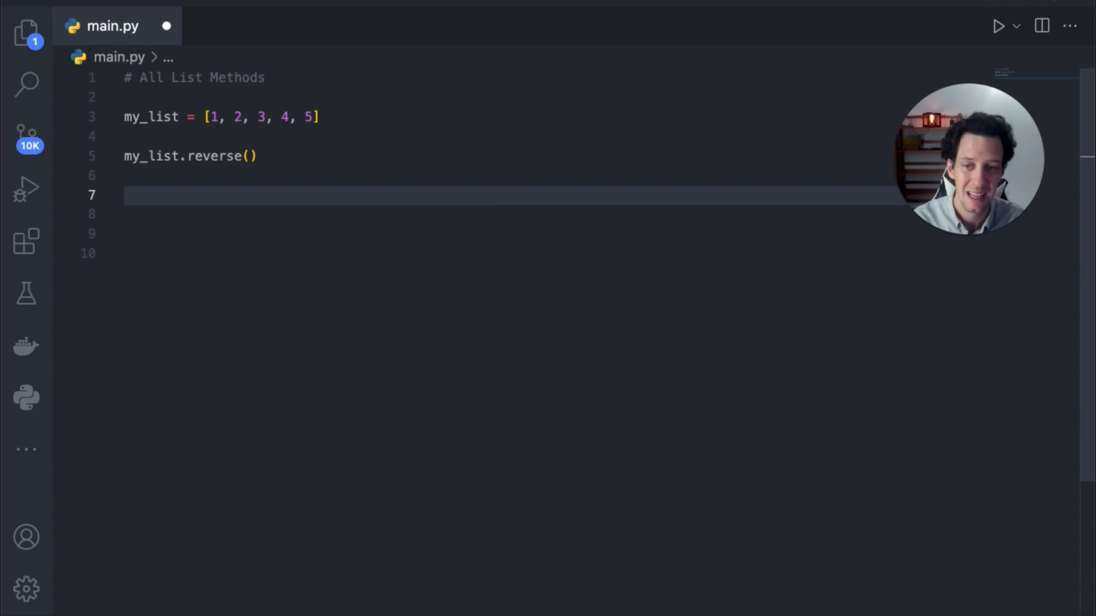
{"action": "left_click", "coordinate": [180, 156]}
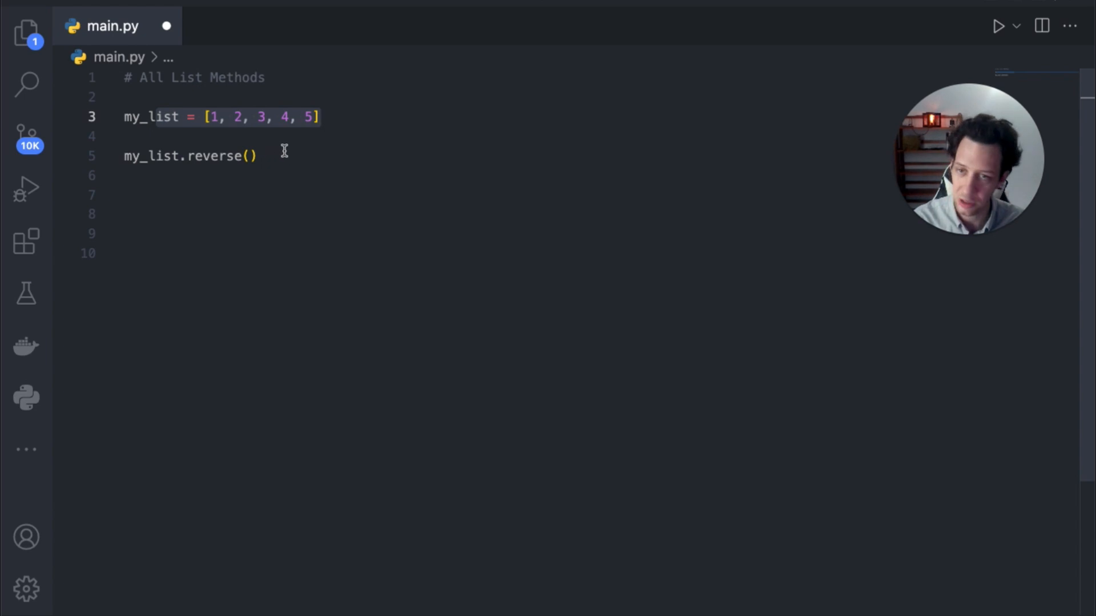
Try x = reversed(my_list) using the autocomplete suggestion.
{"action": "left_click", "coordinate": [322, 117]}
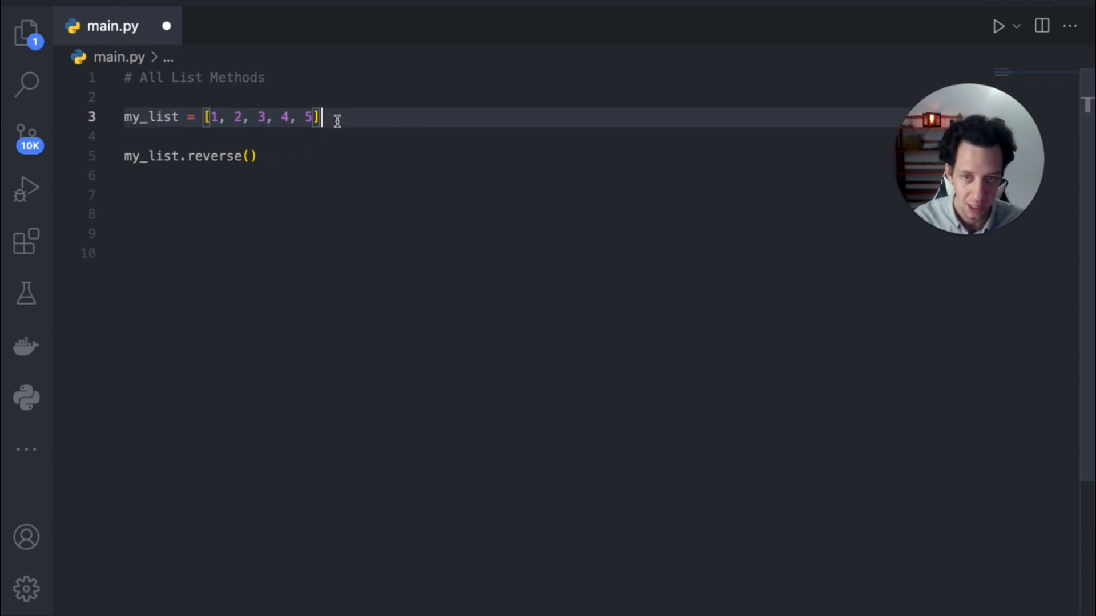
{"action": "type", "text": "x"}
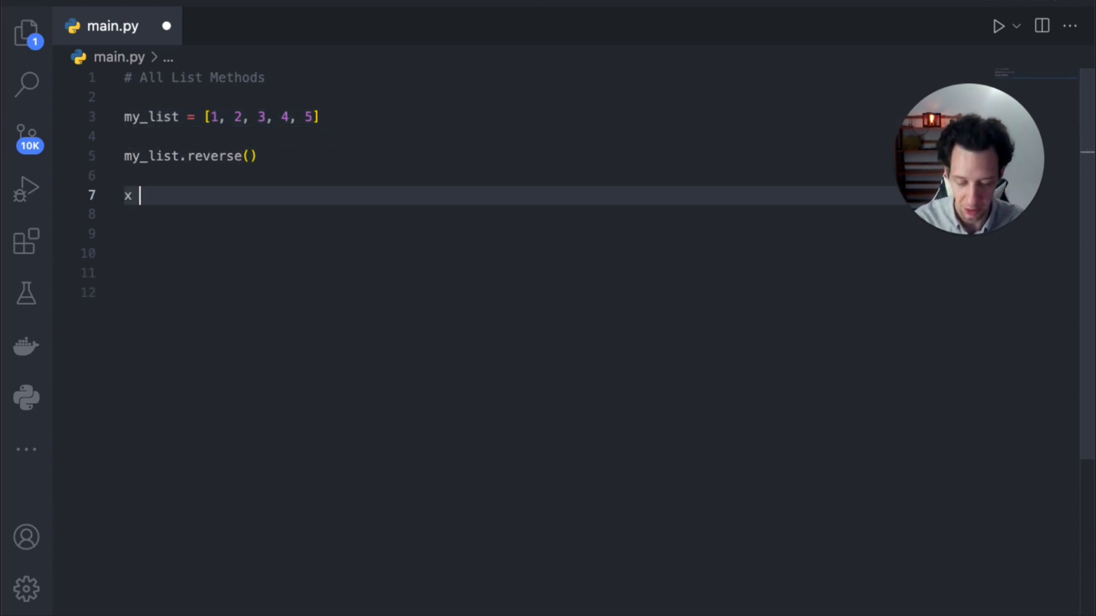
{"action": "type", "text": "= rev"}
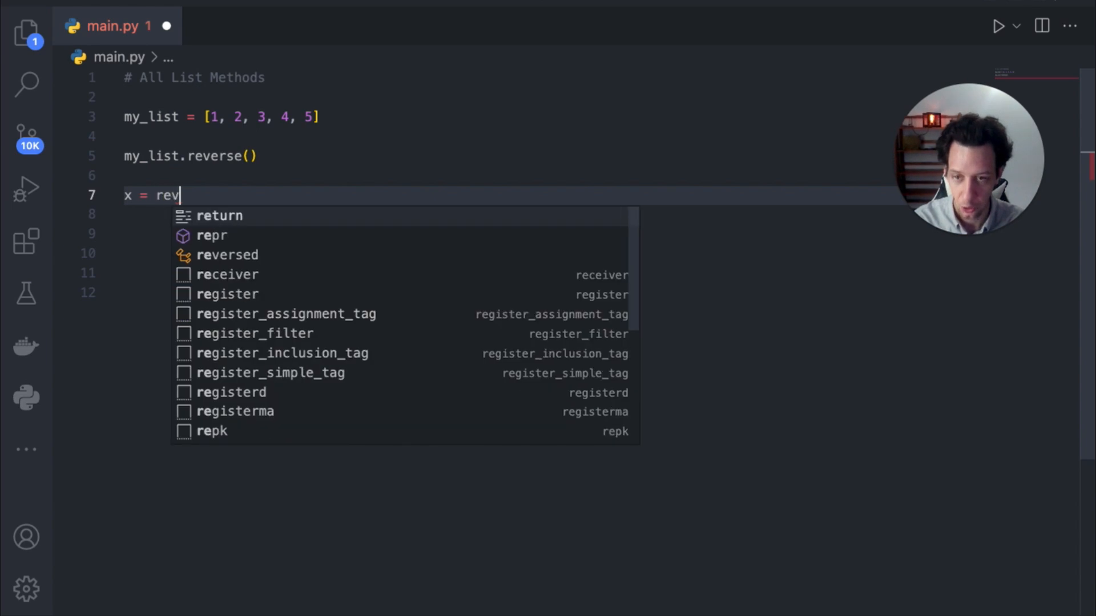
{"action": "left_click", "coordinate": [227, 255]}
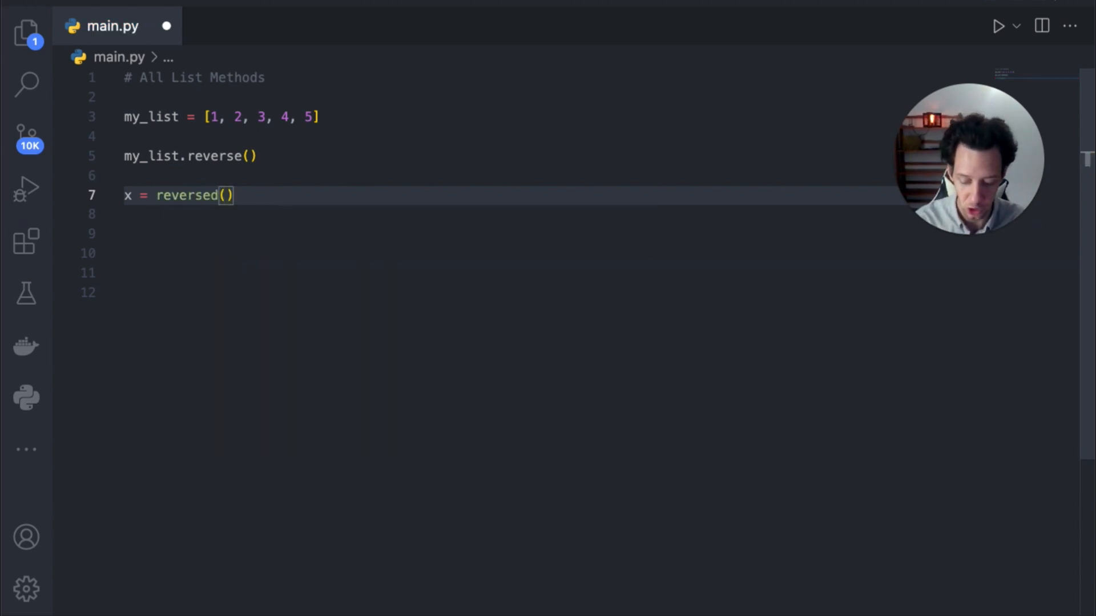
{"action": "type", "text": "my_list"}
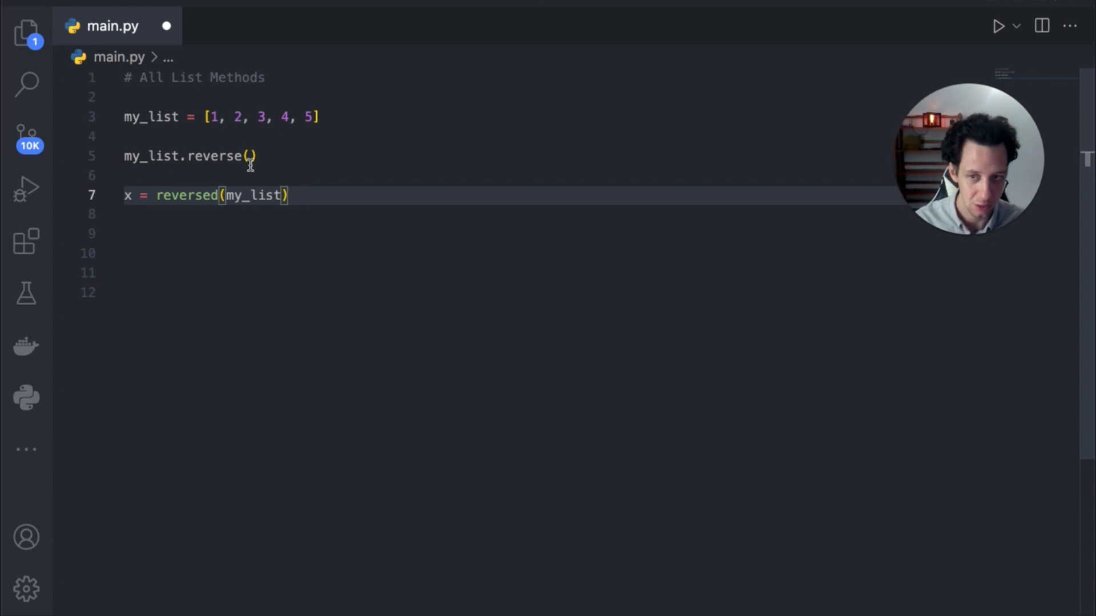
Replace that line with print(my_list) and run the script.
{"action": "left_click", "coordinate": [254, 156]}
{"action": "type", "text": "p"}
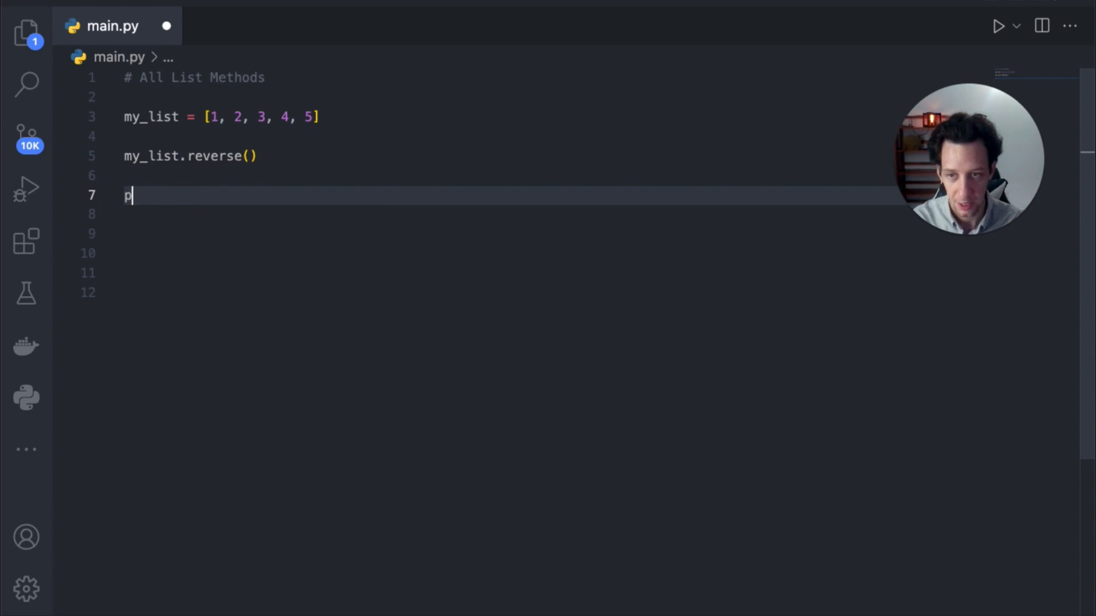
{"action": "type", "text": "rint("}
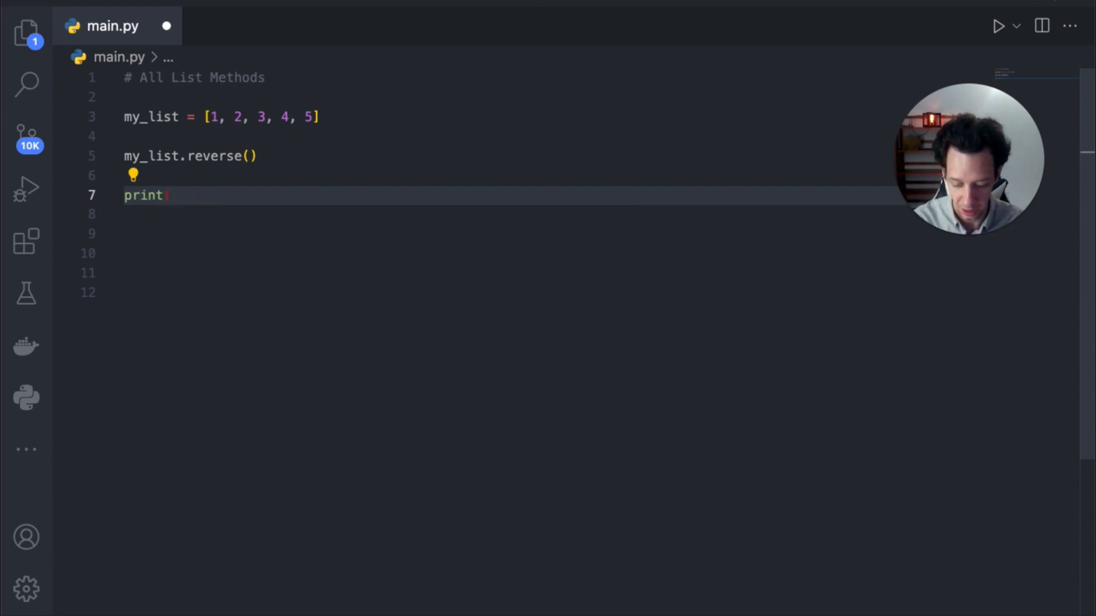
{"action": "type", "text": "(my_list)+"}
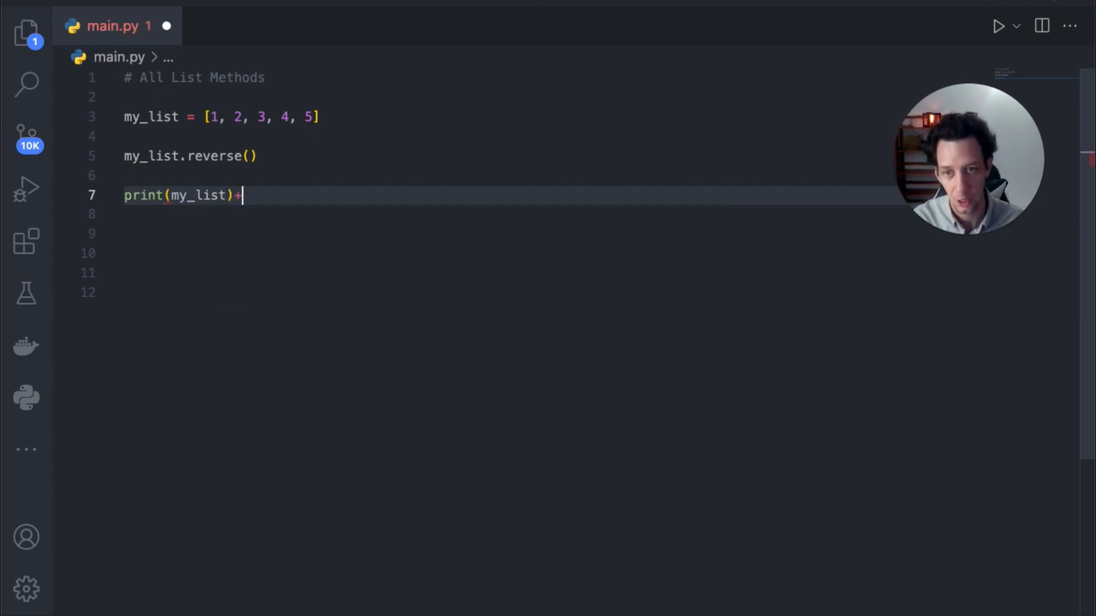
{"action": "left_click", "coordinate": [998, 26]}
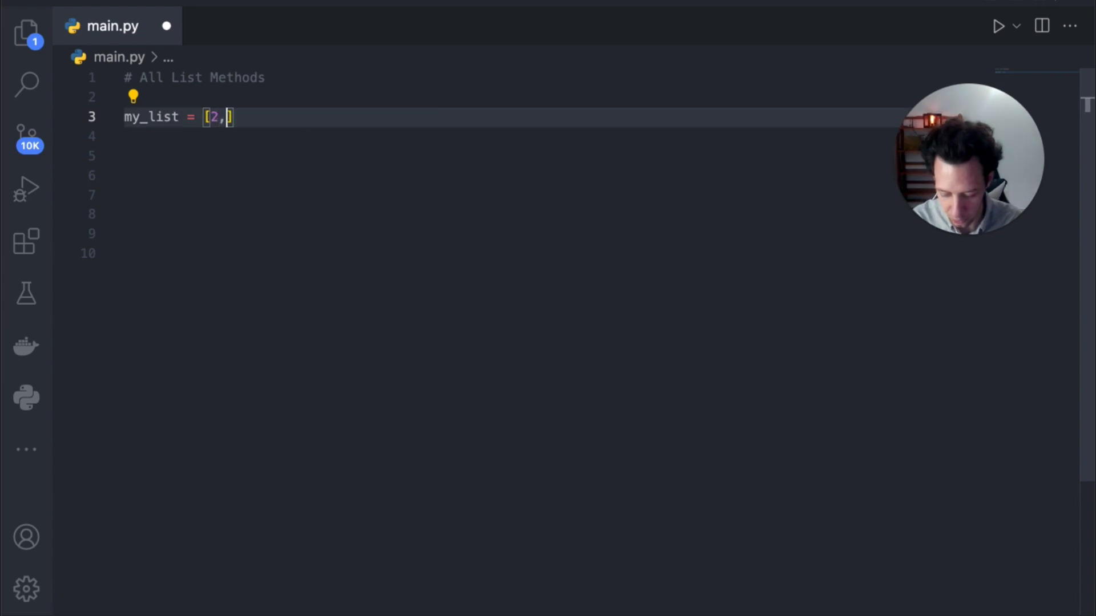
Retype my_list as [2,6,3,8,9,1,0] and add my_list.sort() below it.
{"action": "type", "text": "6,3,"}
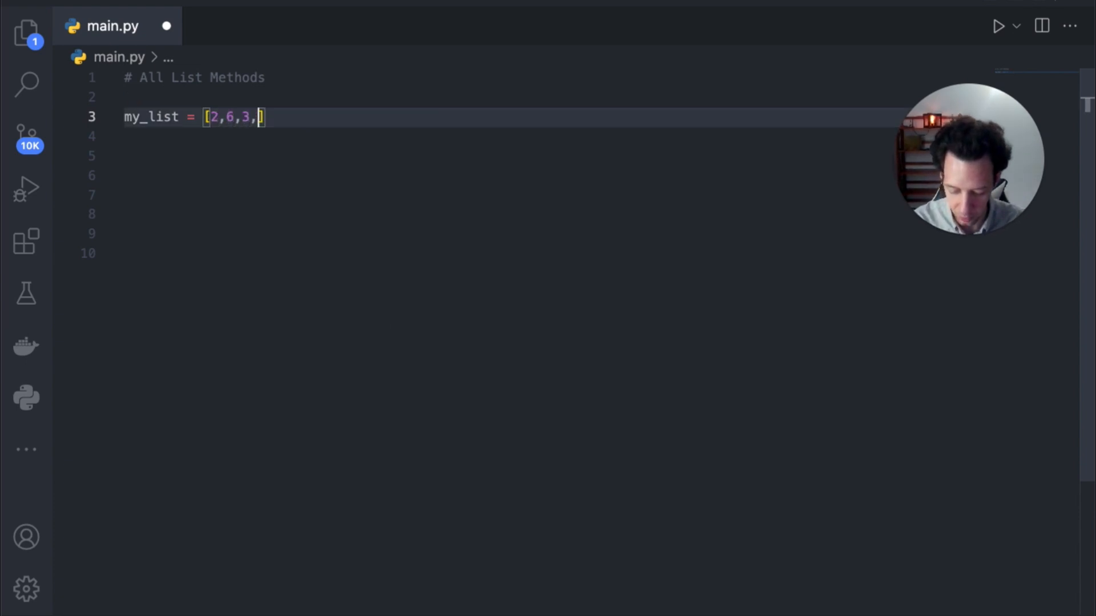
{"action": "type", "text": "8,9,1,0="}
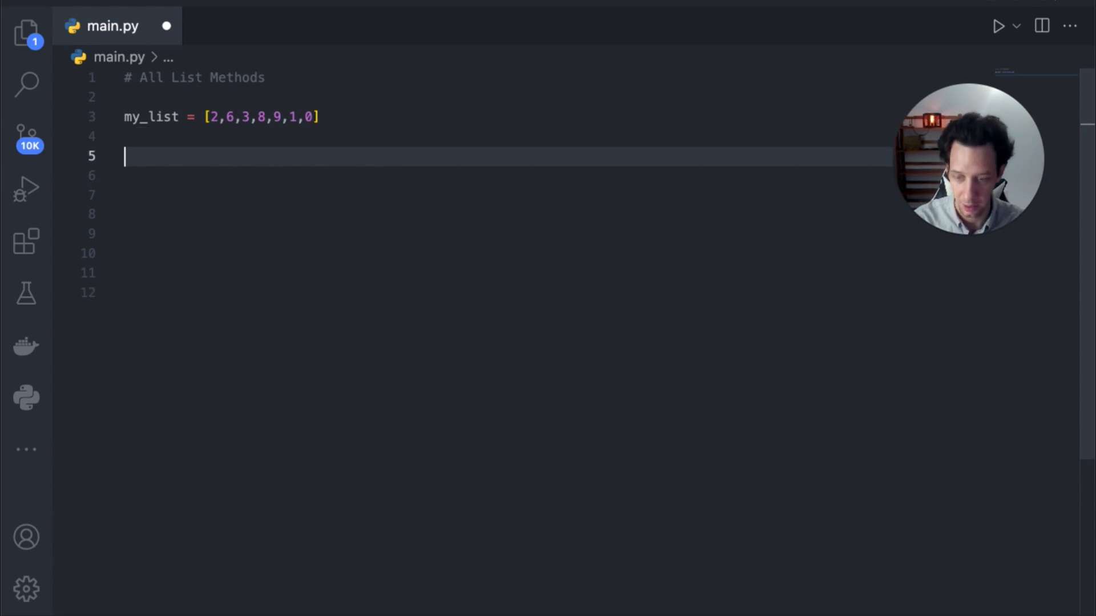
{"action": "type", "text": "my_list"}
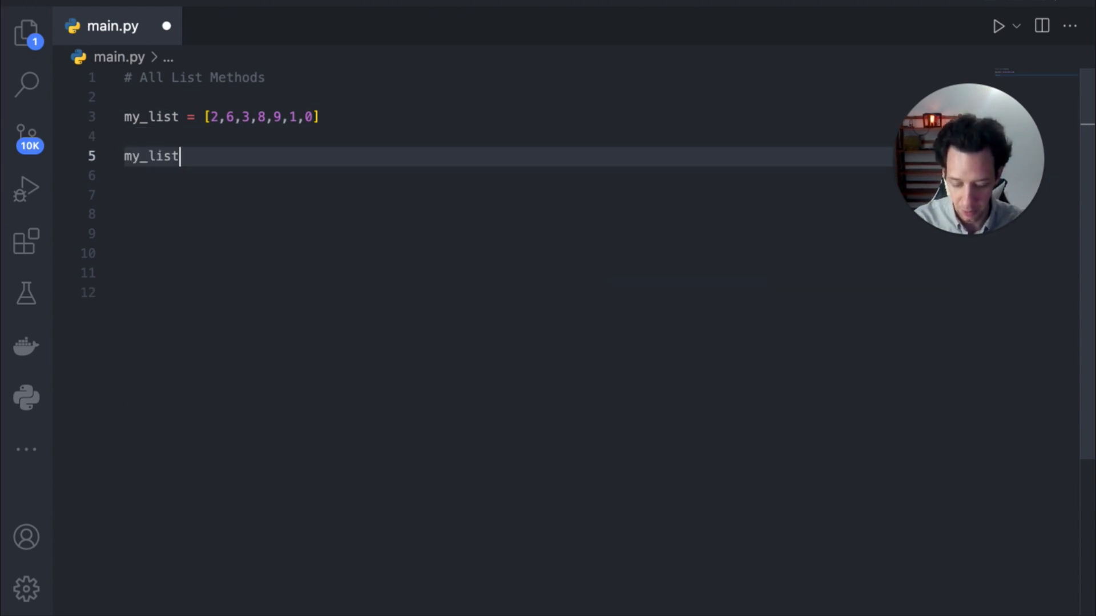
{"action": "type", "text": ".sort()"}
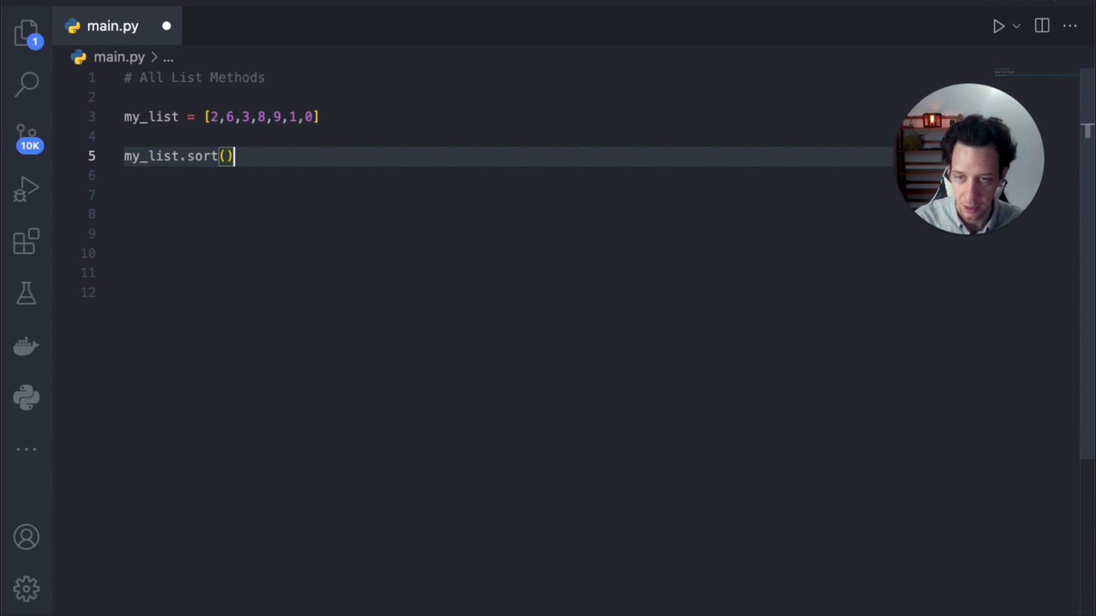
Add print(my_list) and save main.py.
{"action": "type", "text": "print("}
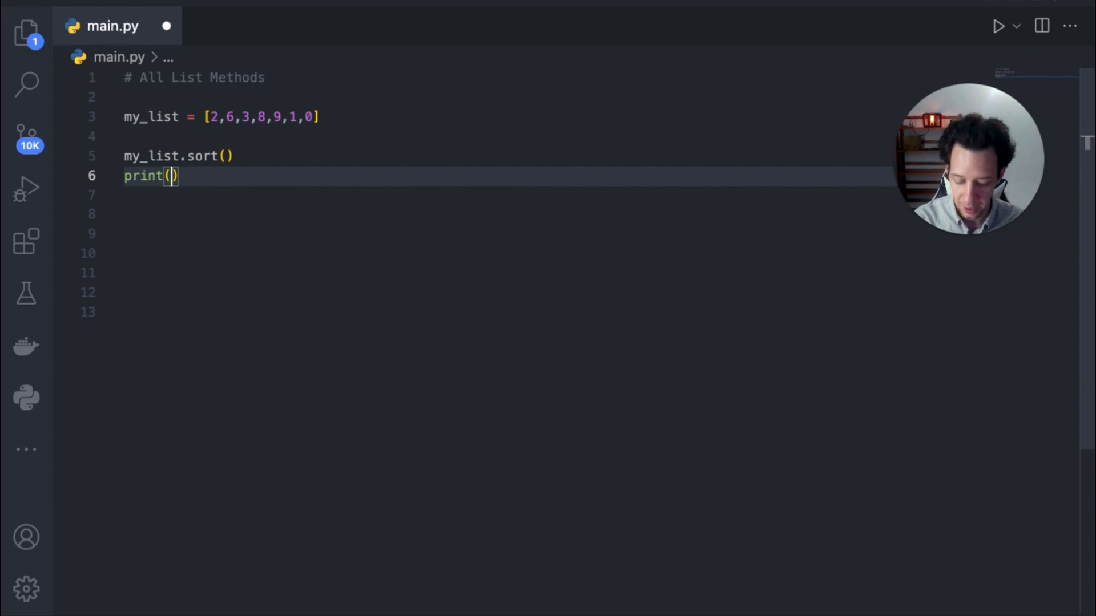
{"action": "type", "text": "my_list"}
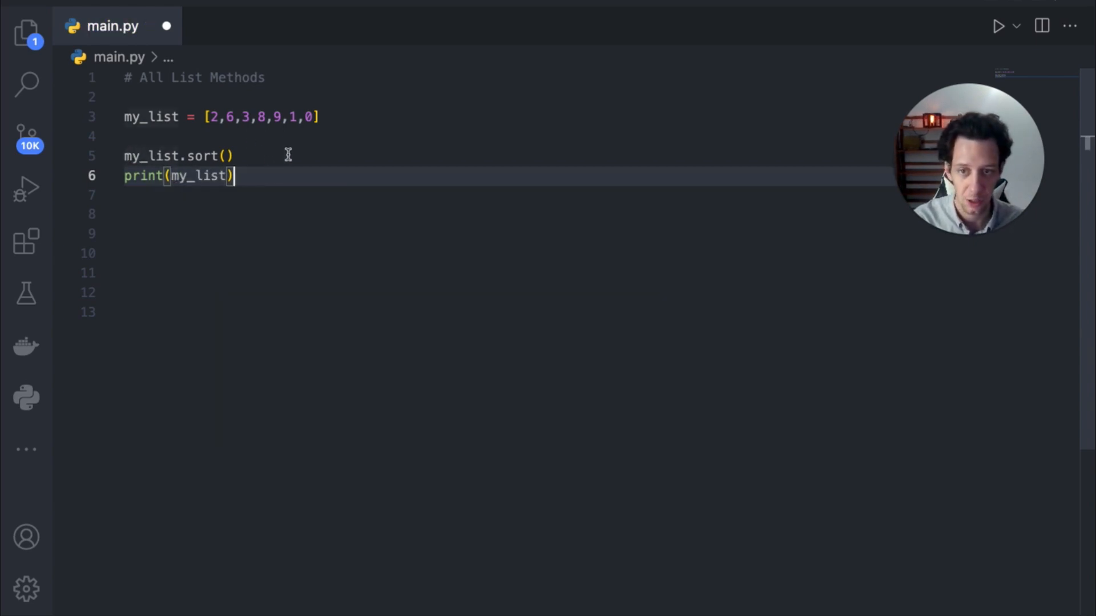
{"action": "key", "text": "ctrl+s"}
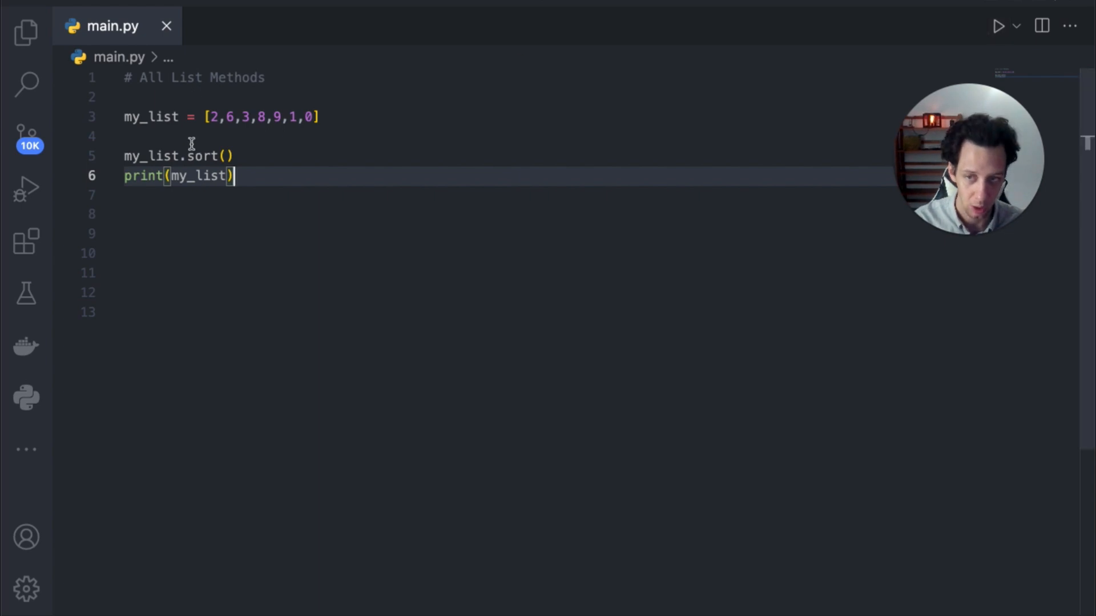
Run the ascending sort, change it to sort(reverse=True), and rerun to get [9, 8, 6, 3, 2, 1, 0].
{"action": "left_click", "coordinate": [999, 26]}
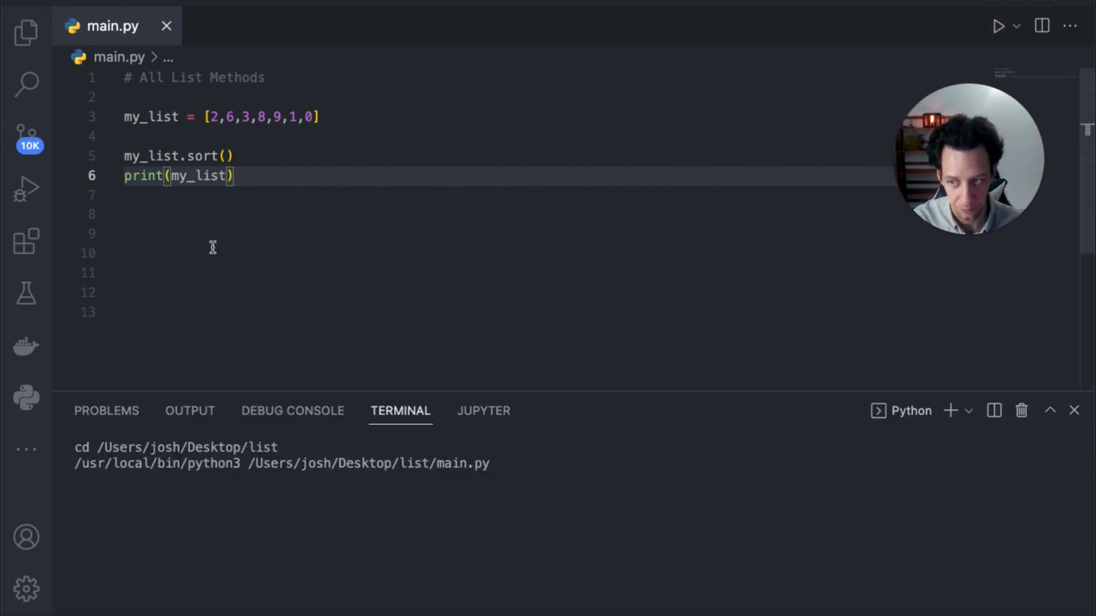
{"action": "mouse_move", "coordinate": [198, 246]}
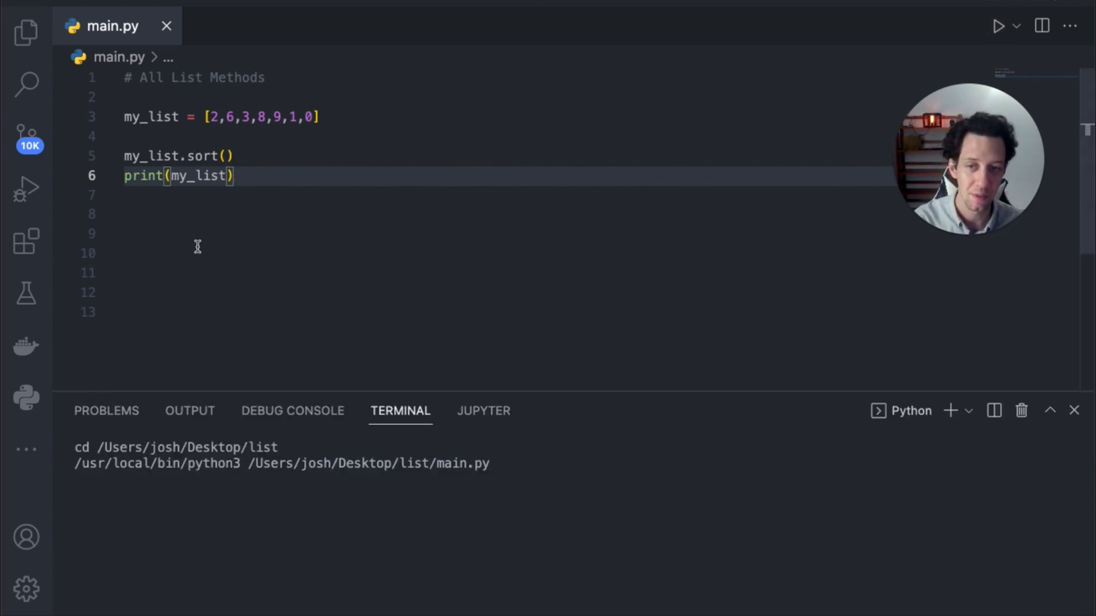
{"action": "left_click", "coordinate": [998, 25]}
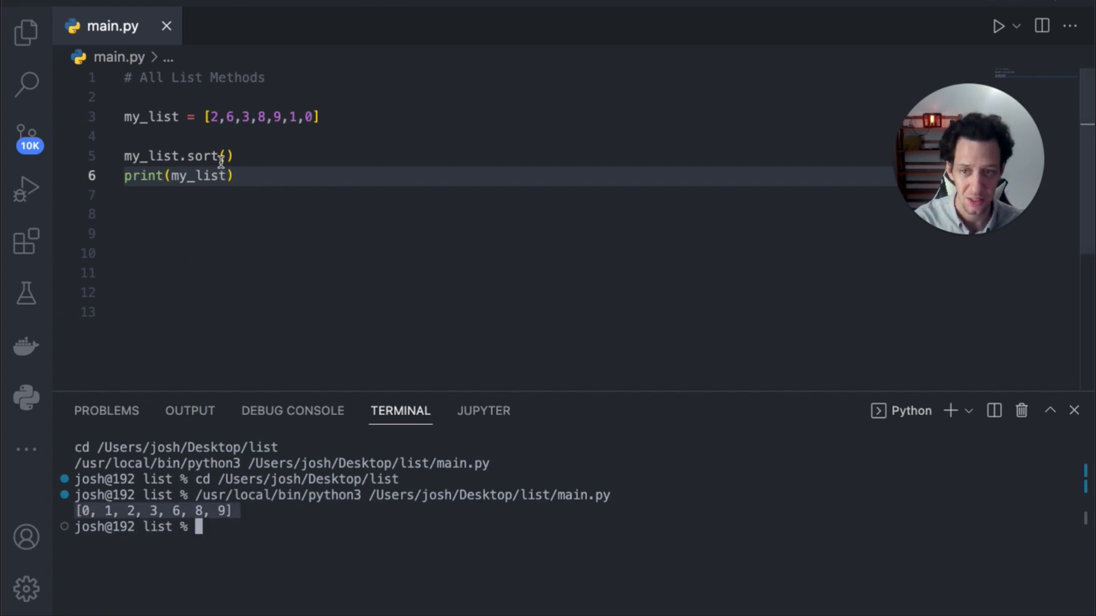
{"action": "type", "text": "reverse=True"}
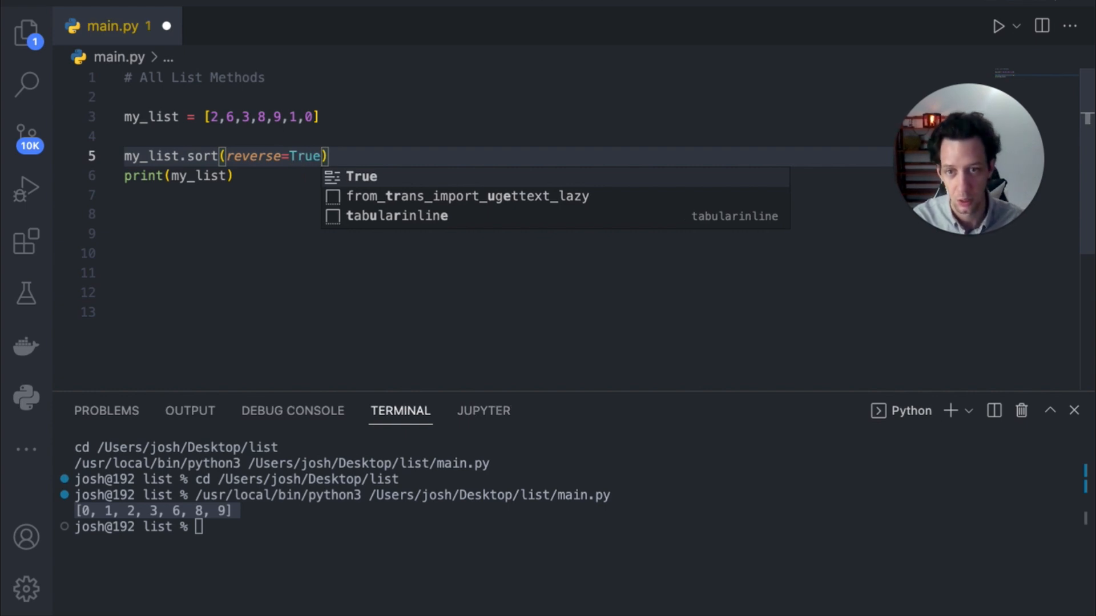
{"action": "left_click", "coordinate": [999, 25]}
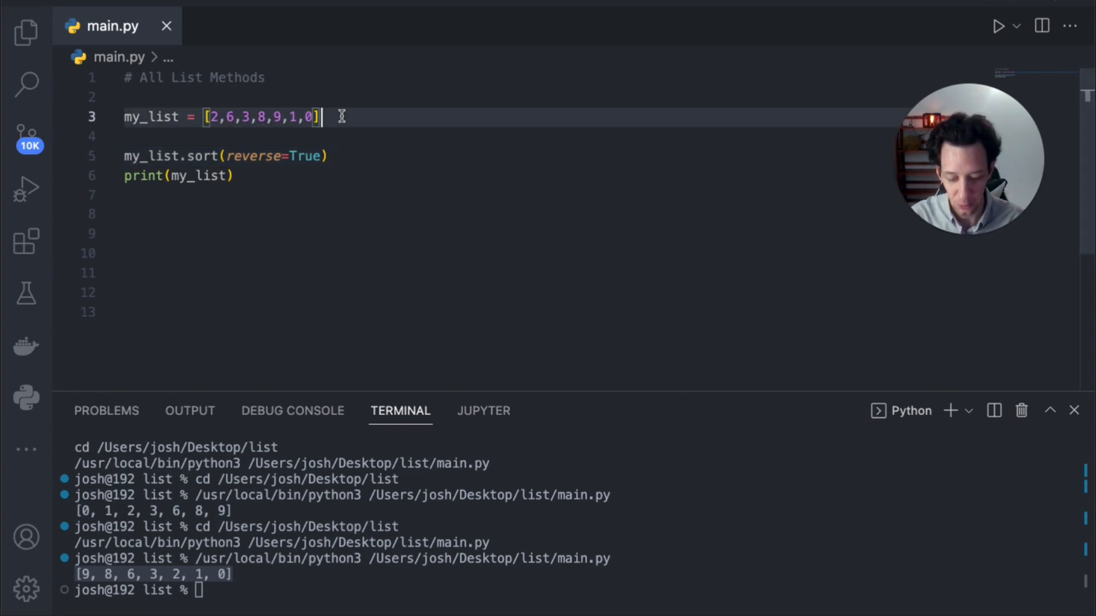
Type string_list = ["Japan", "Germany", "Canada", "Indonesia"] on line 4.
{"action": "type", "text": "string"}
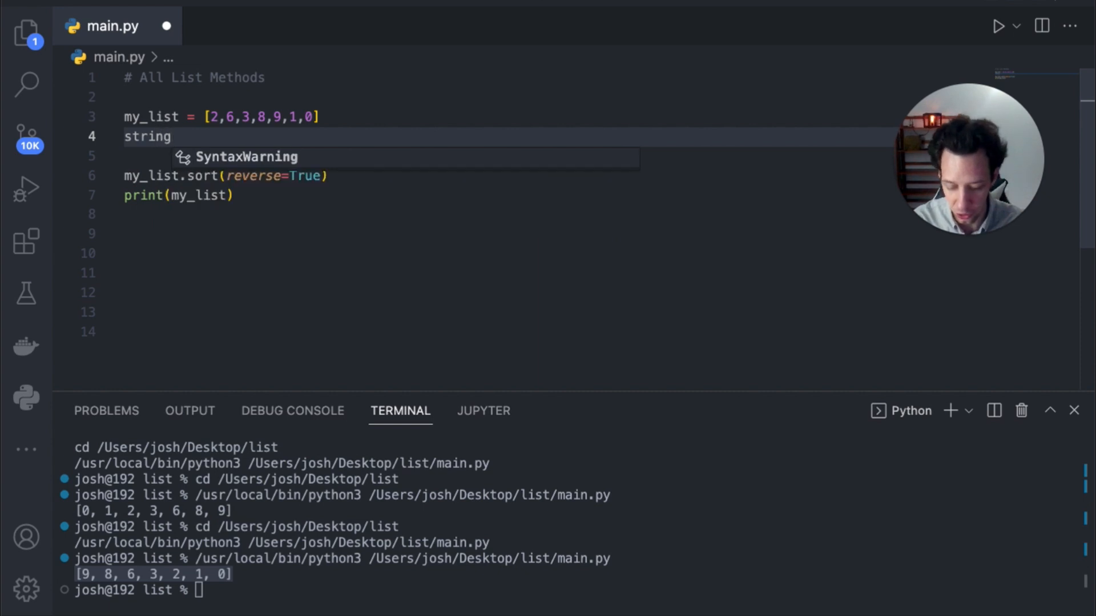
{"action": "type", "text": "_list = \"\""}
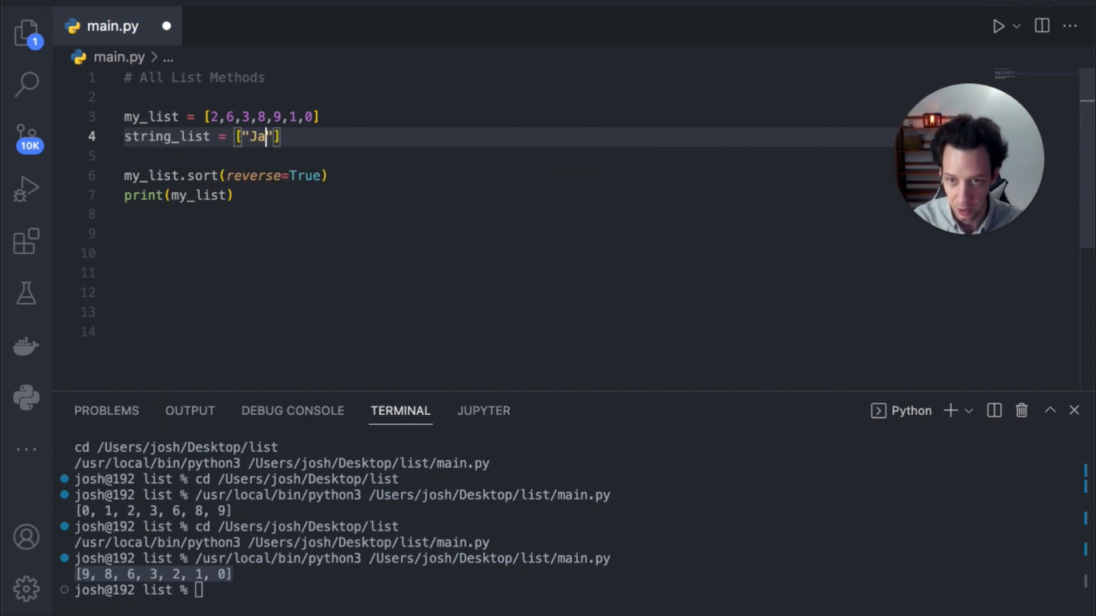
{"action": "type", "text": "pan"}
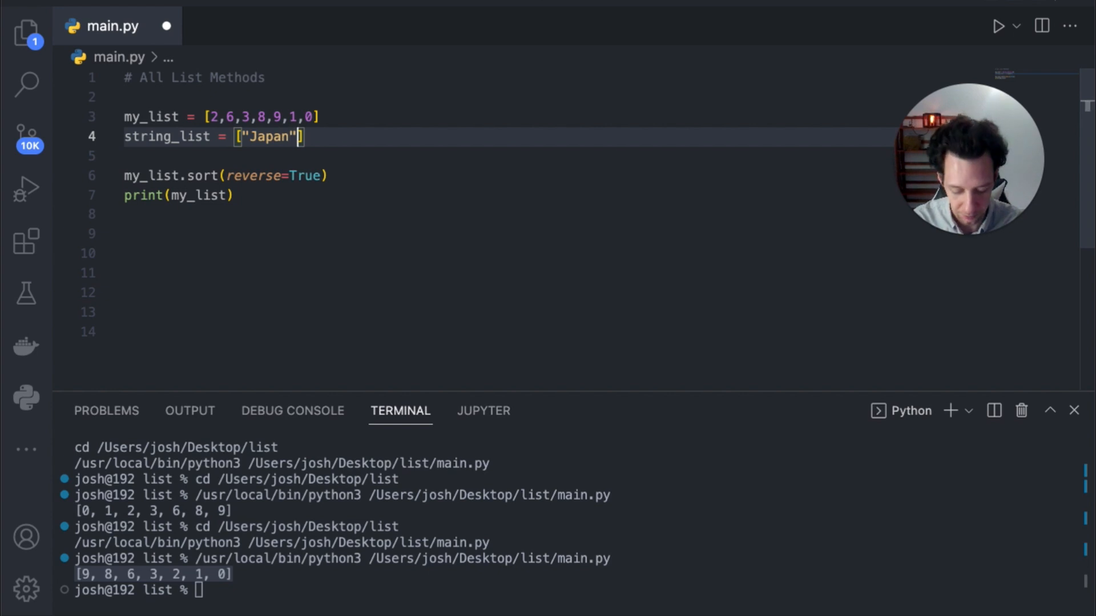
{"action": "type", "text": ", \"\""}
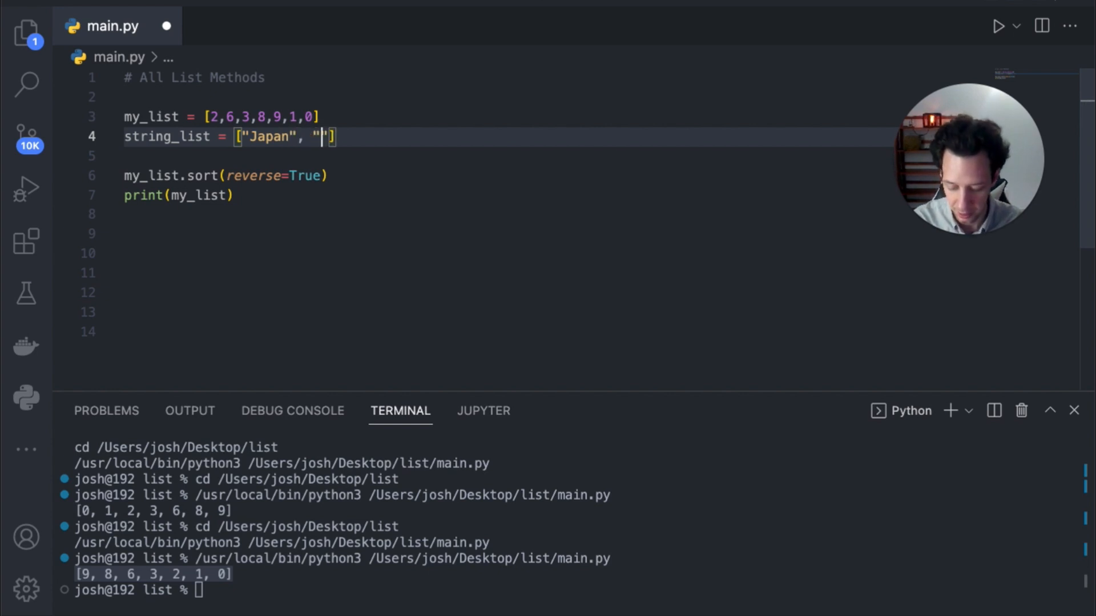
{"action": "type", "text": "Germany"}
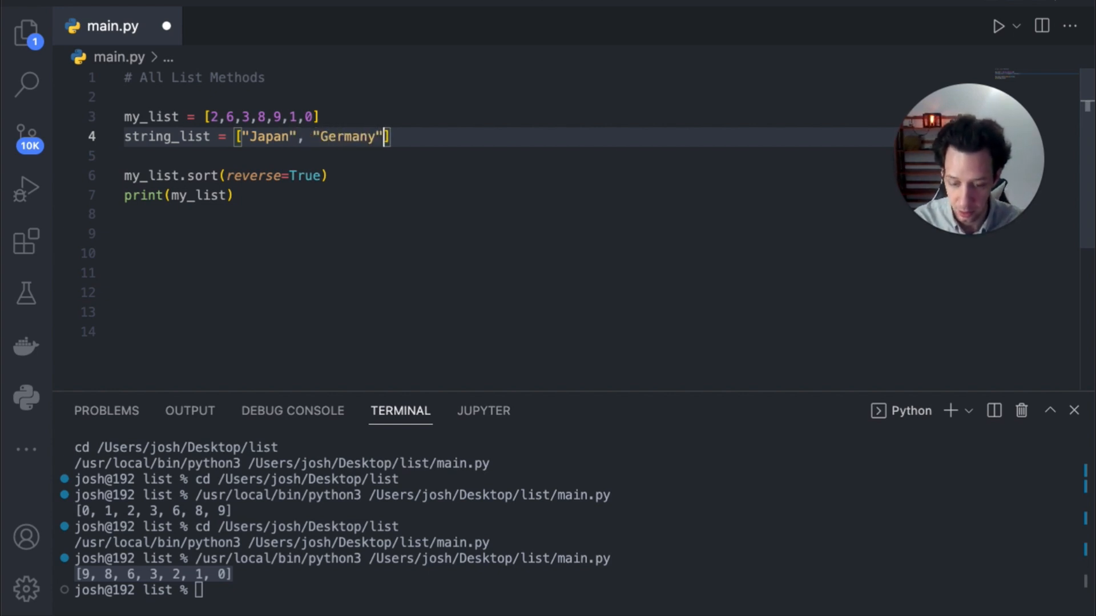
{"action": "type", "text": ",\"\""}
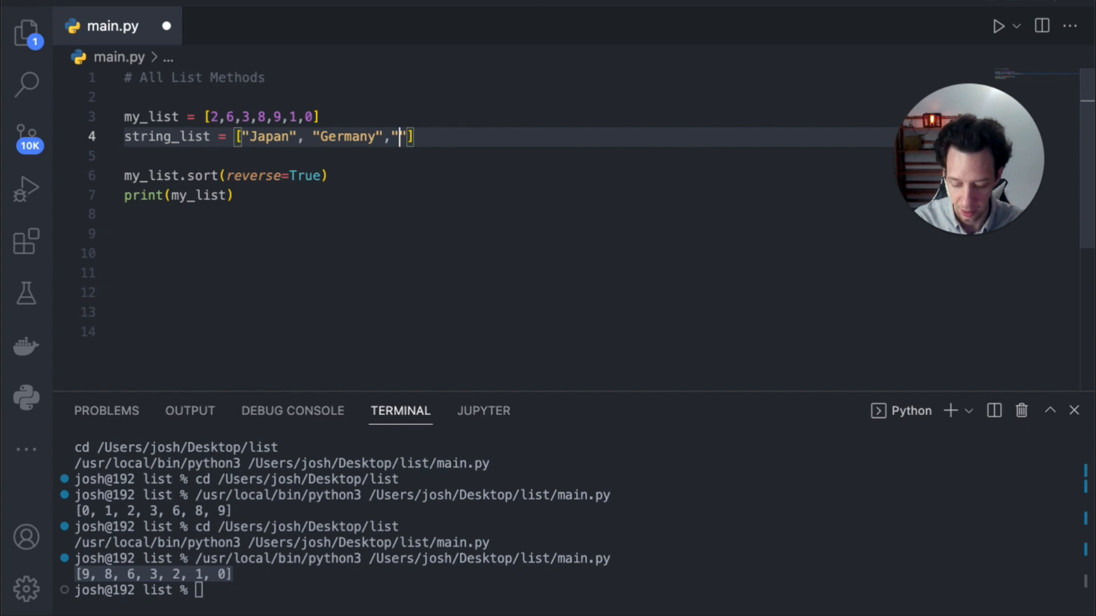
{"action": "type", "text": "C"}
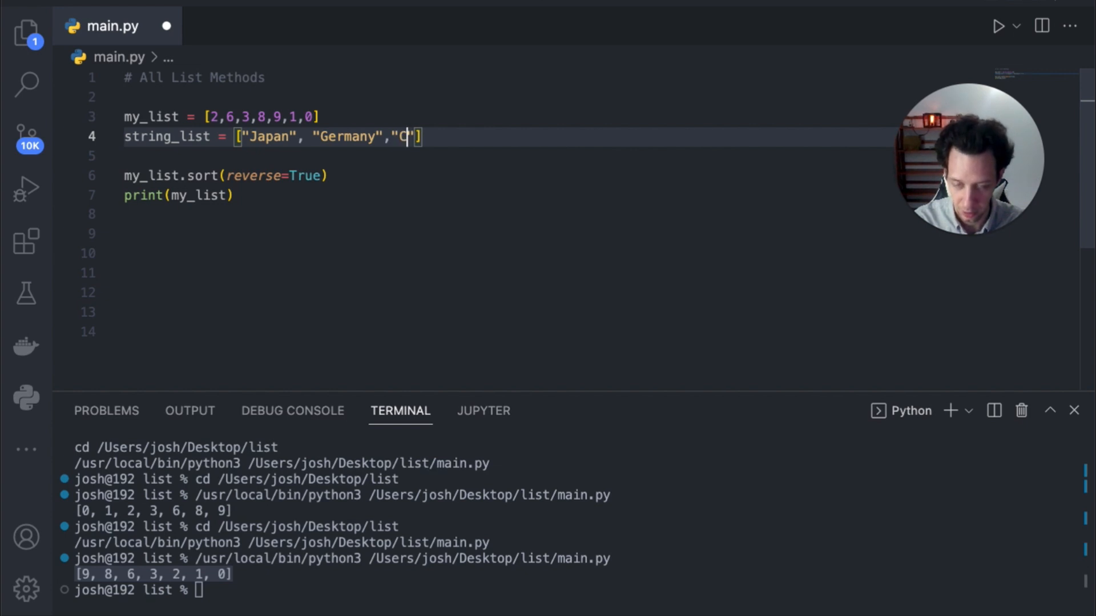
{"action": "type", "text": "anada\",\""}
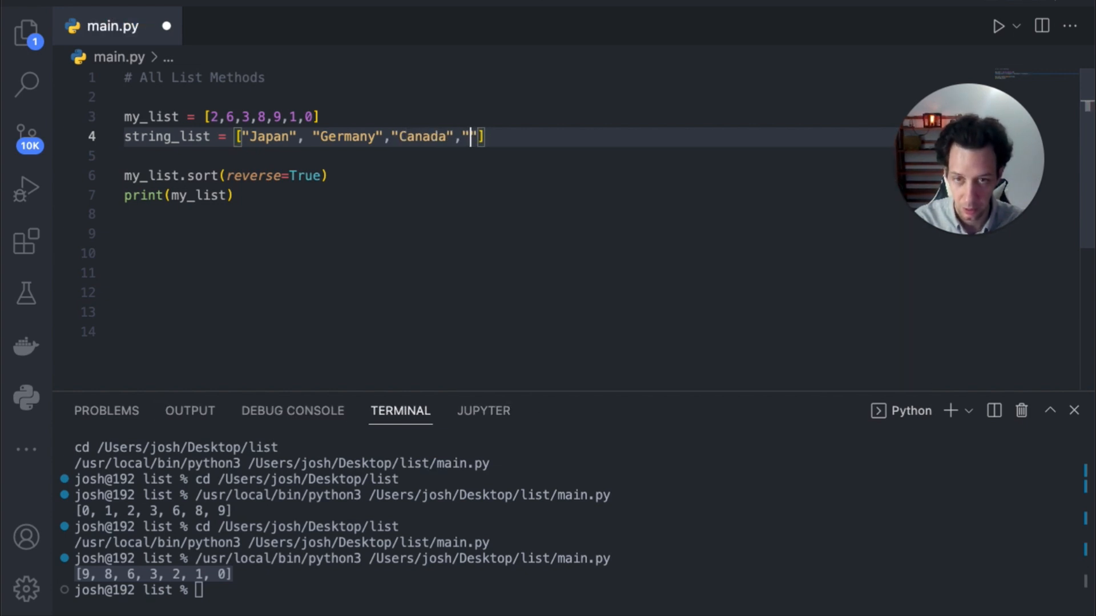
{"action": "type", "text": "Indone"}
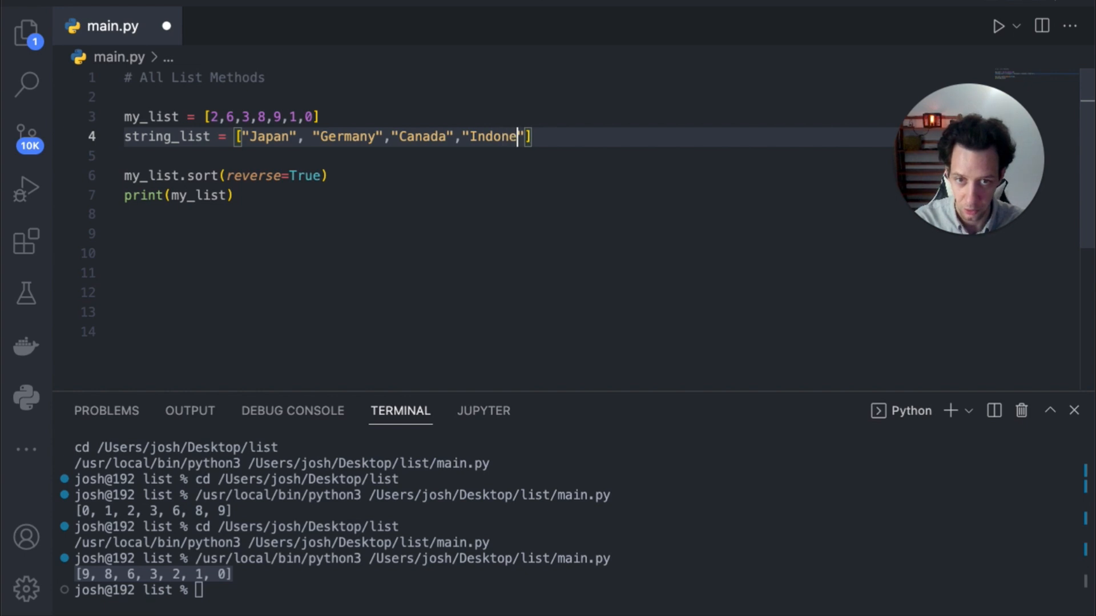
{"action": "type", "text": "sia"}
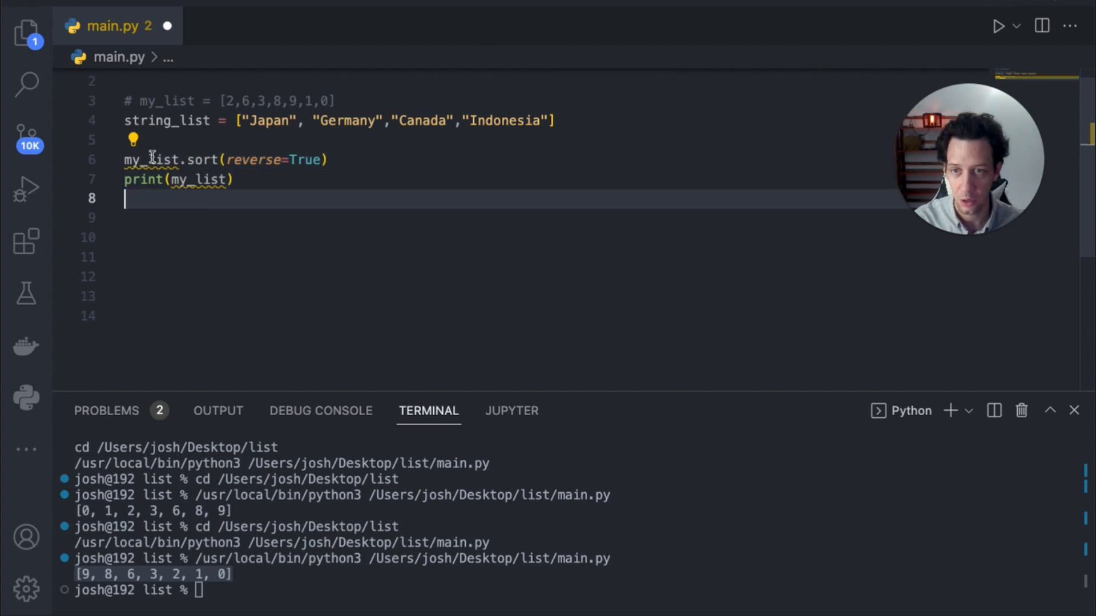
{"action": "mouse_move", "coordinate": [278, 192]}
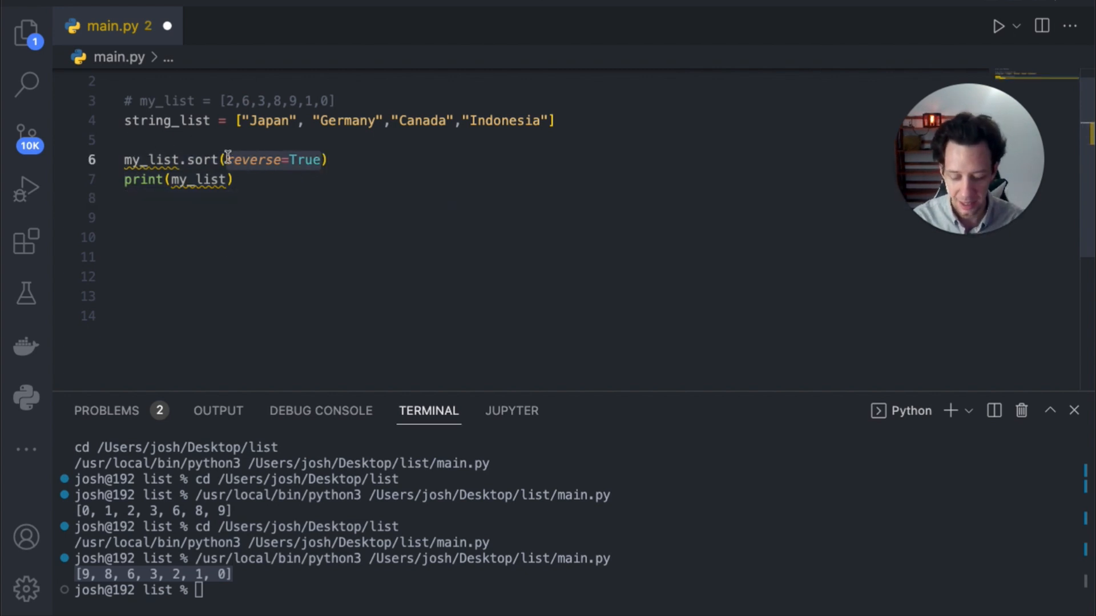
Sort string_list with key=len, print it, and run to show Japan, Canada, Germany, Indonesia.
{"action": "type", "text": "key="}
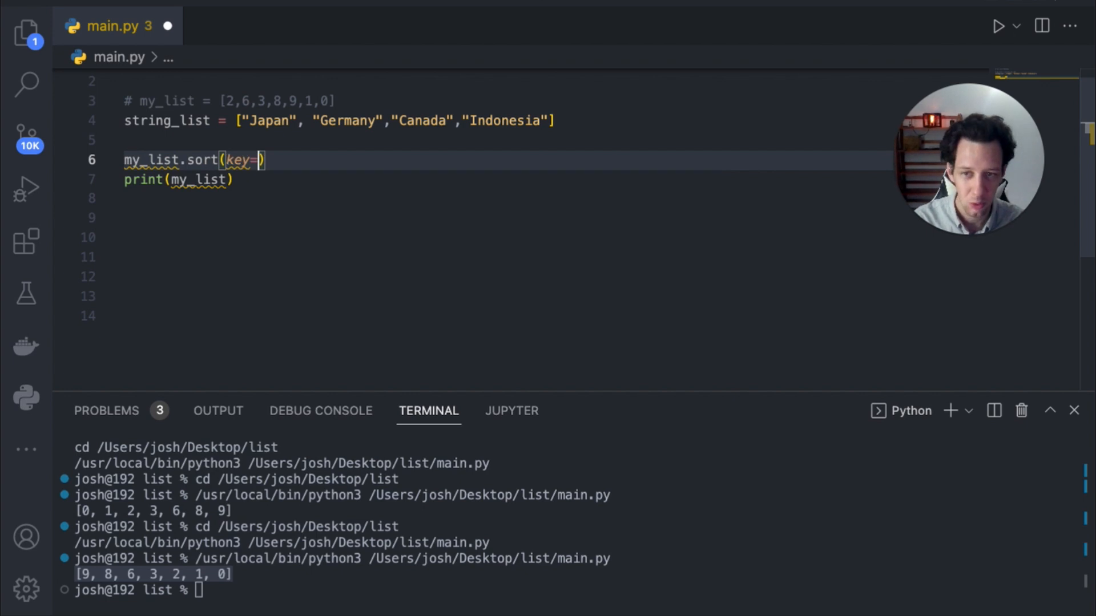
{"action": "type", "text": "len"}
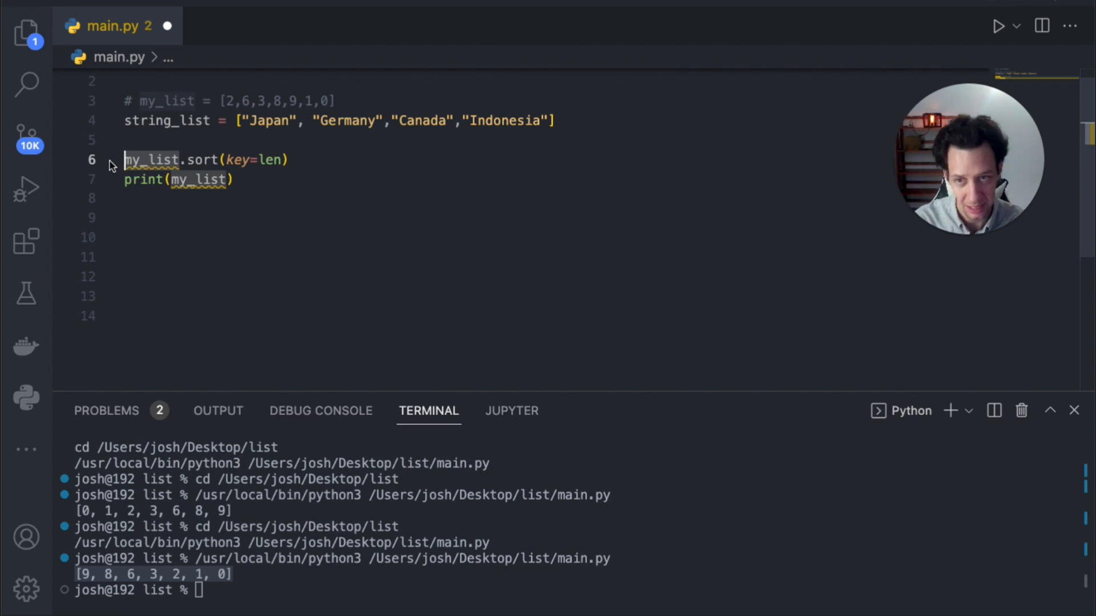
{"action": "type", "text": "st"}
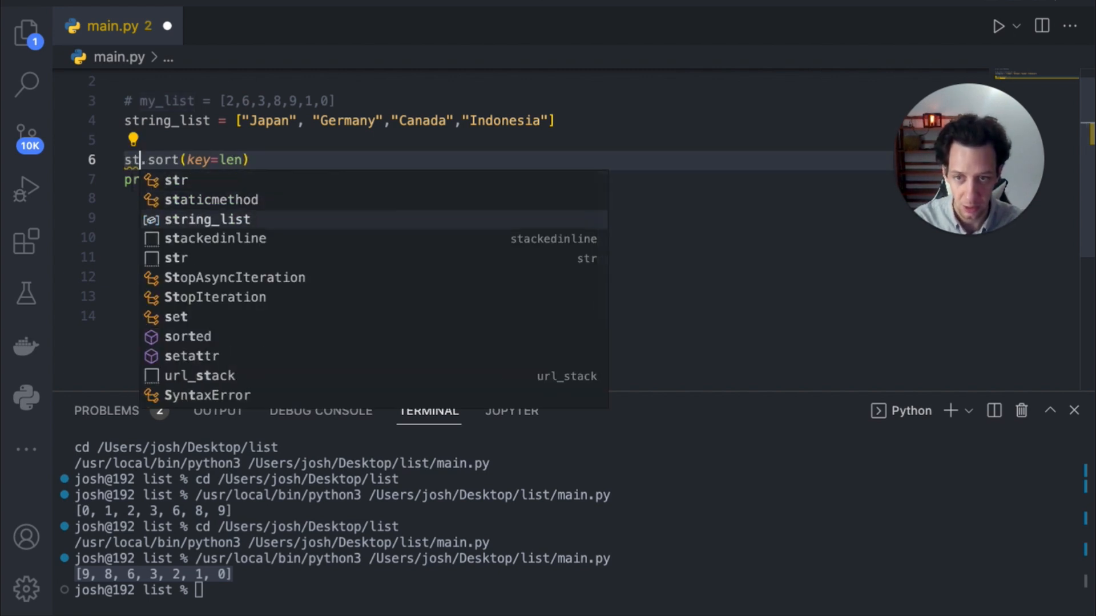
{"action": "left_click", "coordinate": [208, 218]}
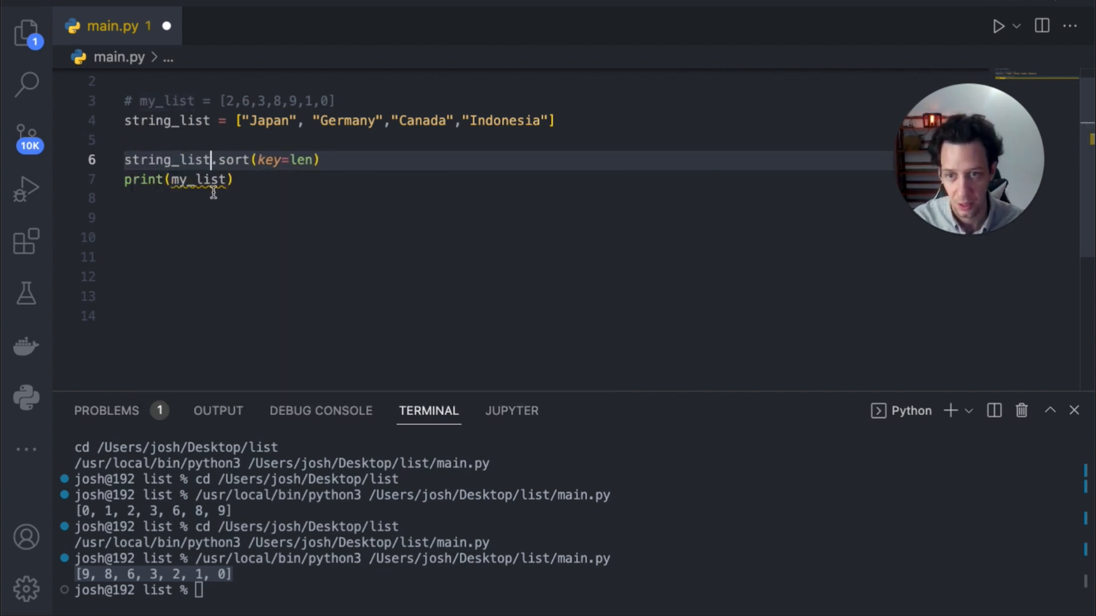
{"action": "type", "text": "string"}
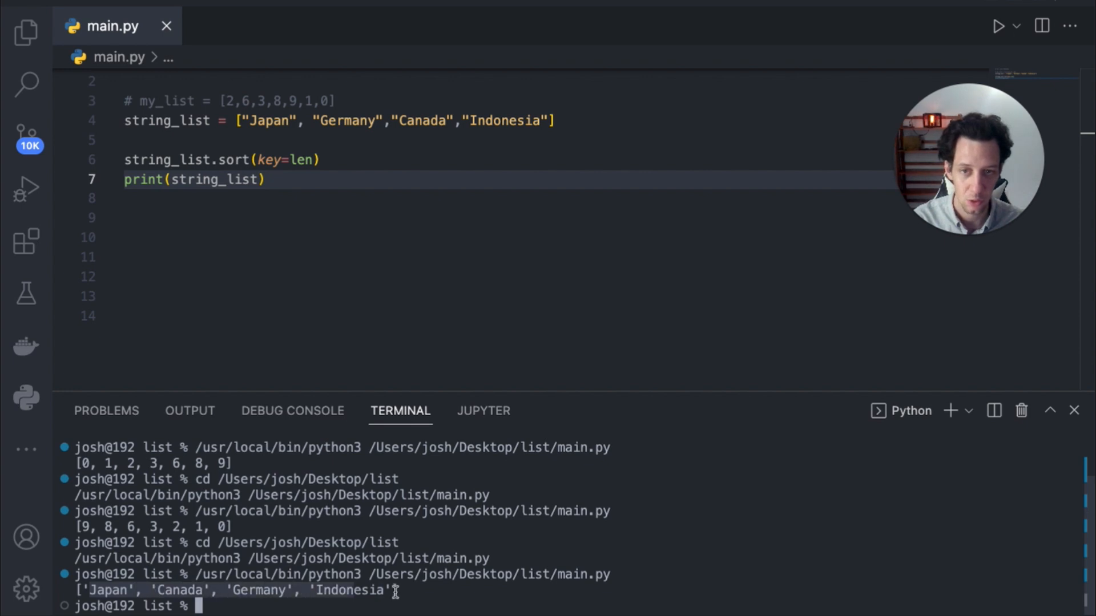
{"action": "left_click", "coordinate": [320, 121]}
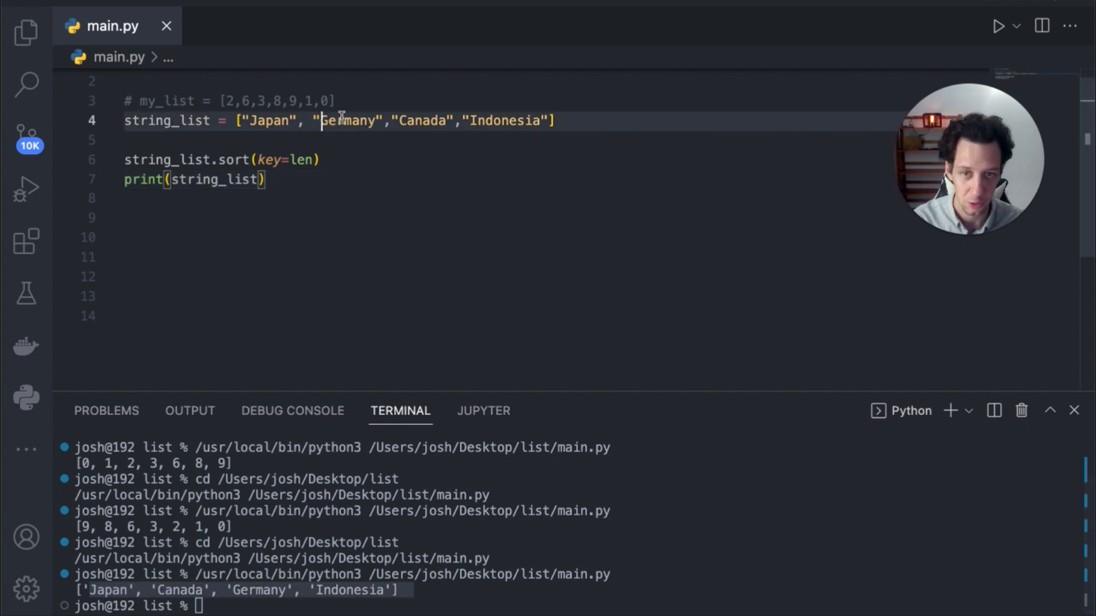